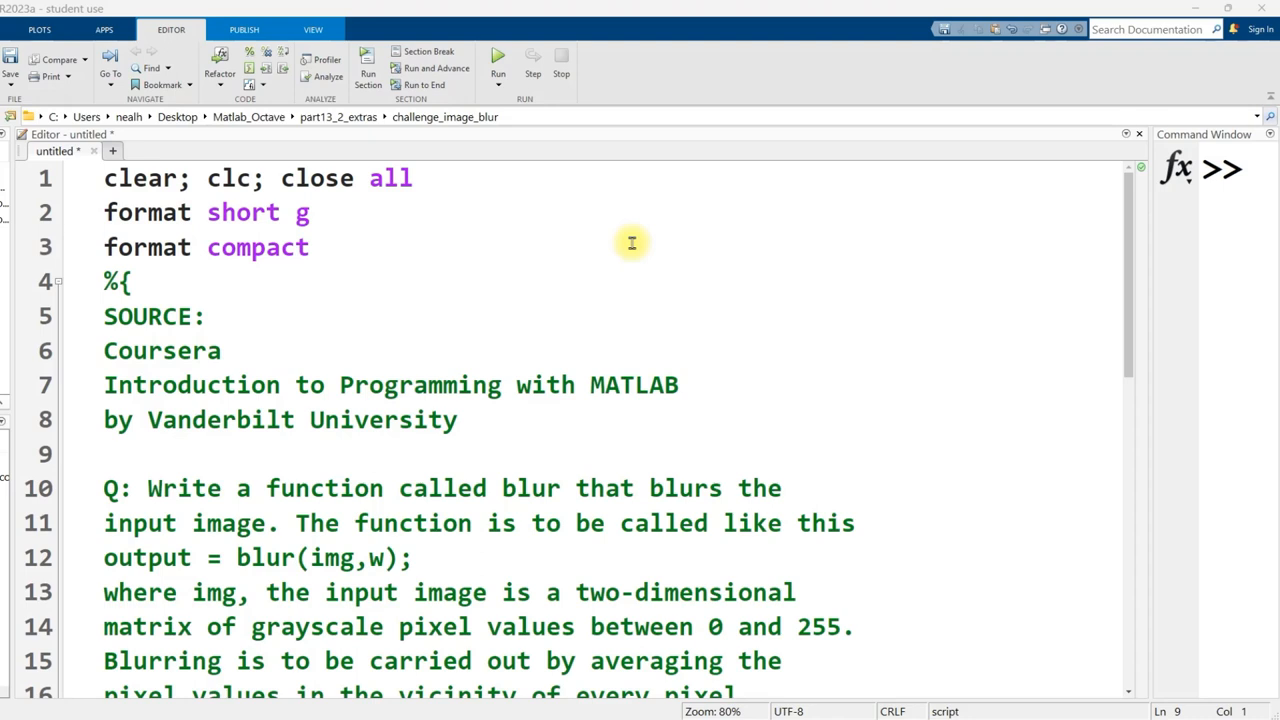
pyautogui.moveTo(604, 324)
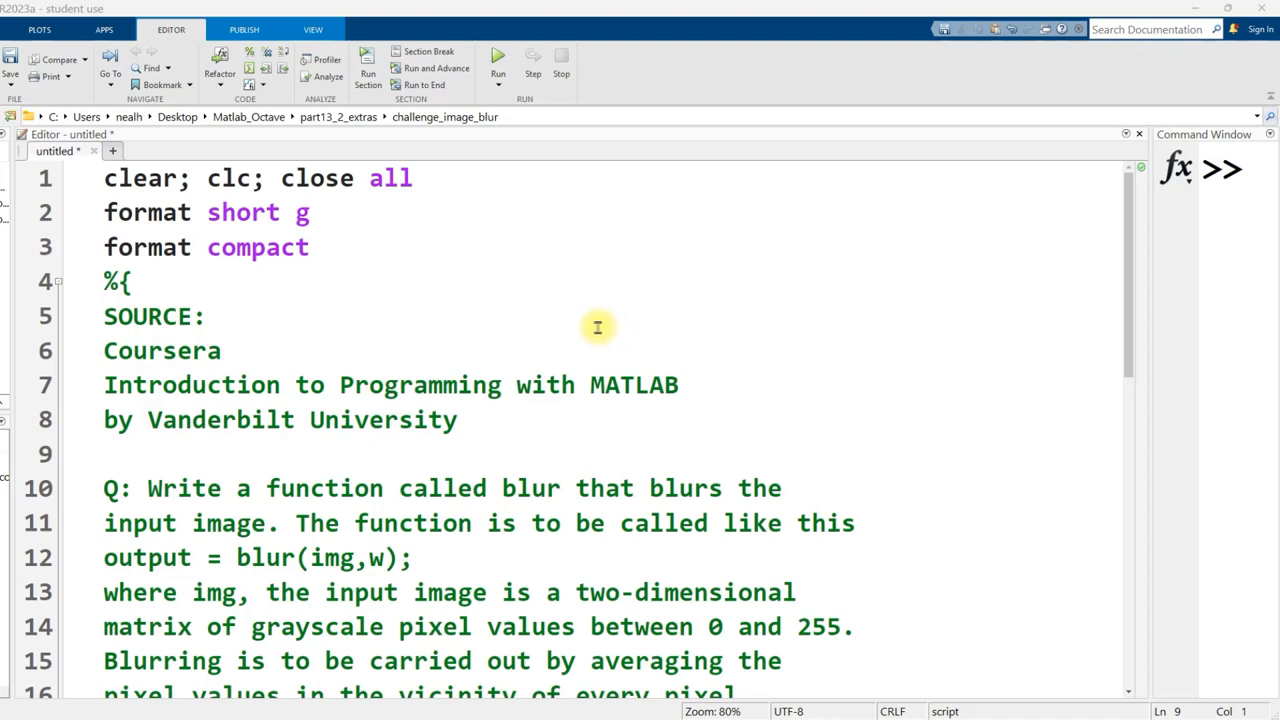
# - Point out the course credit header lines (Introduction to Programming with MATLAB, Vanderbilt University)
pyautogui.moveTo(104, 350); pyautogui.dragTo(456, 420)
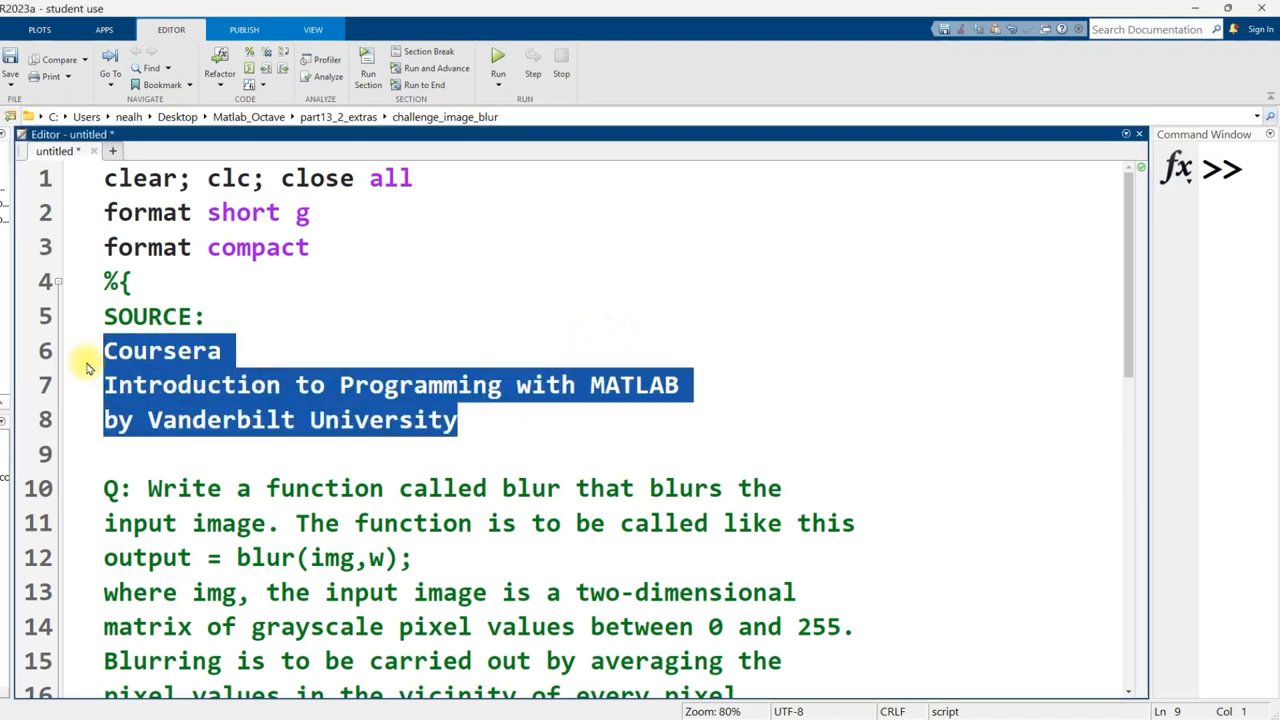
pyautogui.click(110, 384)
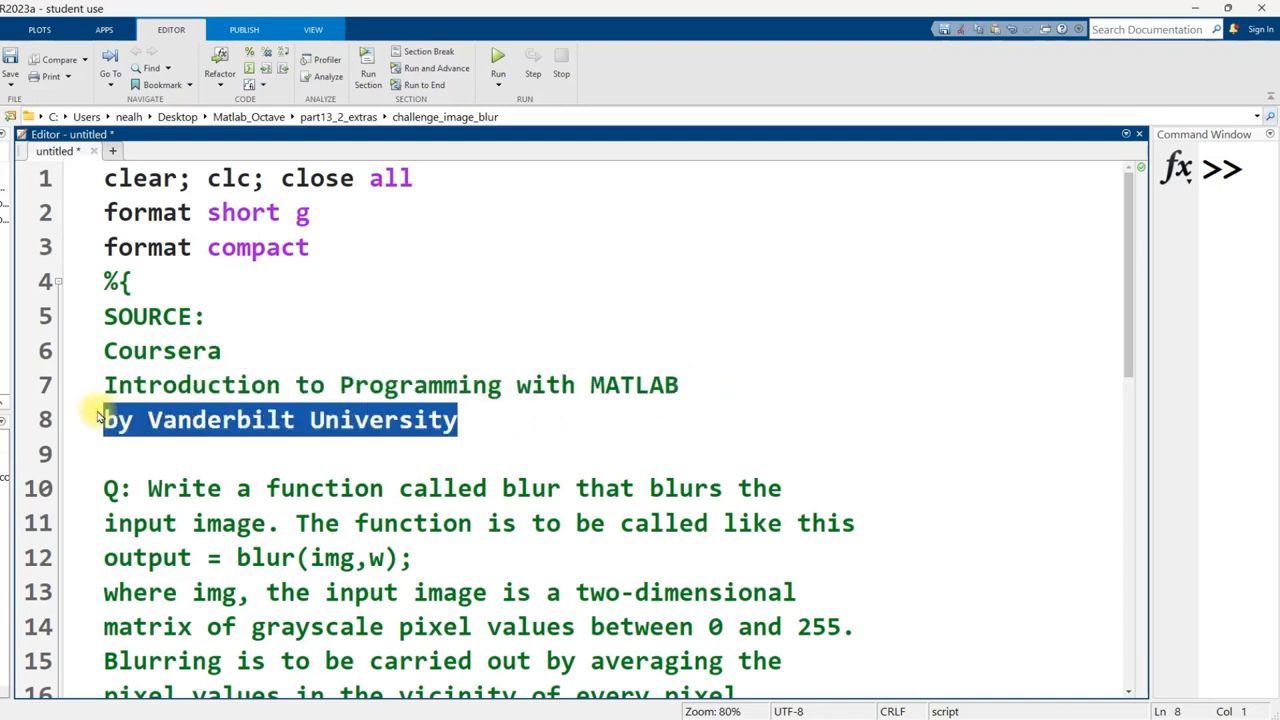
pyautogui.click(132, 452)
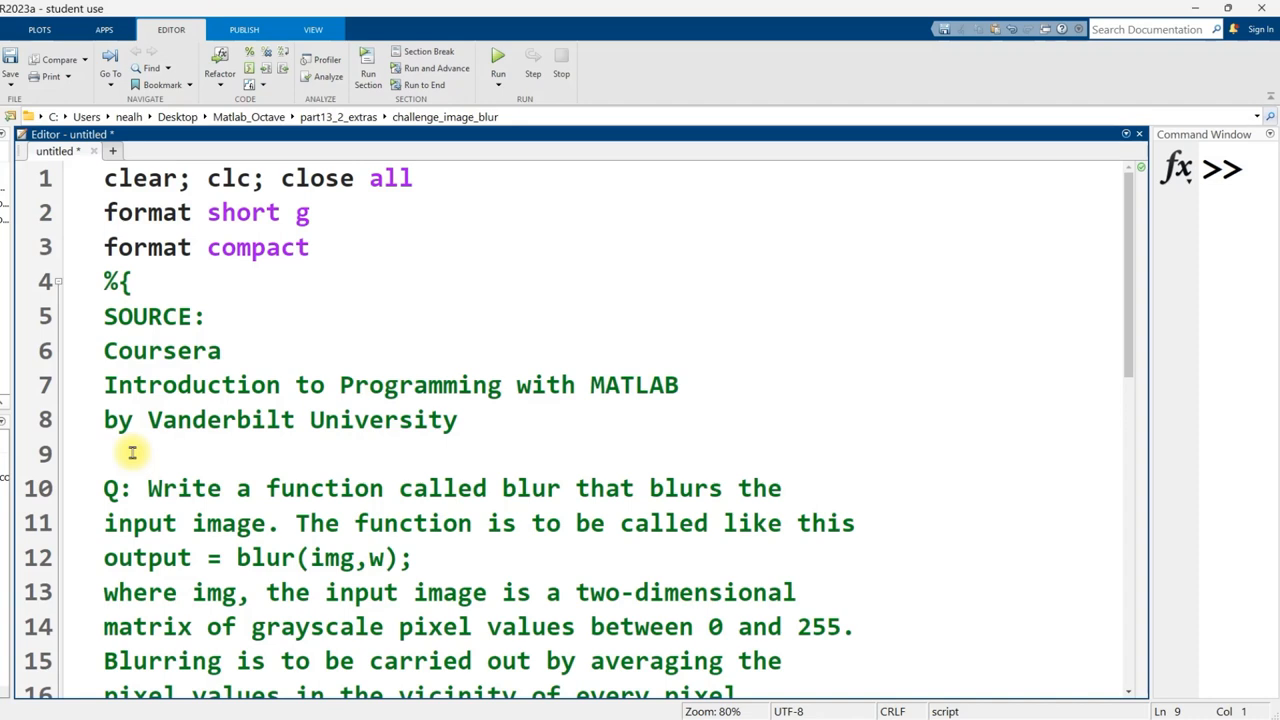
pyautogui.click(104, 452)
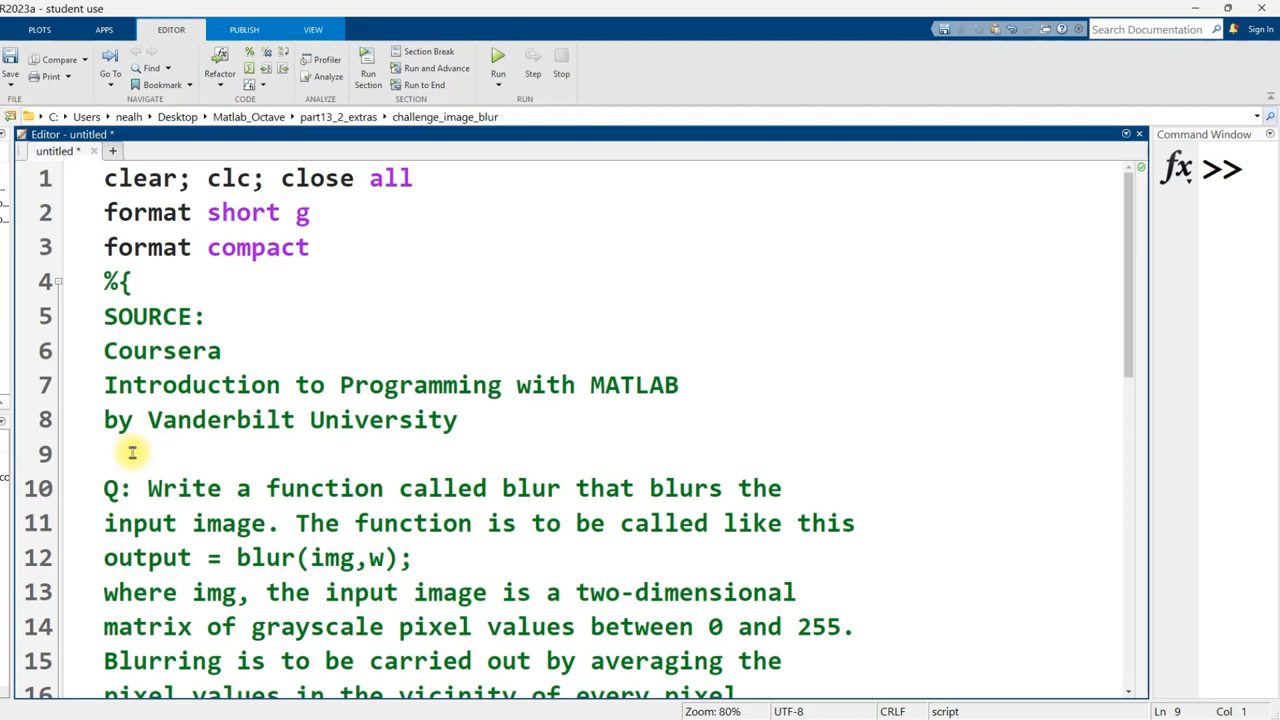
pyautogui.click(104, 452)
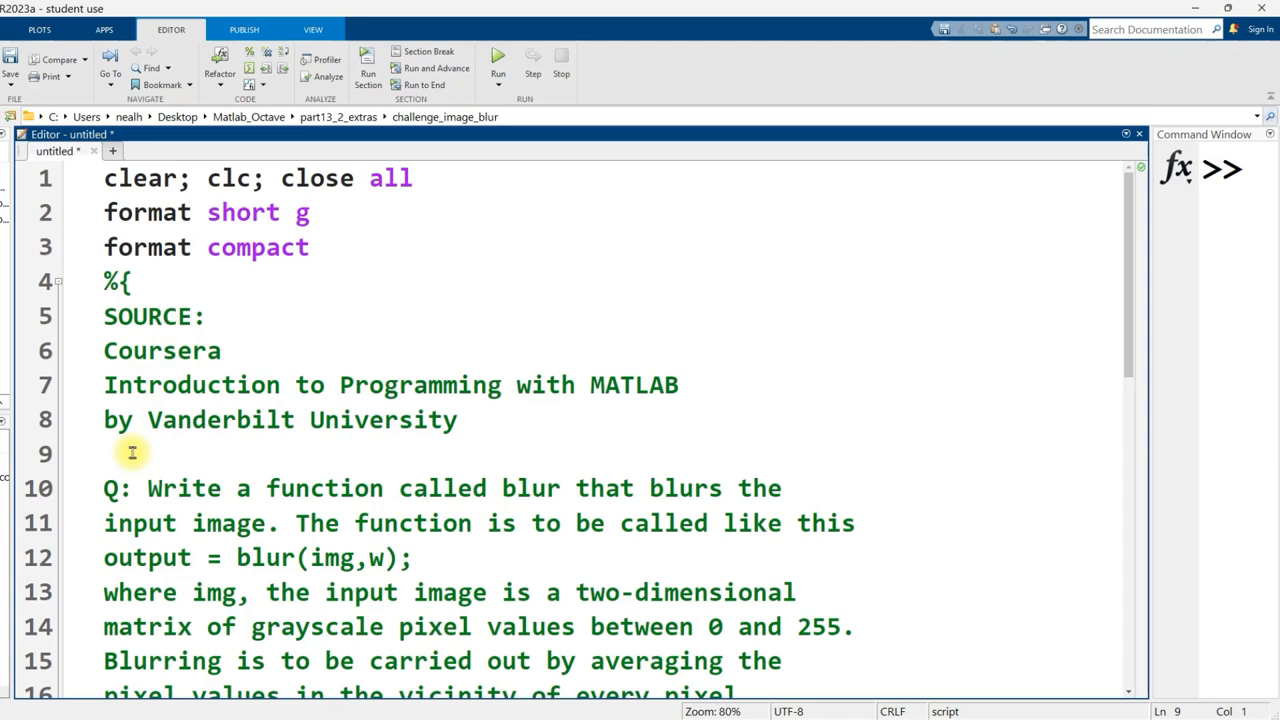
pyautogui.moveTo(104, 350); pyautogui.dragTo(460, 420)
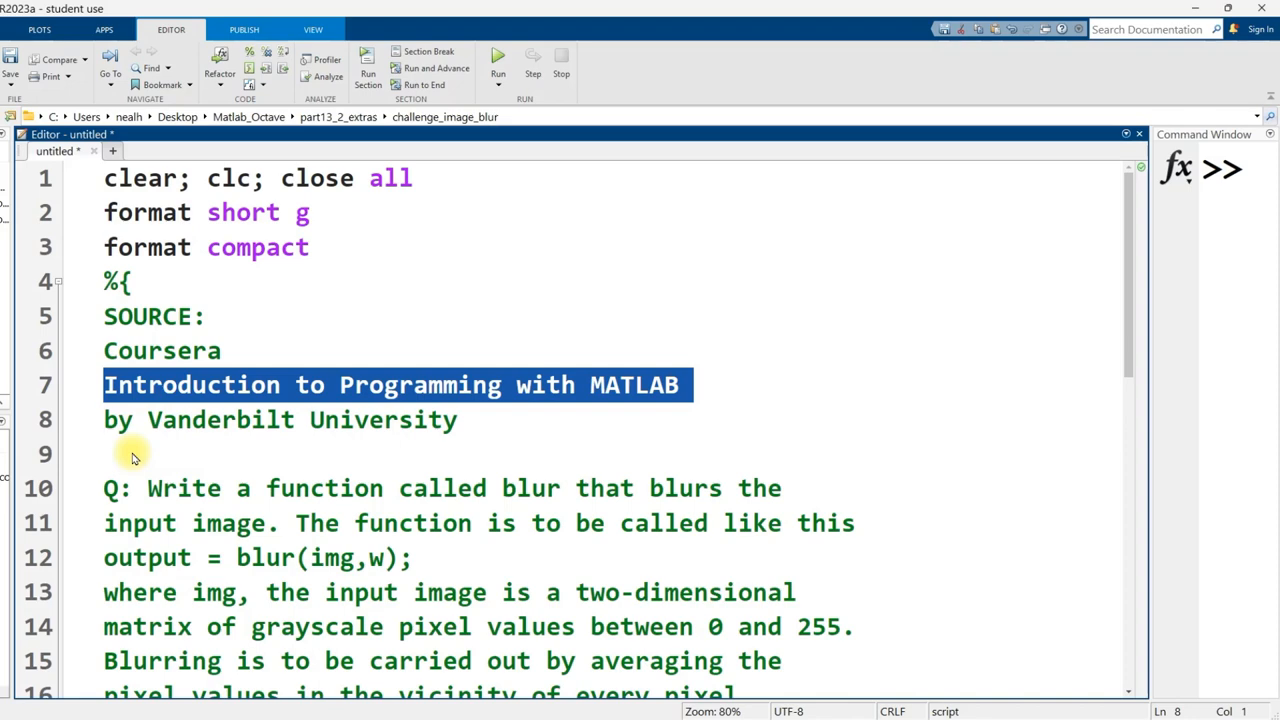
pyautogui.scroll(-3)
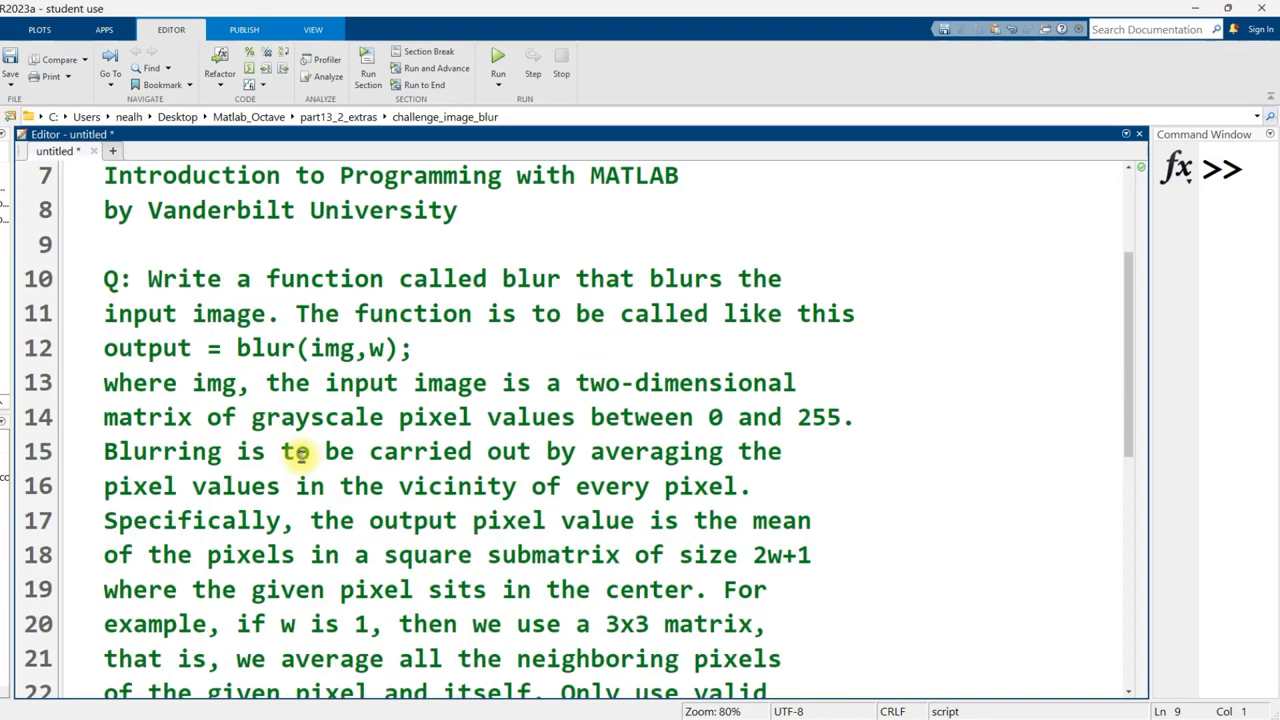
# - Walk through the script's blur(img,w) call, MainCampus.png imread line, img uses and imshow(output)
pyautogui.doubleClick(528, 278)
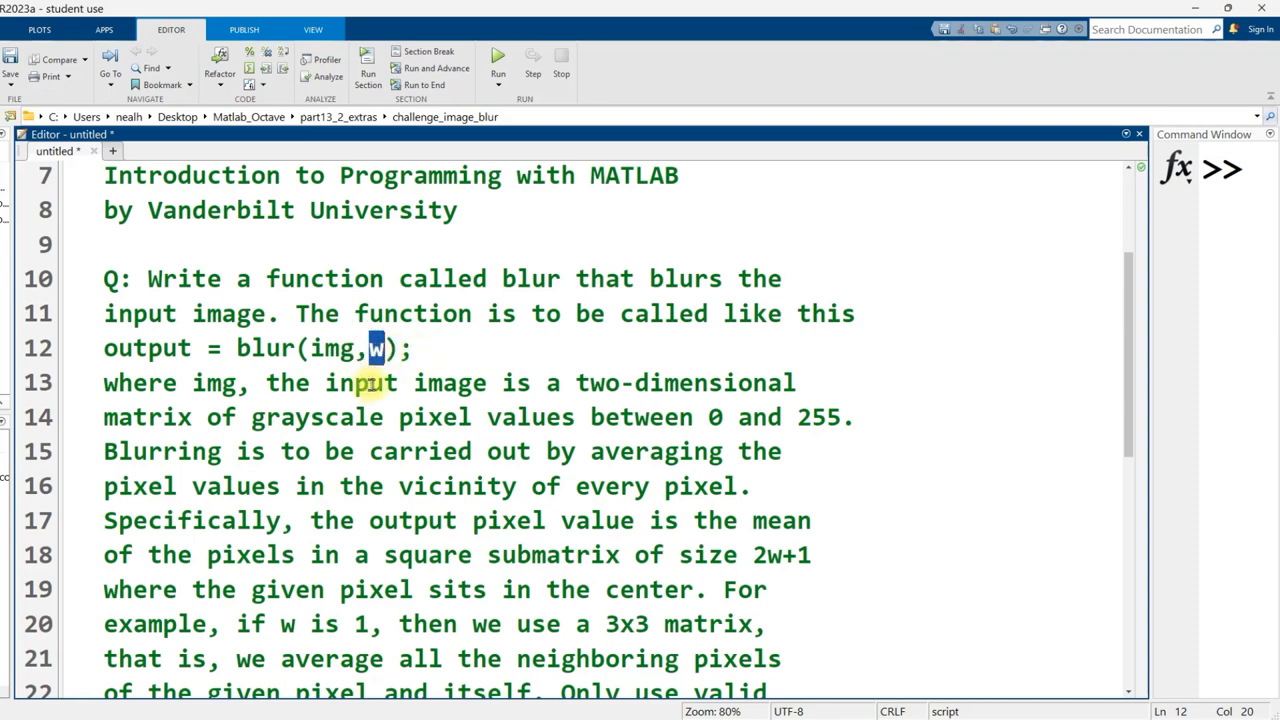
pyautogui.moveTo(530, 360)
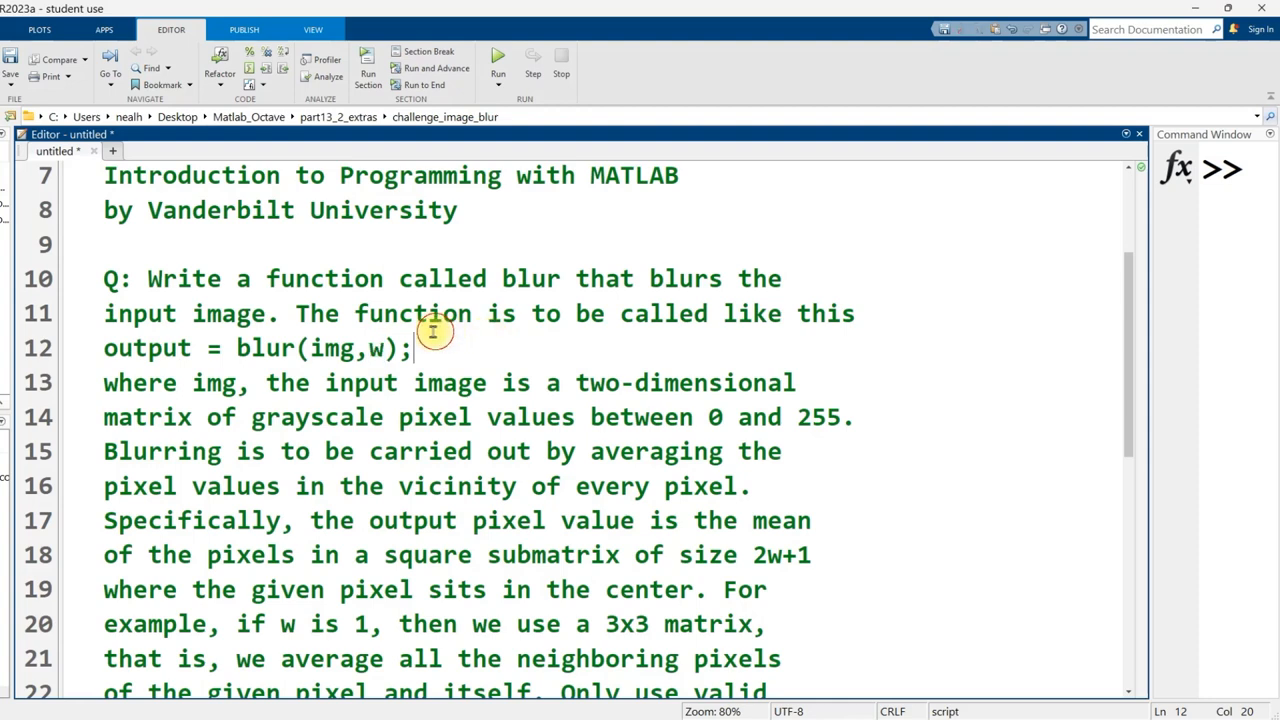
pyautogui.moveTo(376, 348)
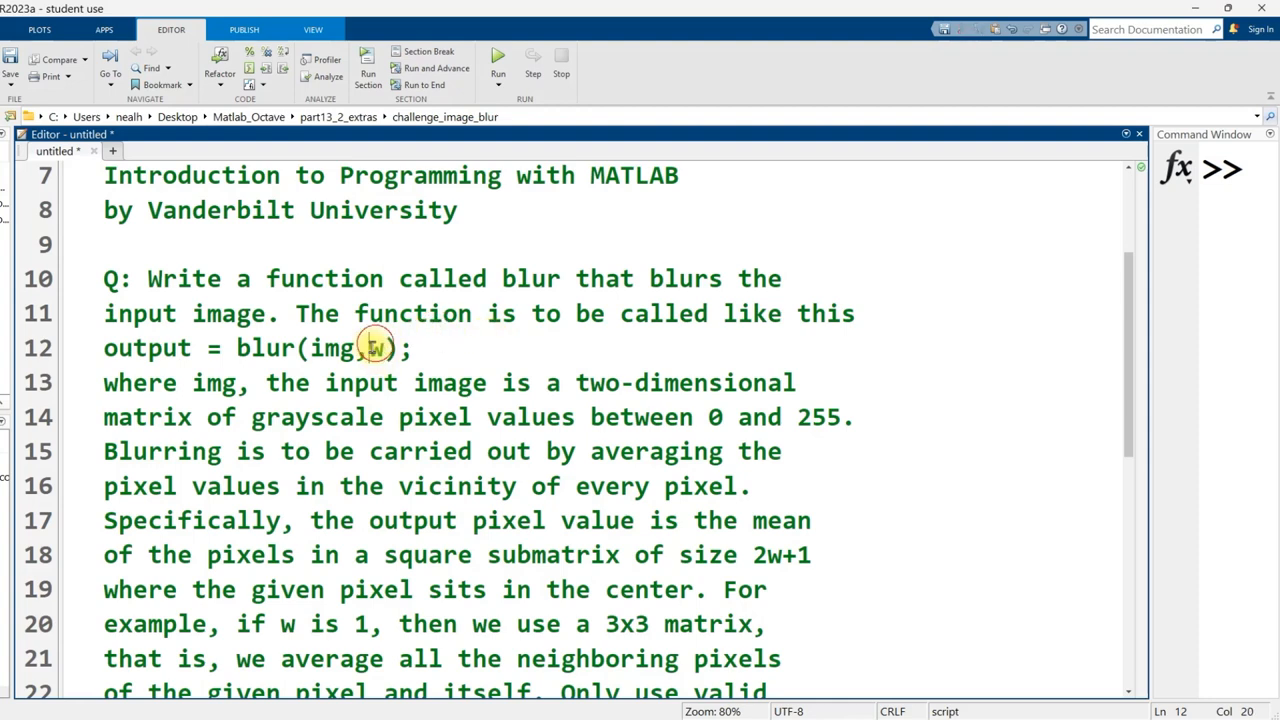
pyautogui.doubleClick(374, 348)
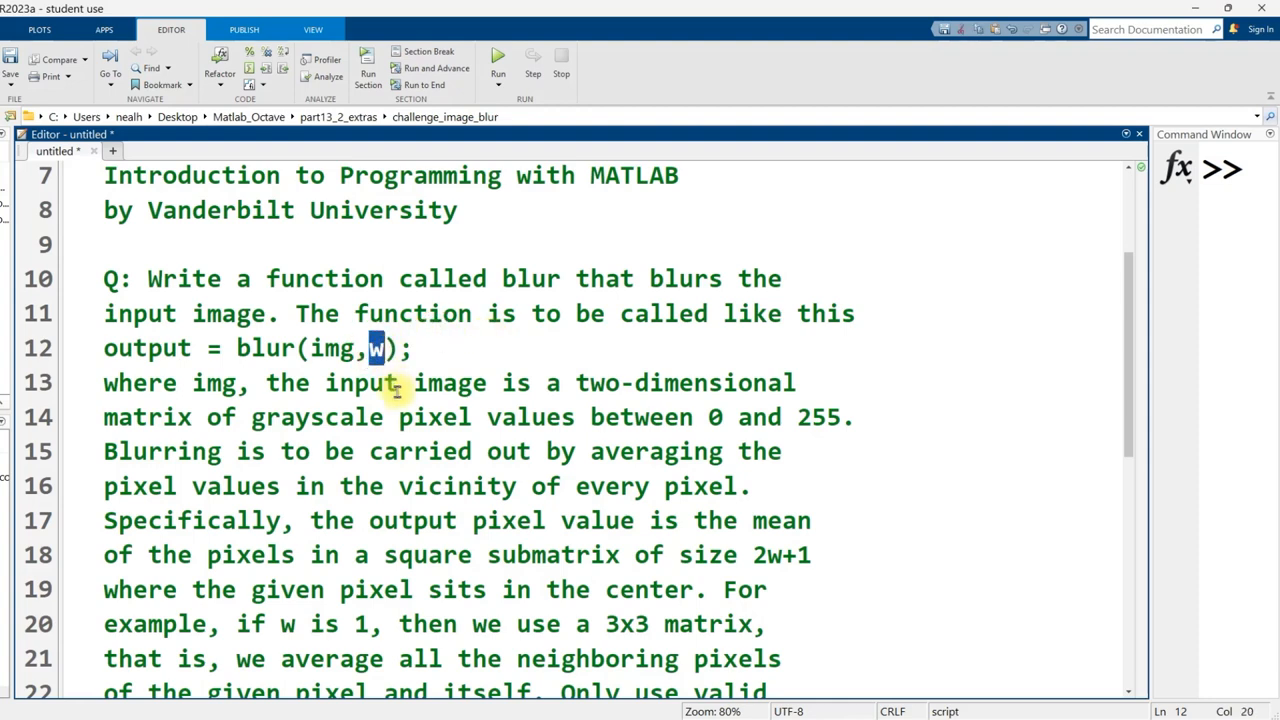
pyautogui.moveTo(460, 390)
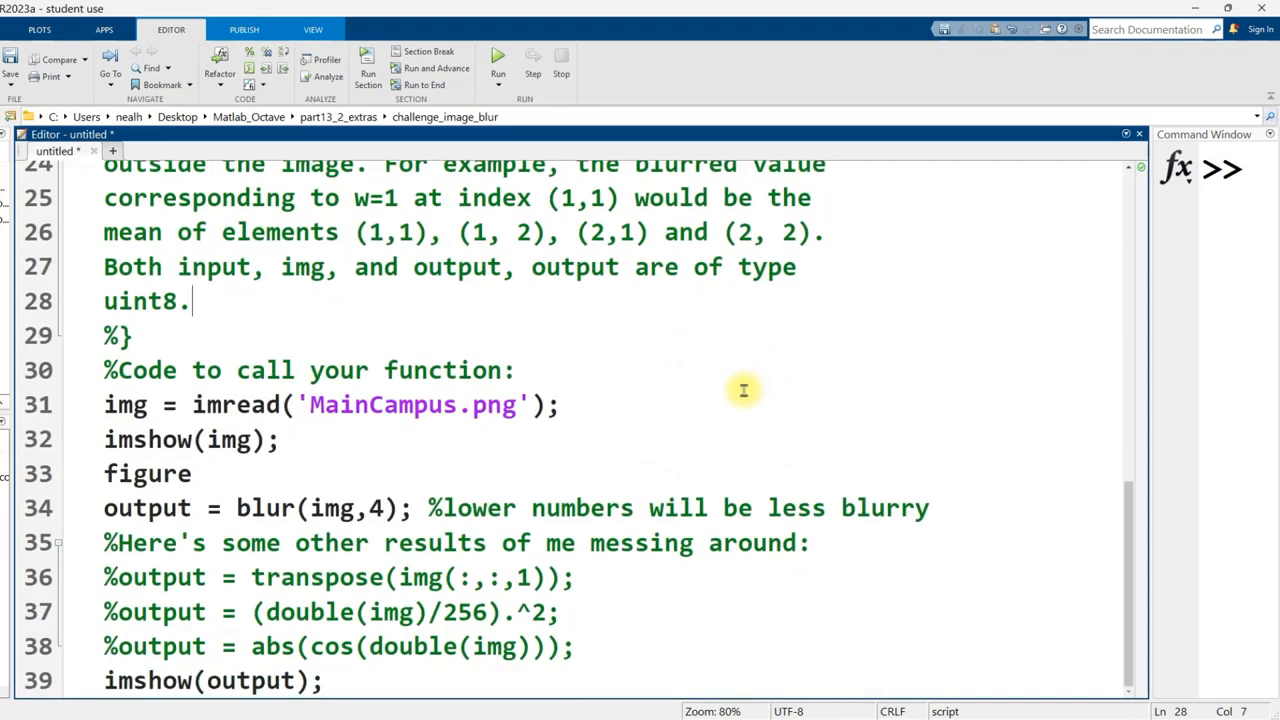
pyautogui.moveTo(614, 460)
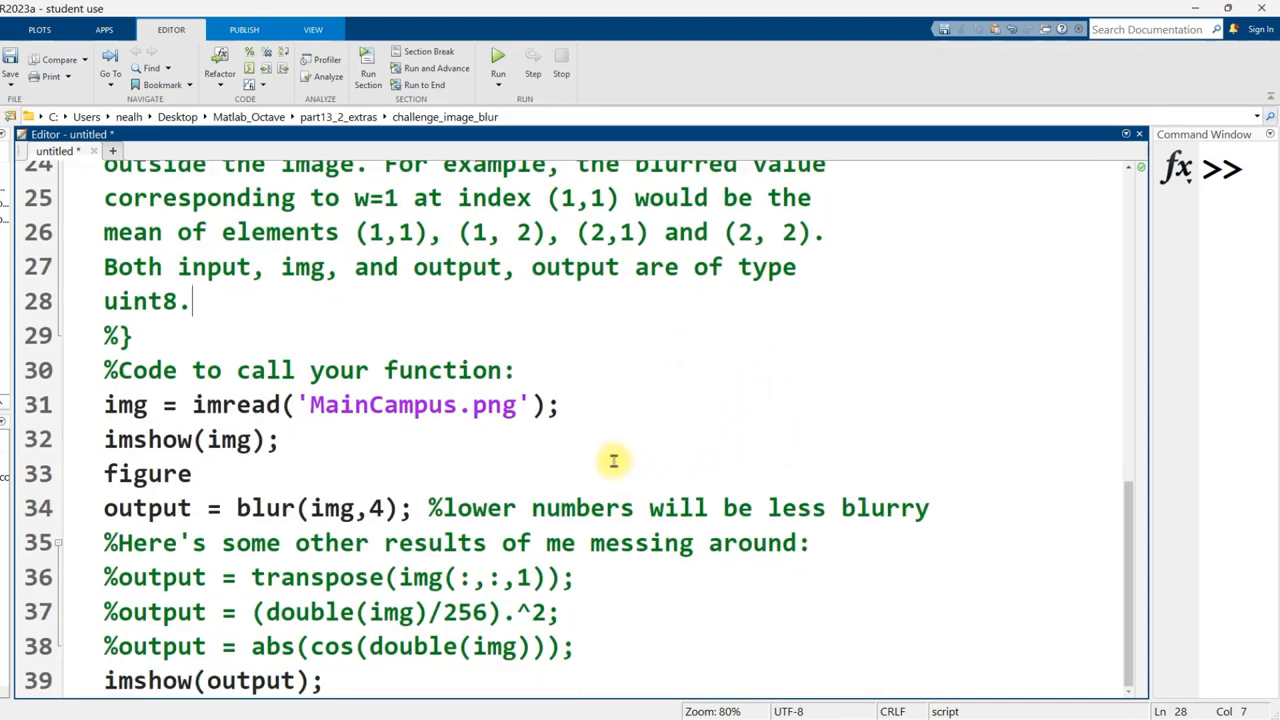
pyautogui.doubleClick(236, 404)
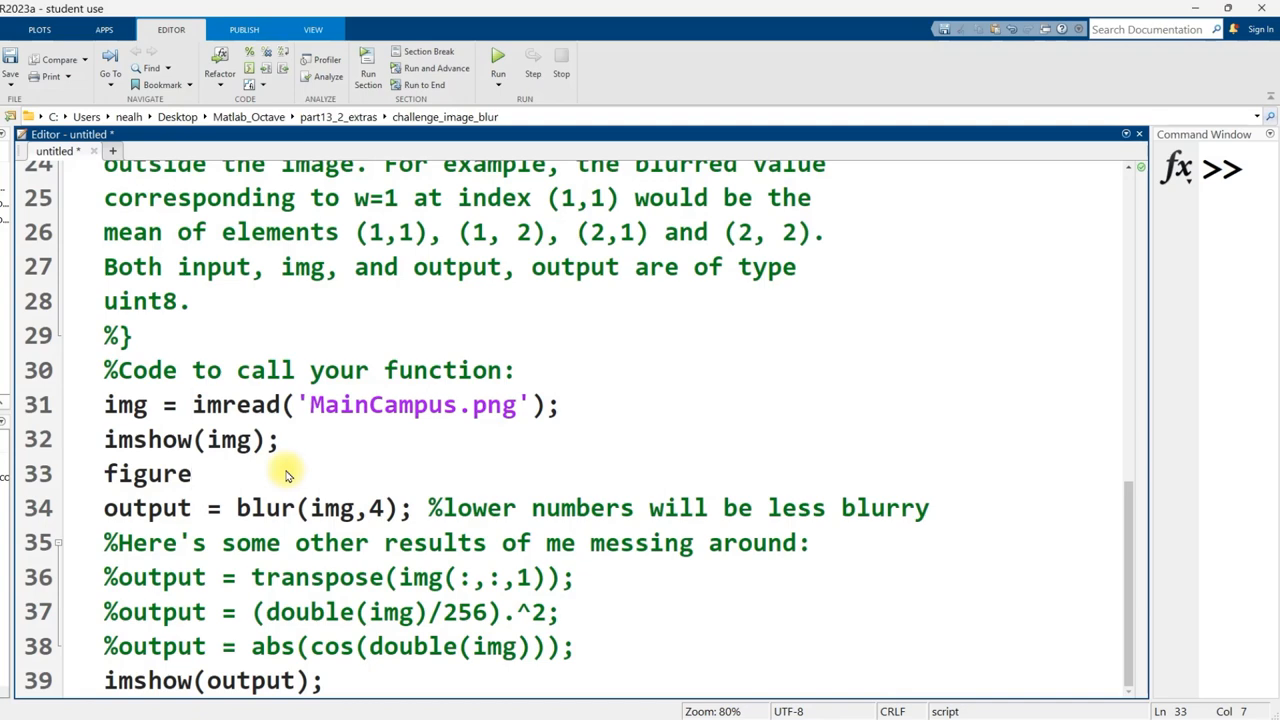
pyautogui.doubleClick(236, 404)
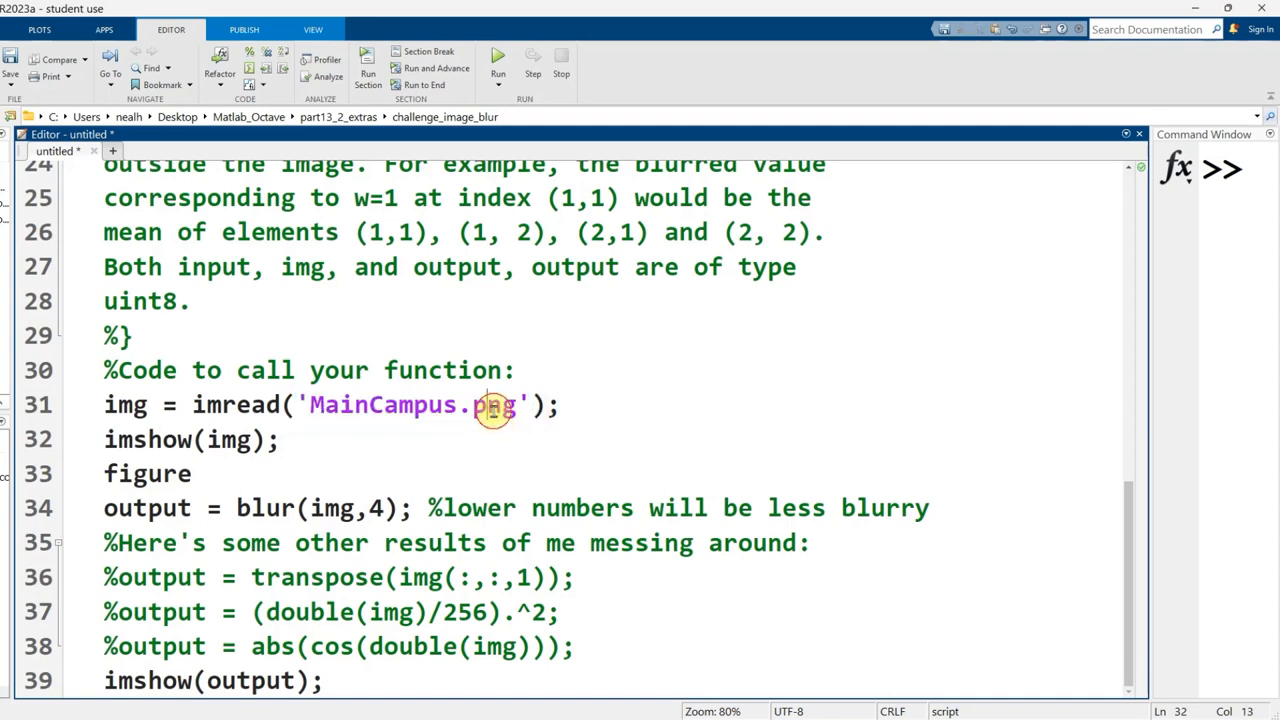
pyautogui.doubleClick(492, 404)
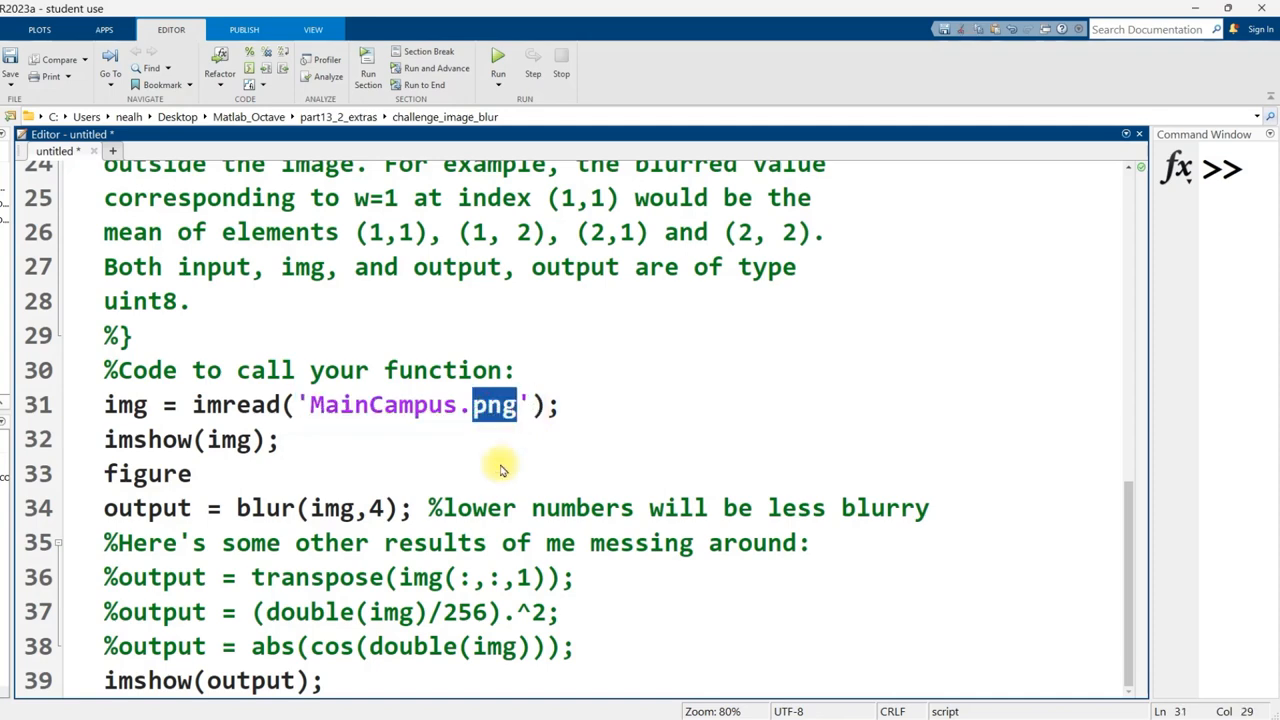
pyautogui.moveTo(450, 470)
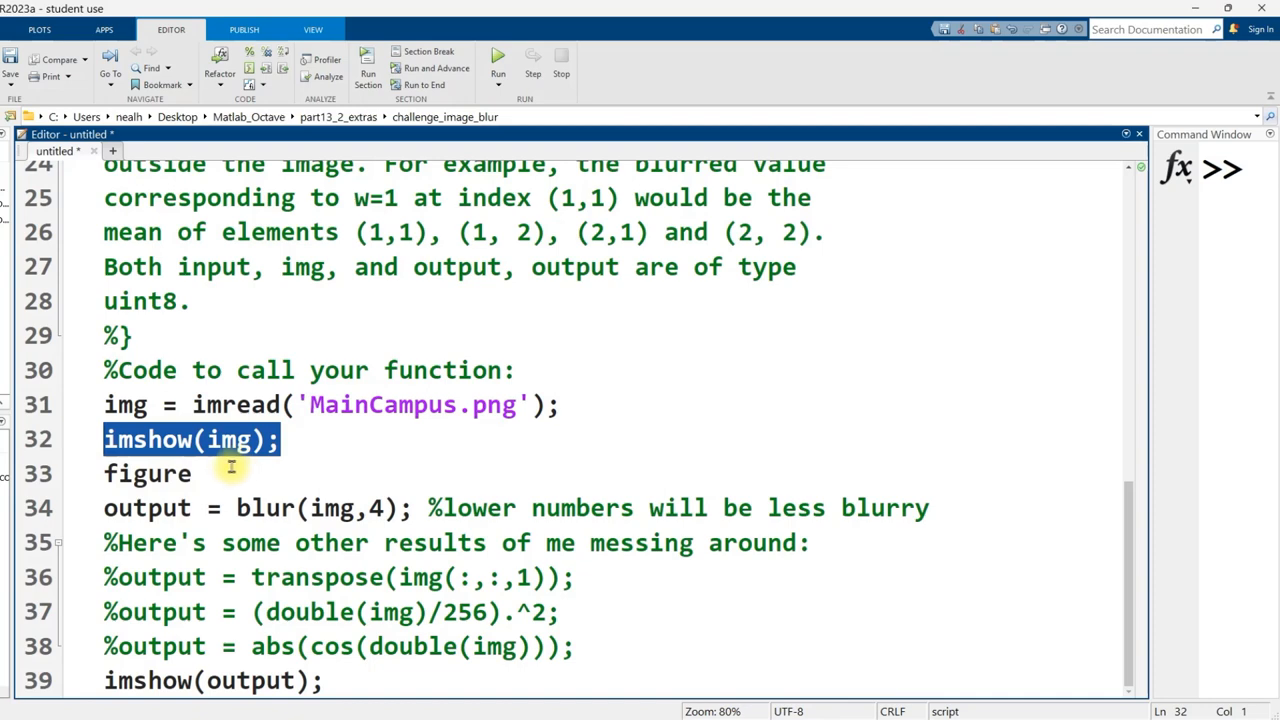
pyautogui.click(148, 404)
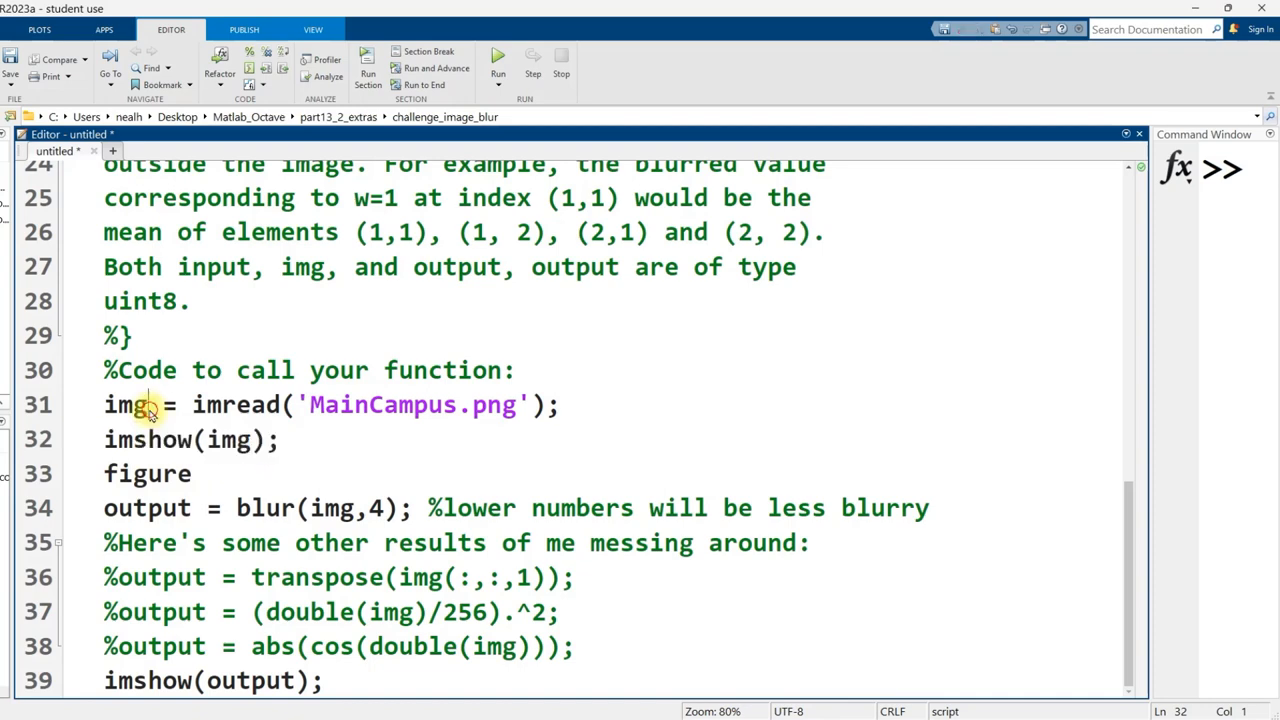
pyautogui.doubleClick(124, 404)
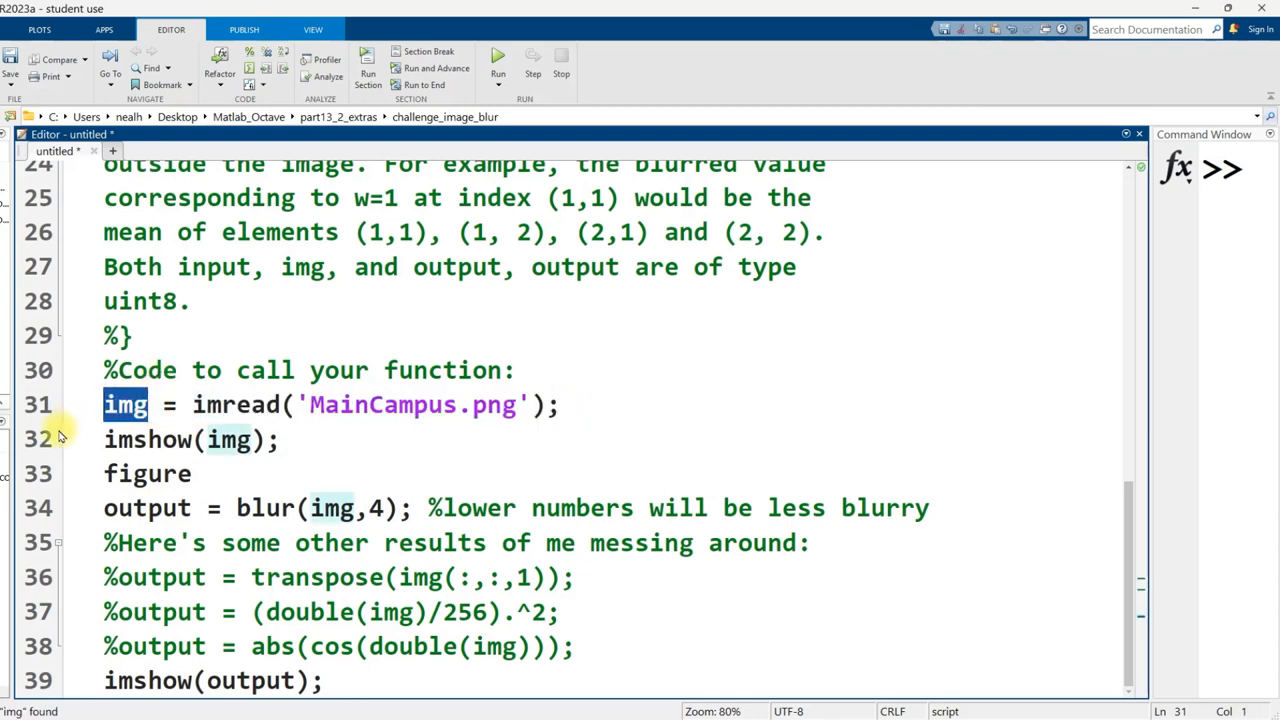
pyautogui.moveTo(510, 404)
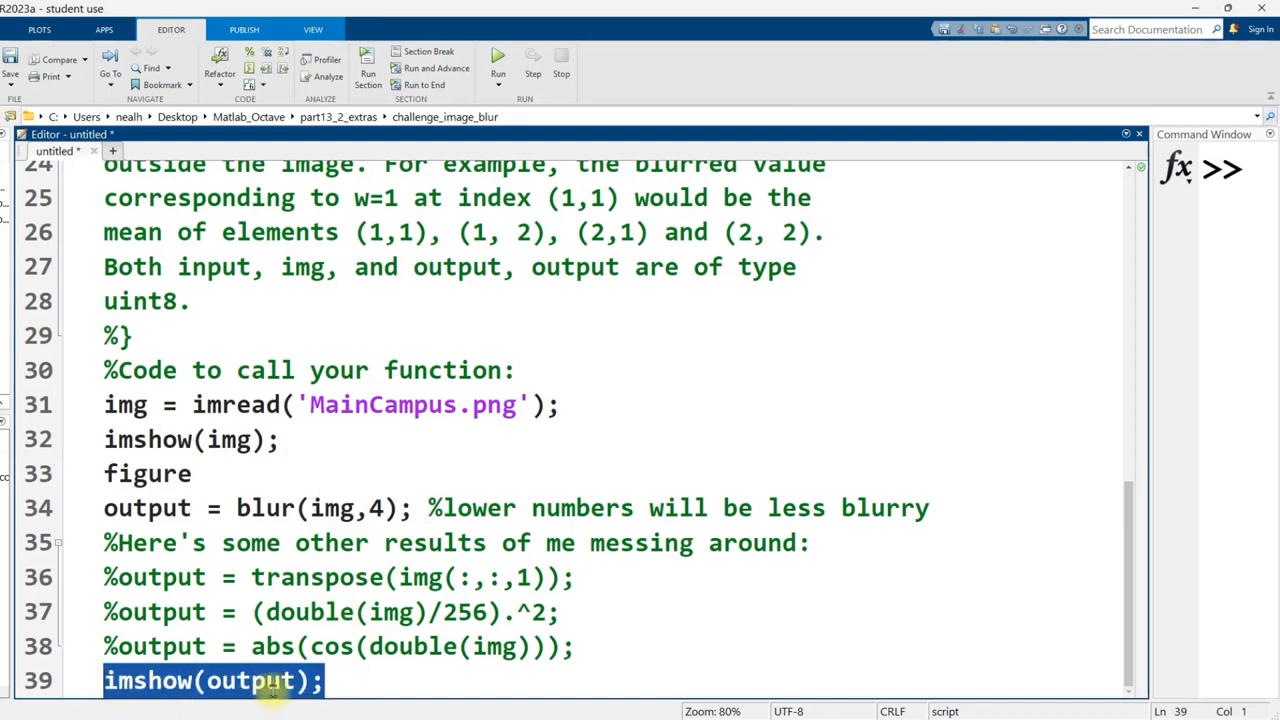
pyautogui.click(540, 448)
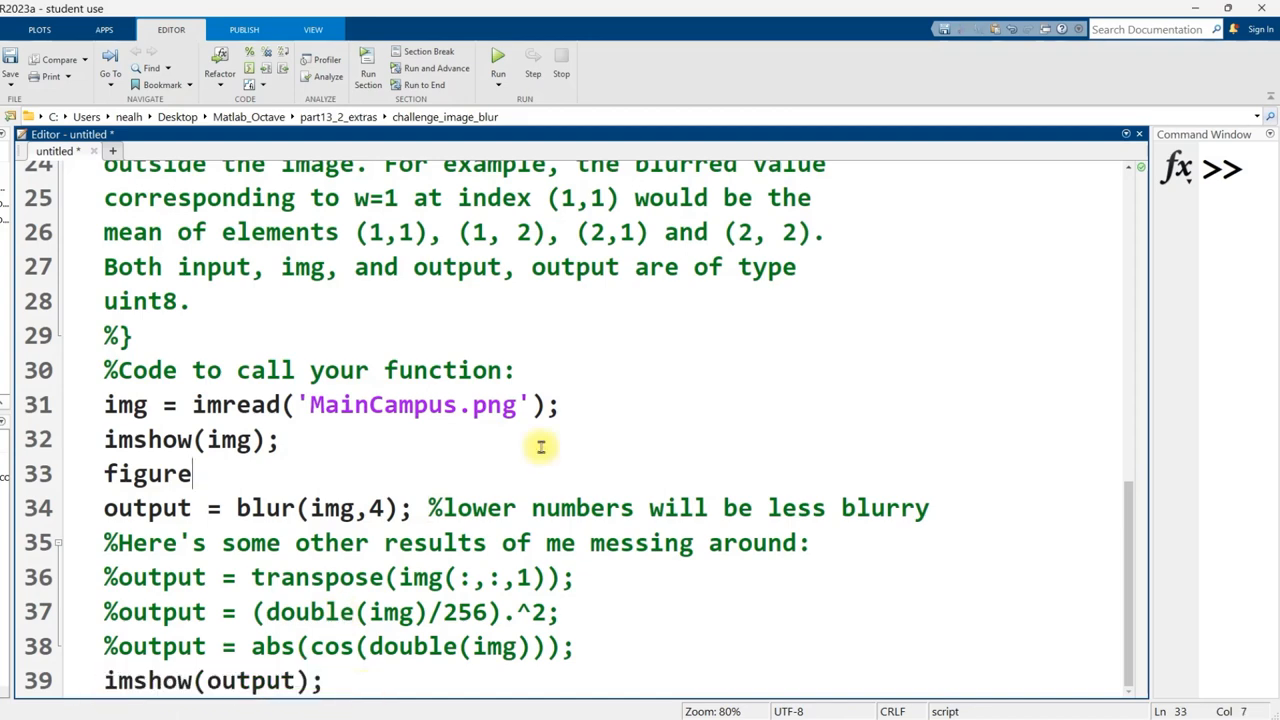
# - Run the script to show original and blurred photos, then rerun with blur width 10
pyautogui.click(496, 62)
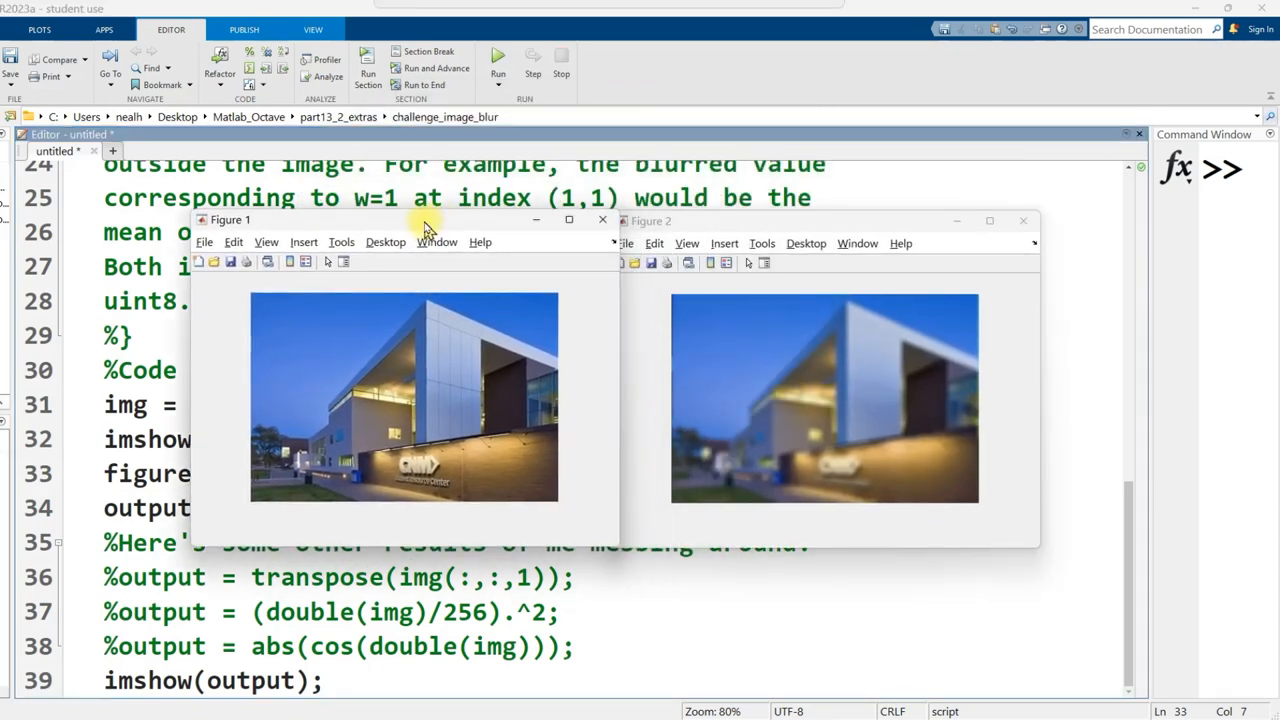
pyautogui.moveTo(508, 478)
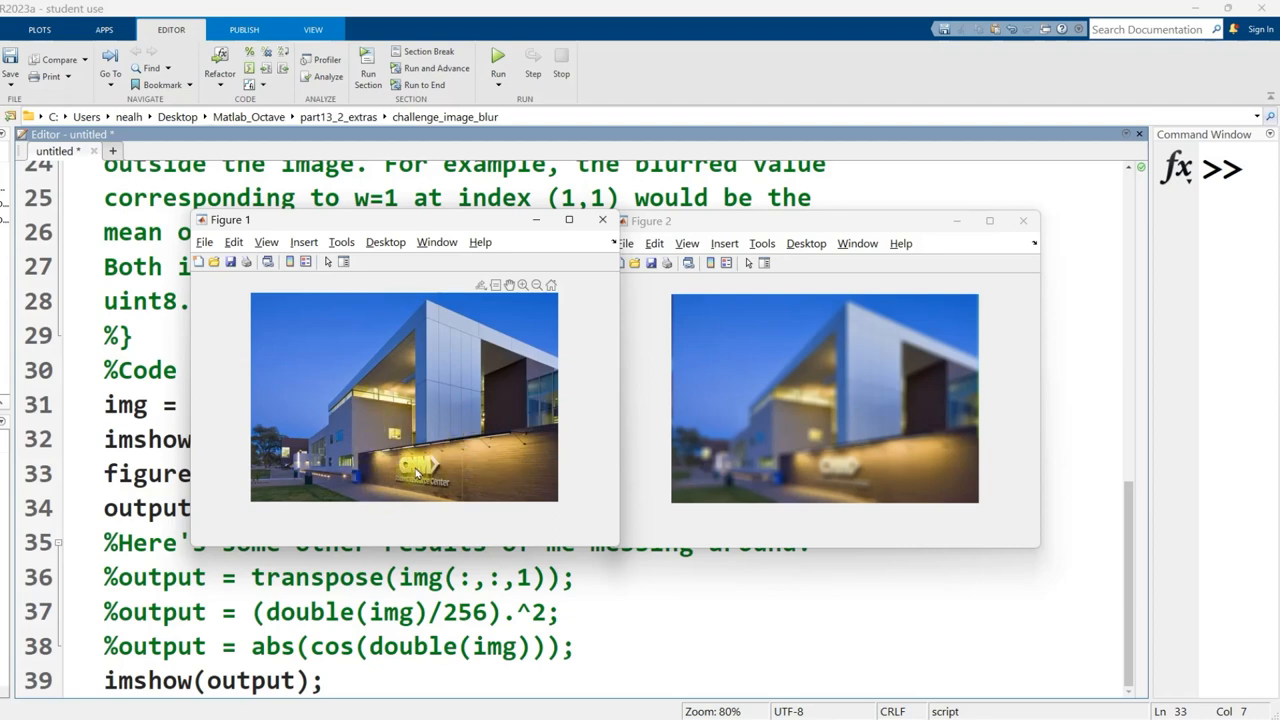
pyautogui.moveTo(810, 438)
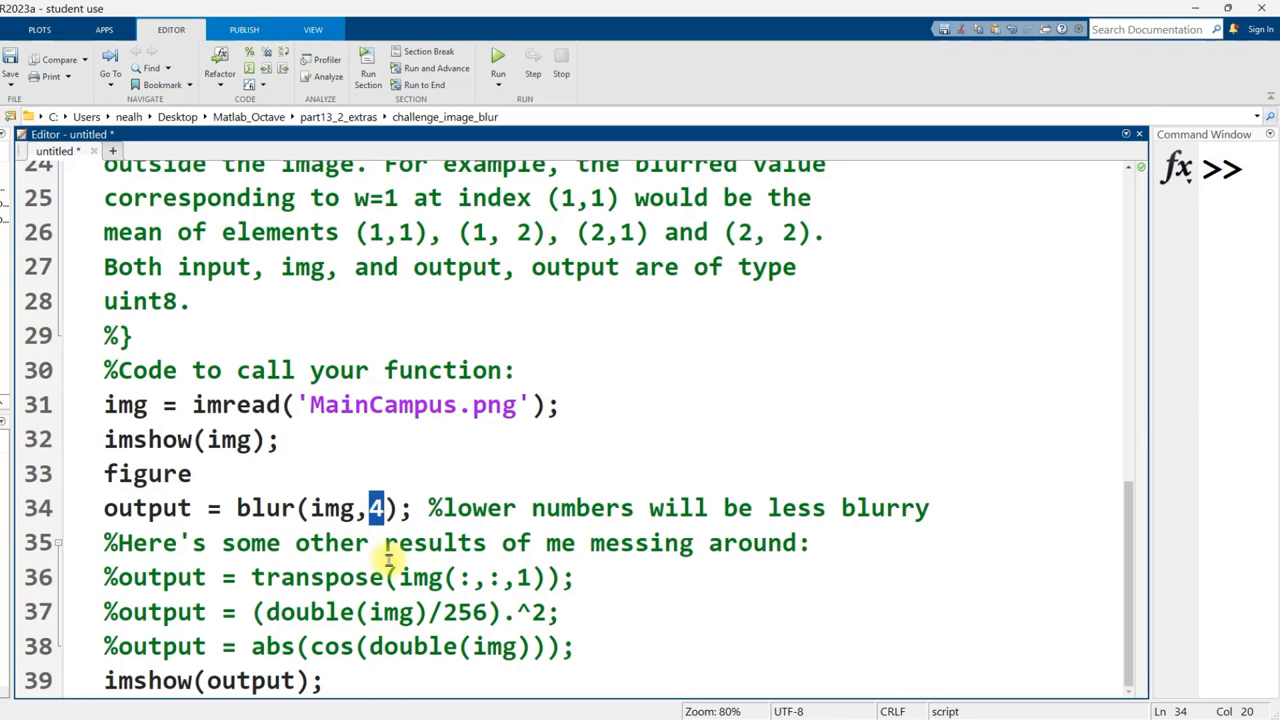
pyautogui.write('10')
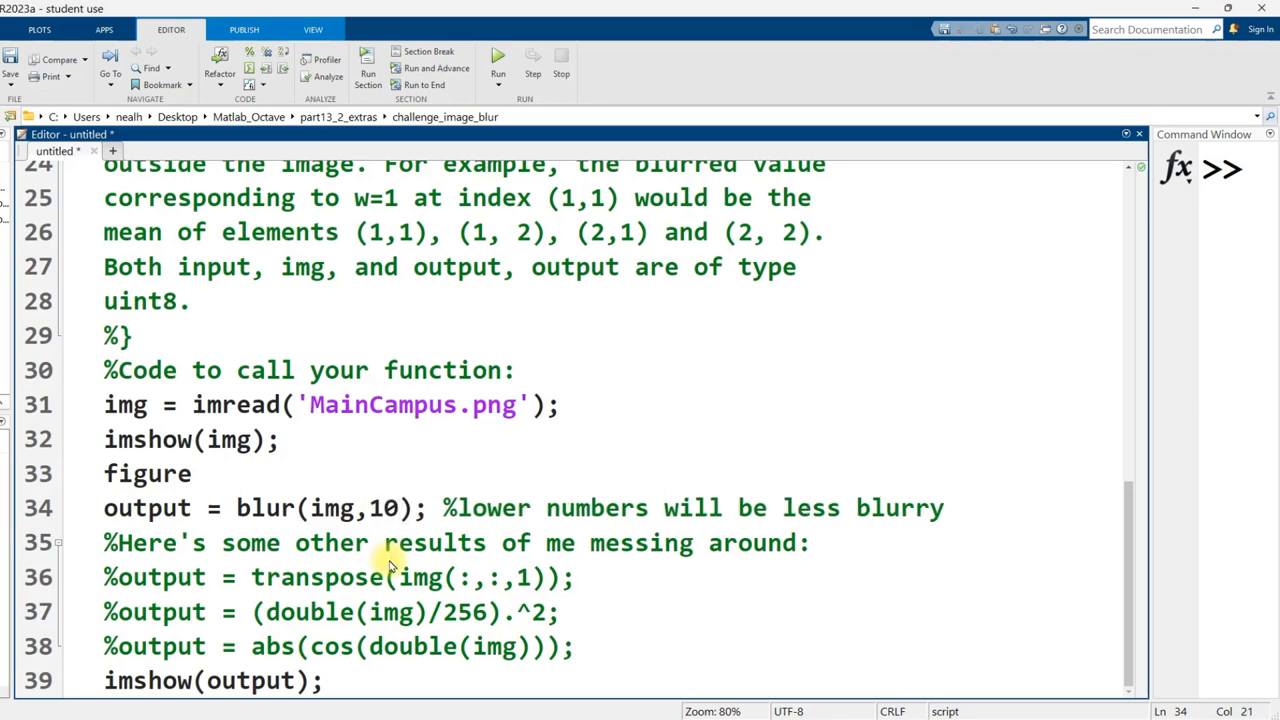
pyautogui.click(498, 60)
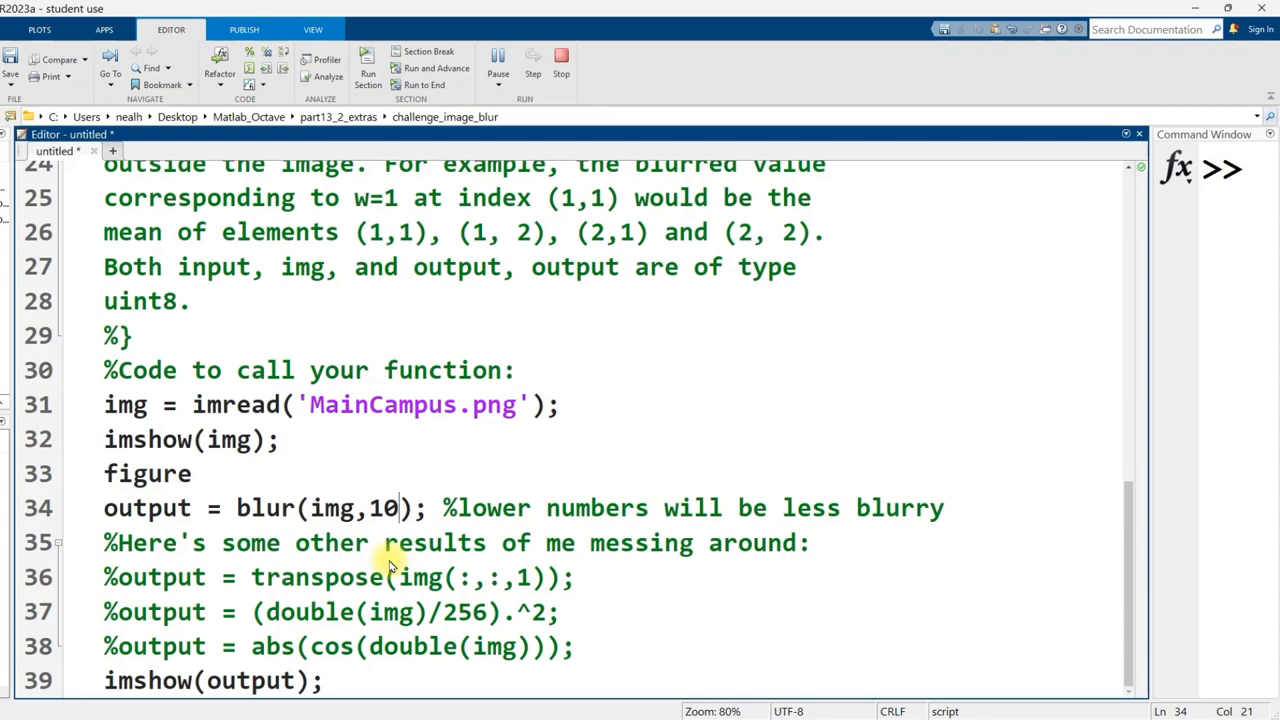
pyautogui.click(498, 60)
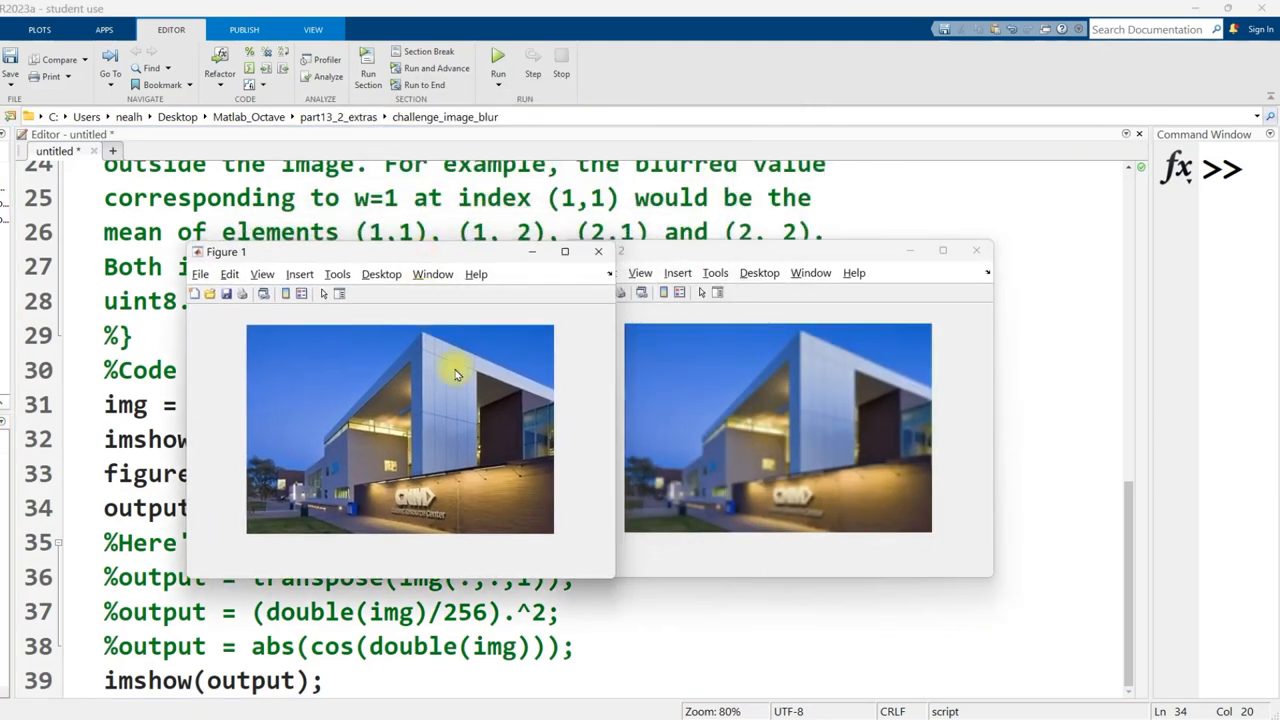
pyautogui.moveTo(452, 584)
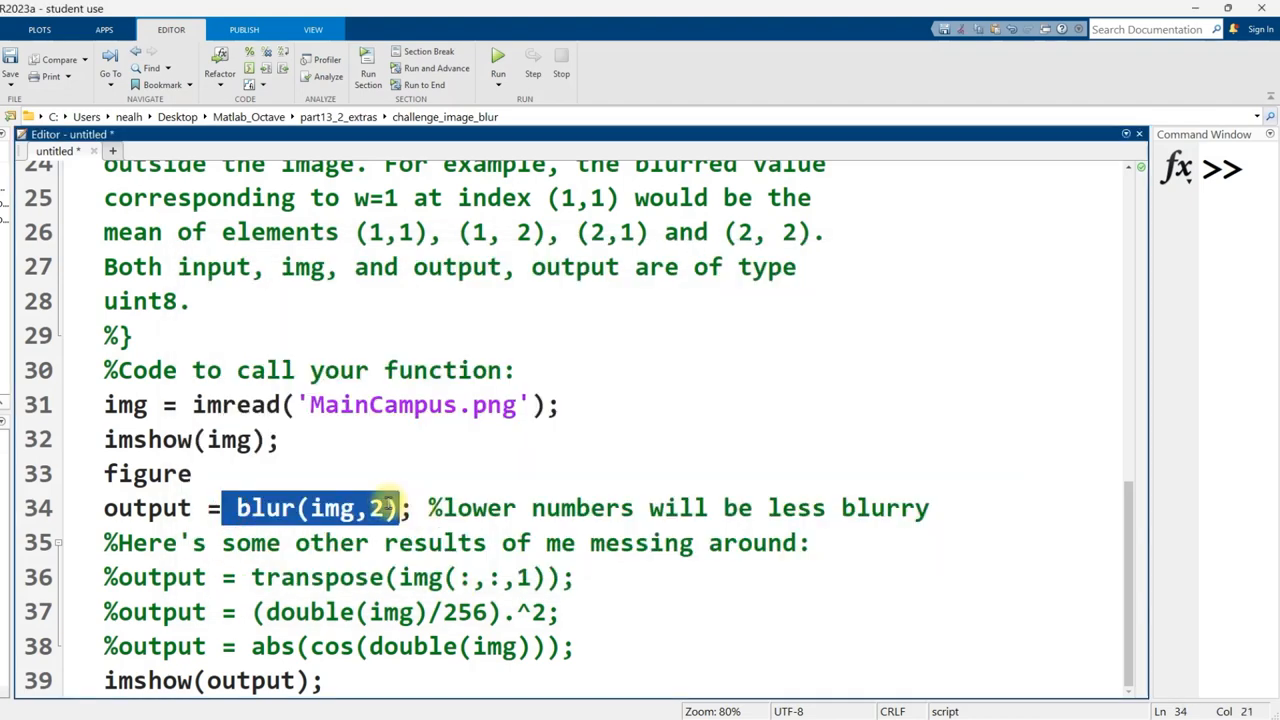
pyautogui.click(124, 152)
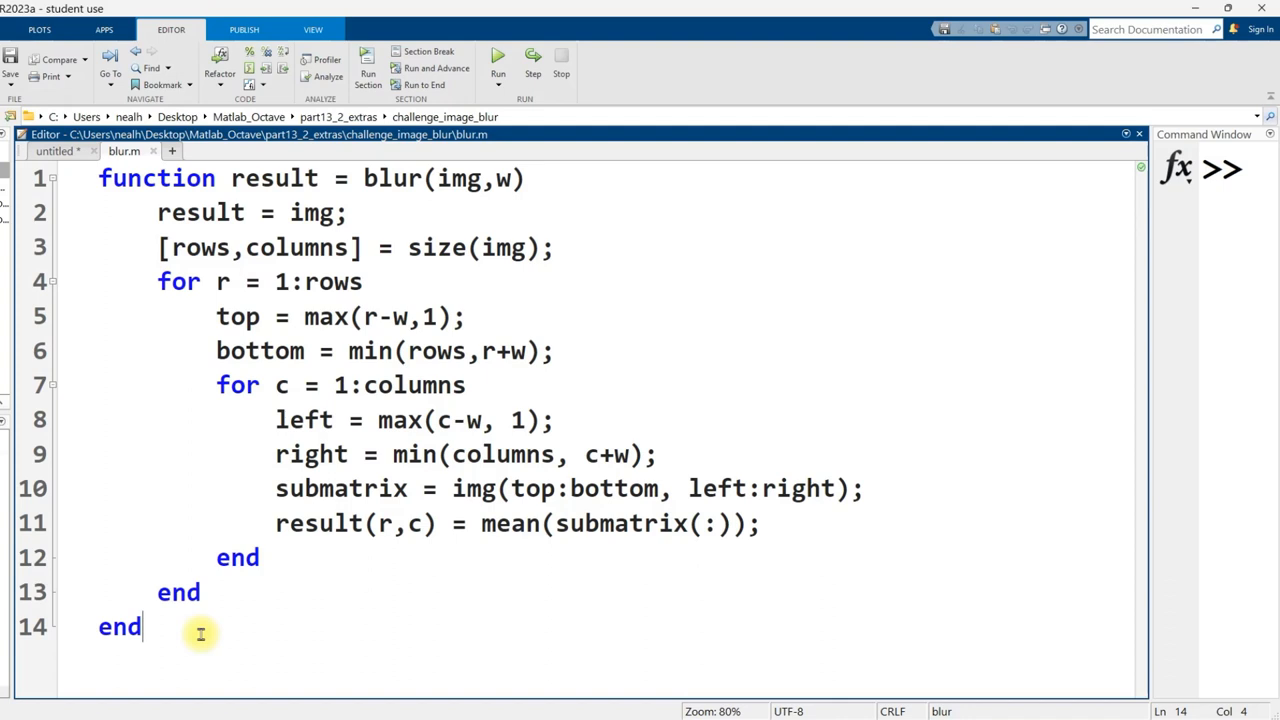
# - Review blur.m's img parameter, outer row loop, submatrix extraction and top/bottom bound lines
pyautogui.press('ctrl+a')
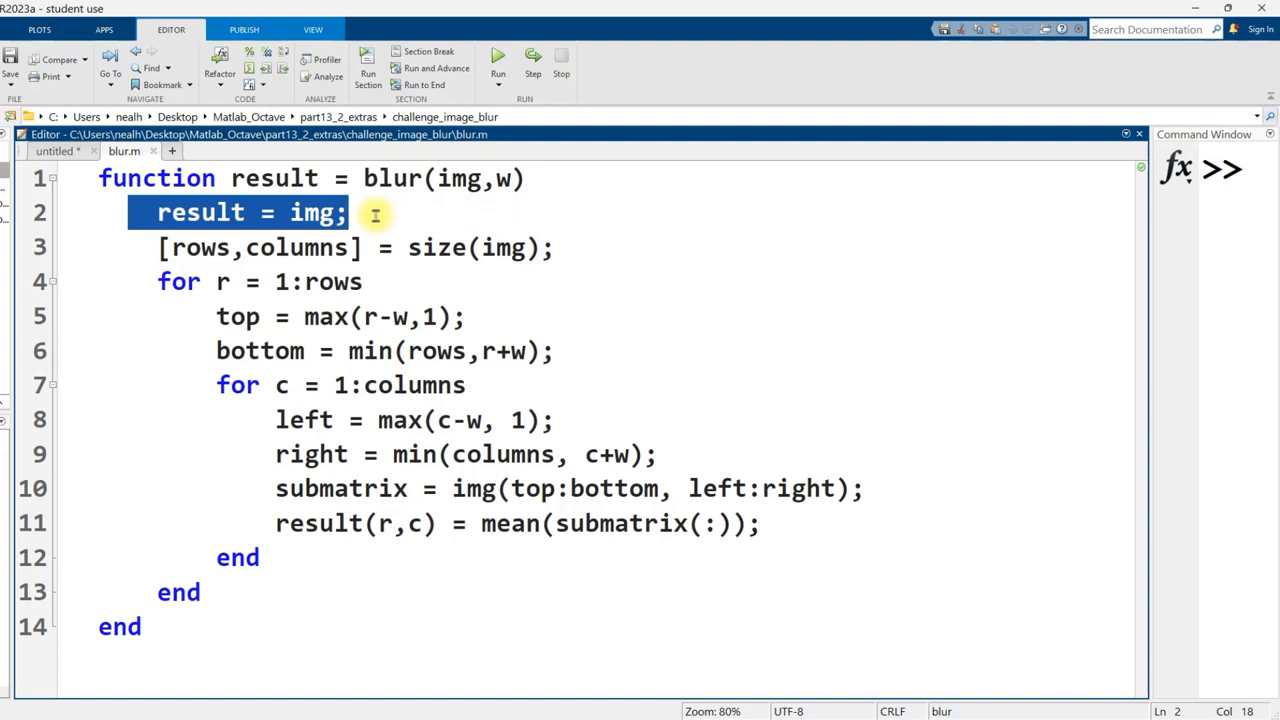
pyautogui.moveTo(238, 384)
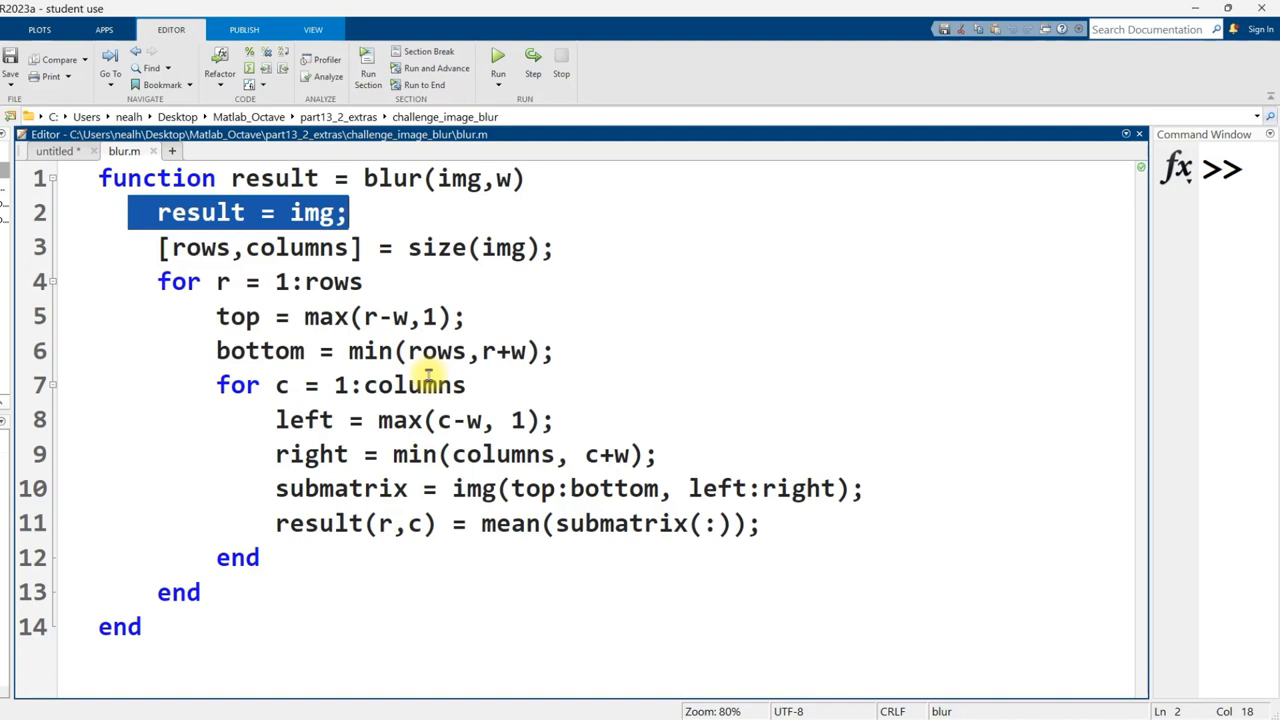
pyautogui.doubleClick(200, 212)
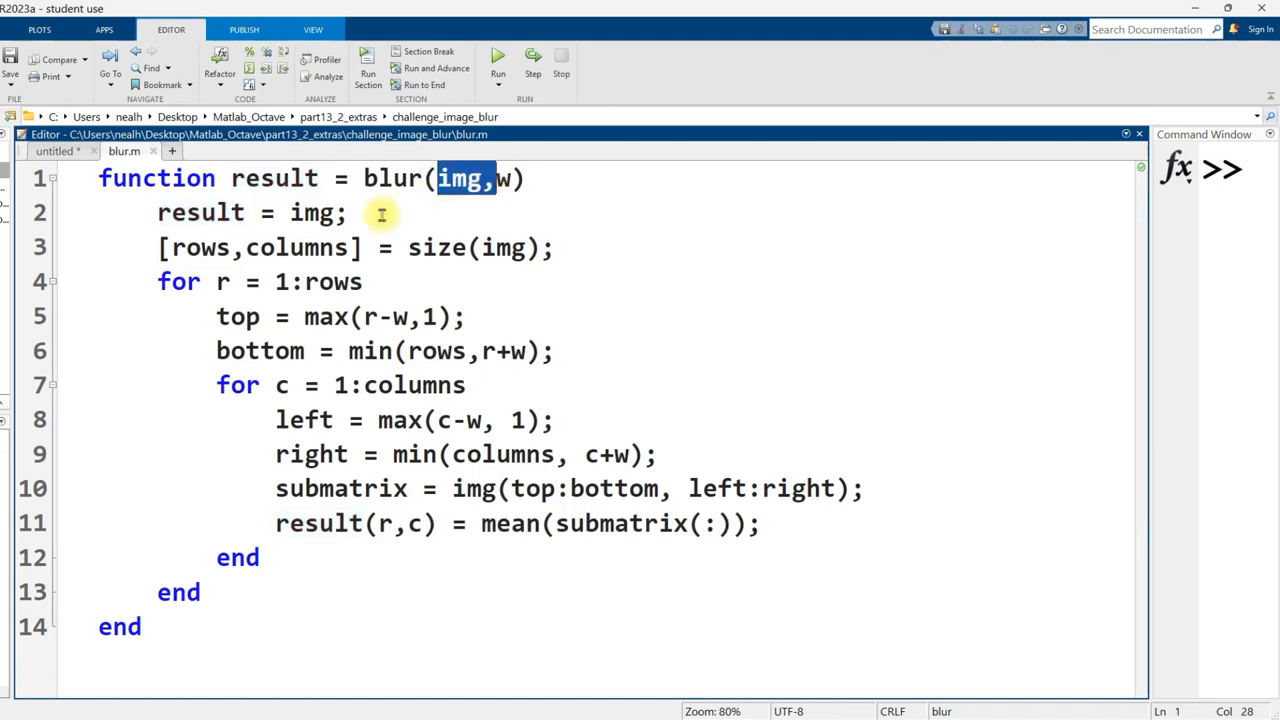
pyautogui.doubleClick(200, 212)
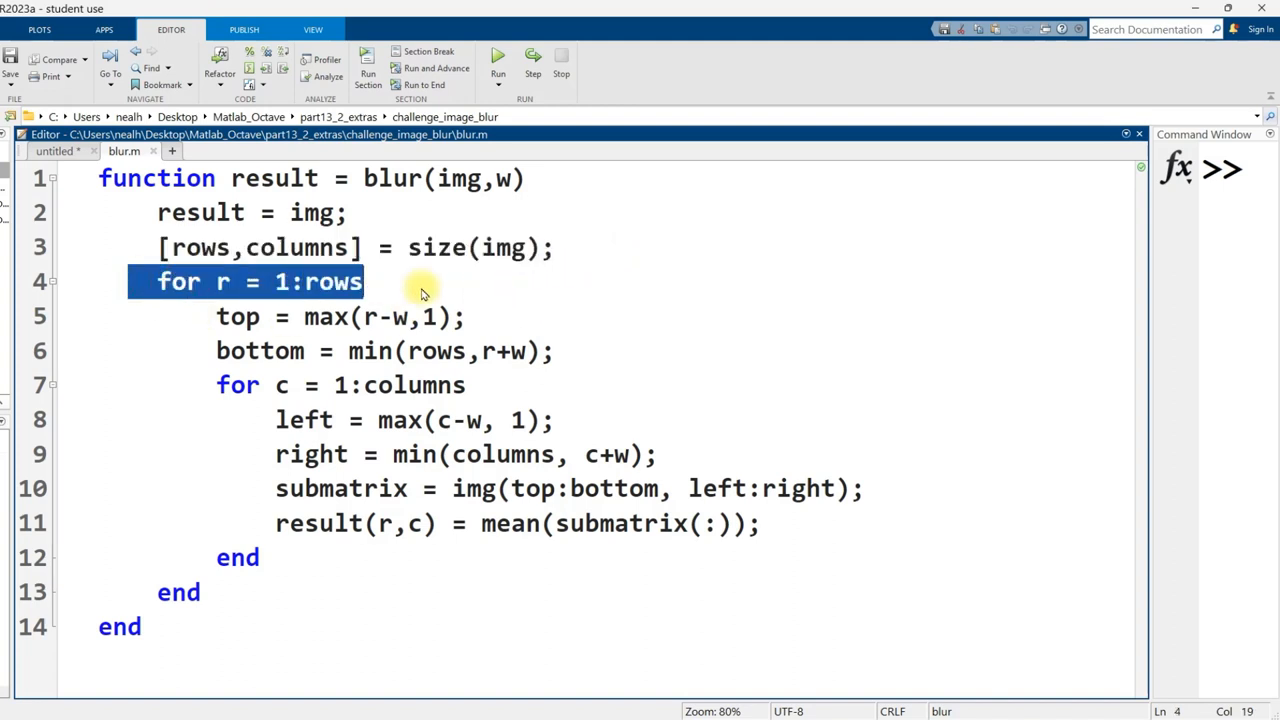
pyautogui.click(236, 384)
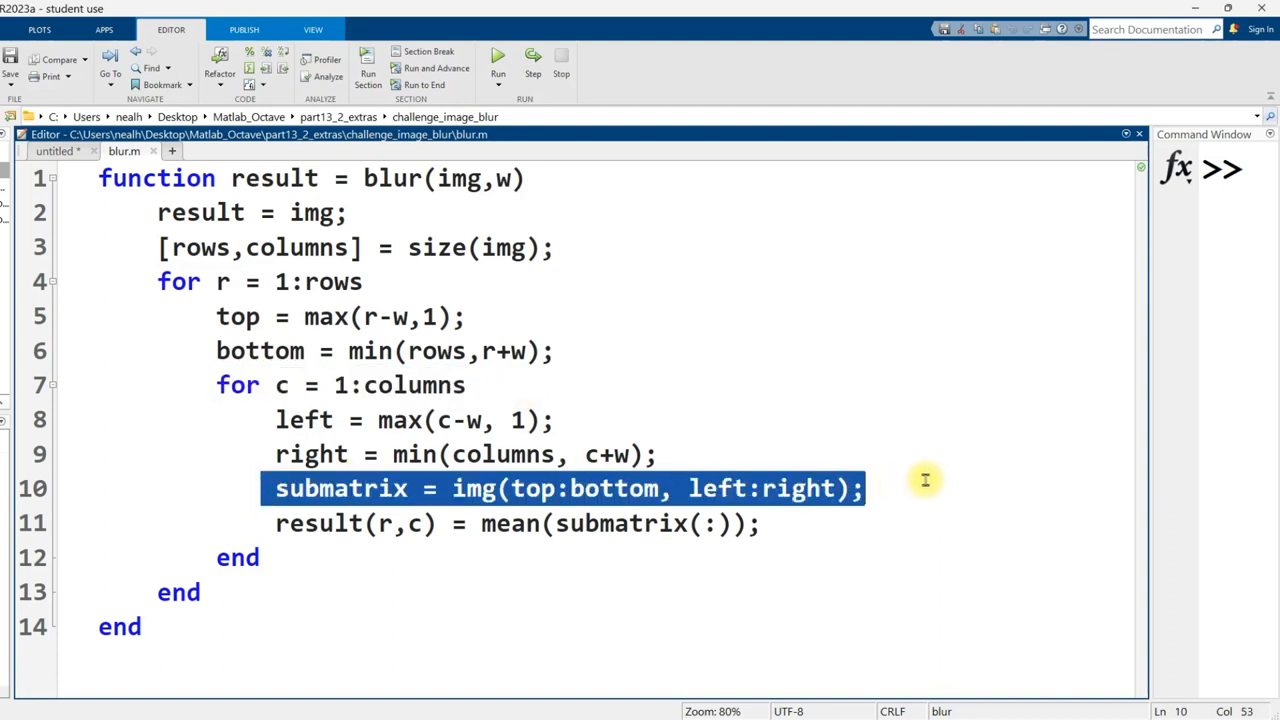
pyautogui.moveTo(912, 472)
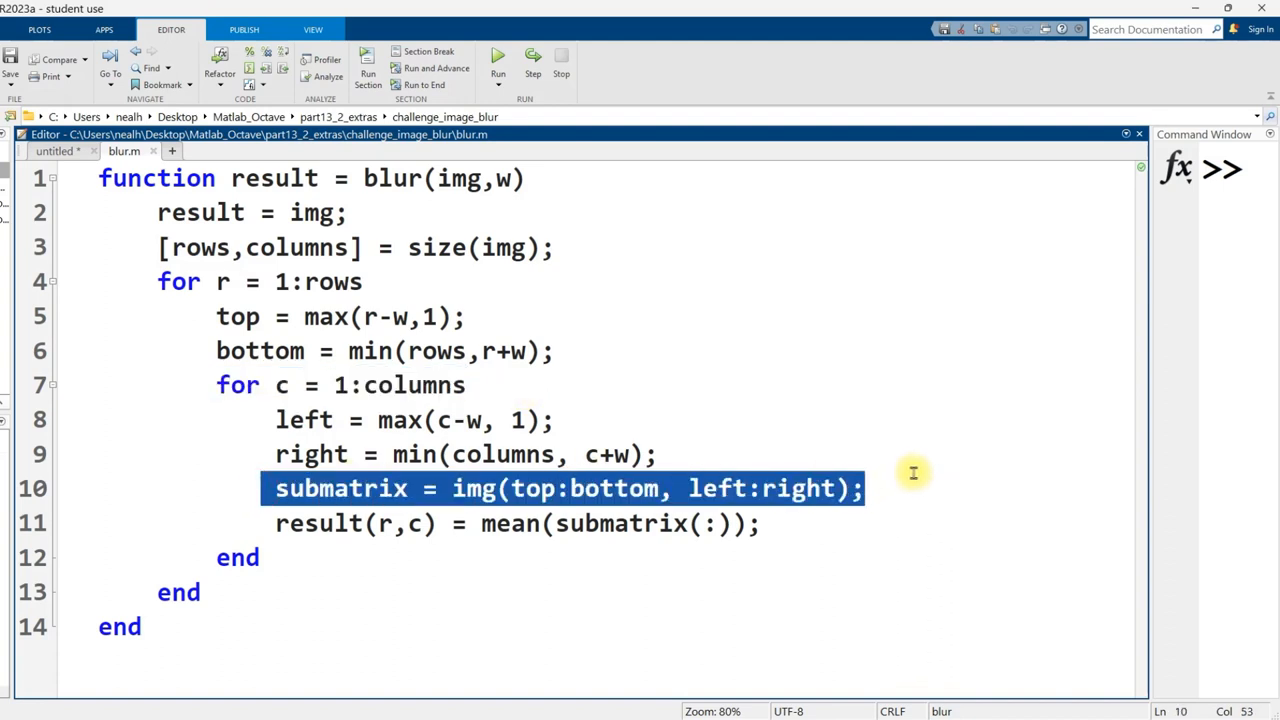
pyautogui.moveTo(912, 464)
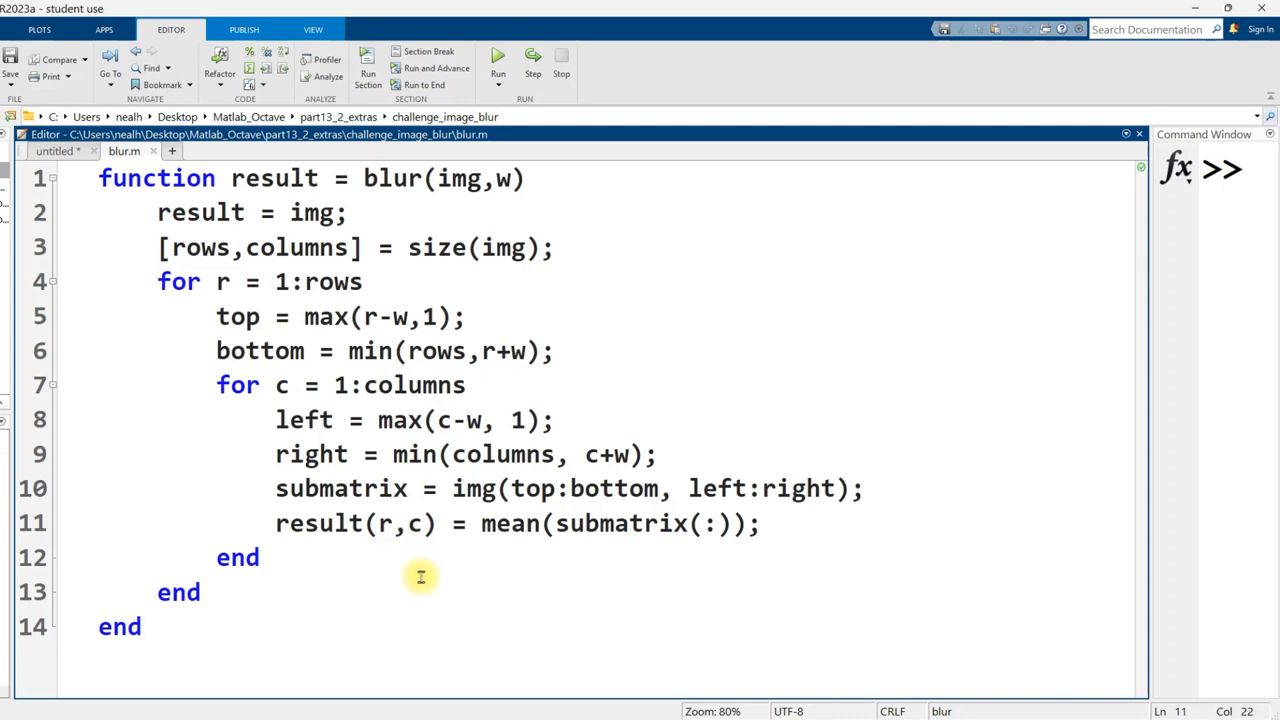
pyautogui.doubleClick(296, 420)
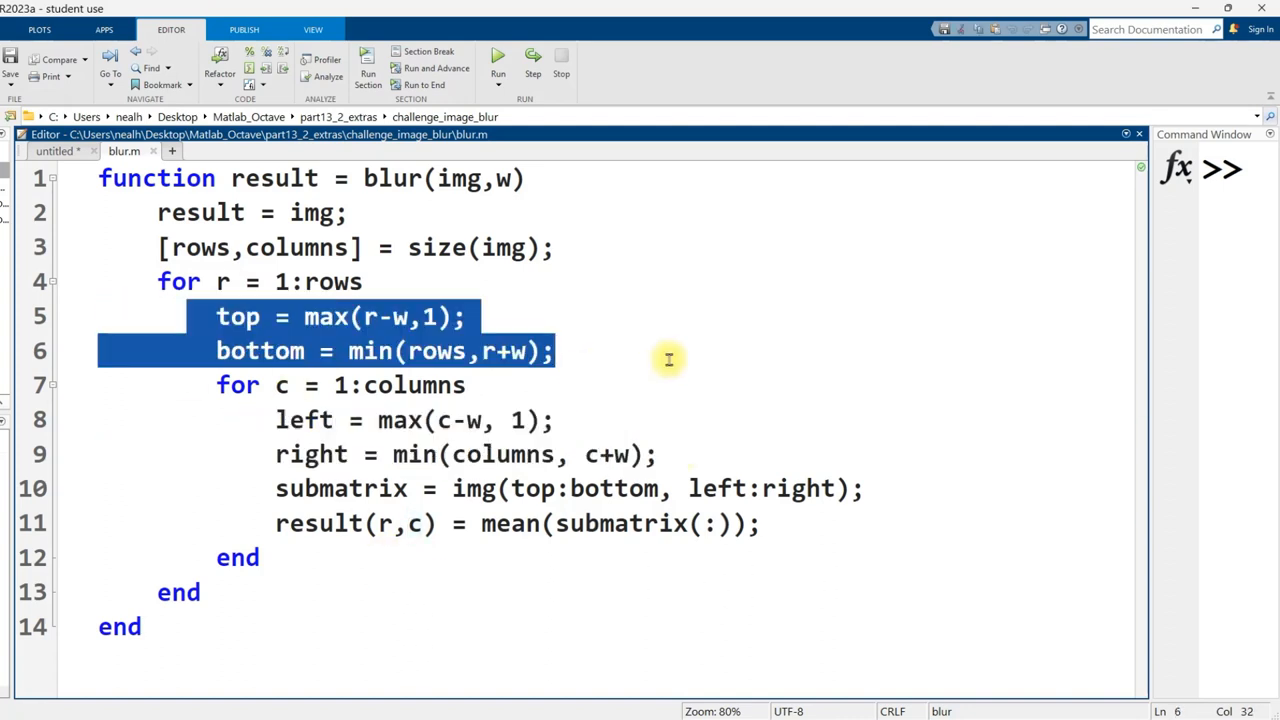
pyautogui.moveTo(660, 338)
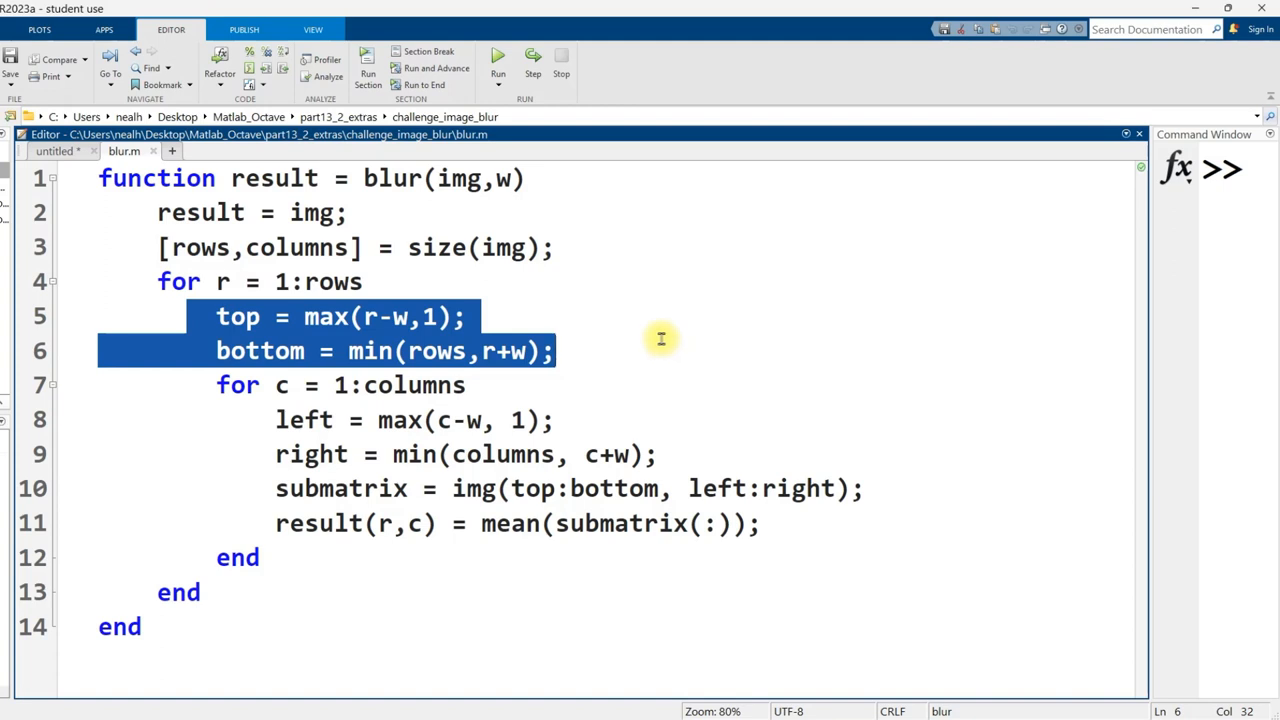
pyautogui.moveTo(630, 360)
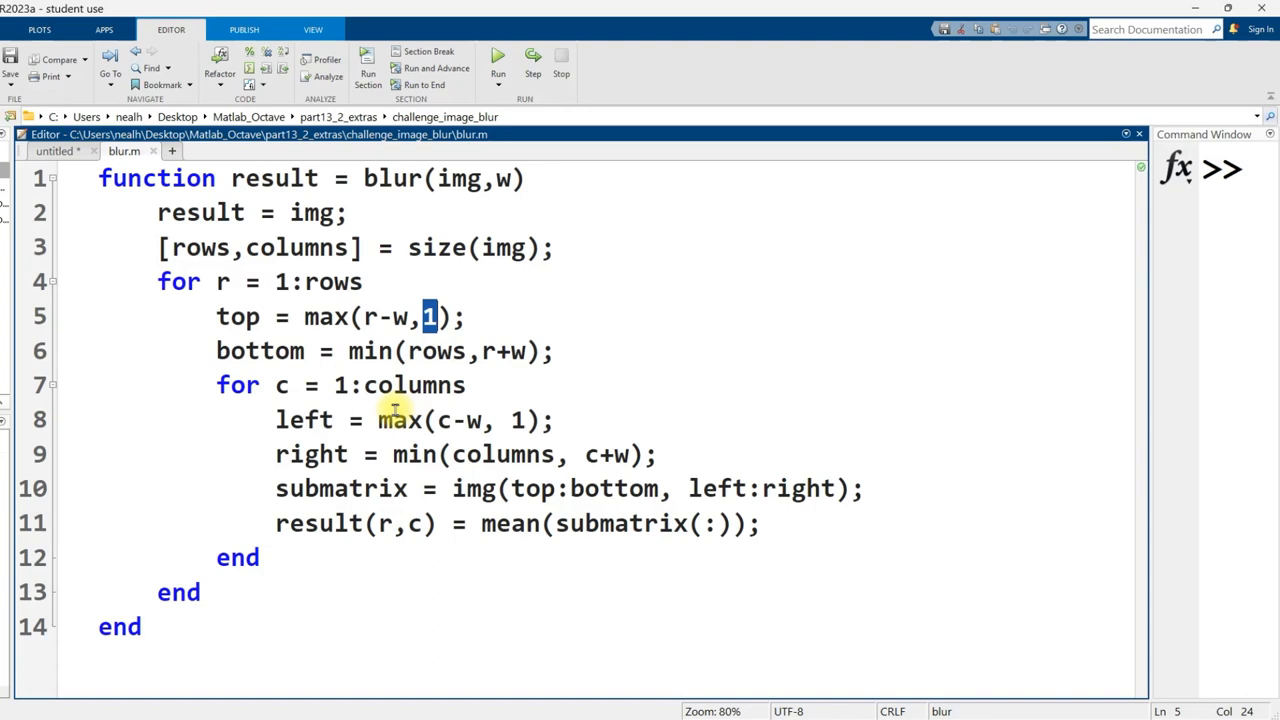
# - Examine the max(r-w,1) and r+w clamping, rows uses, and top:bottom, left:right indexing into result = img
pyautogui.moveTo(304, 316); pyautogui.dragTo(464, 316)
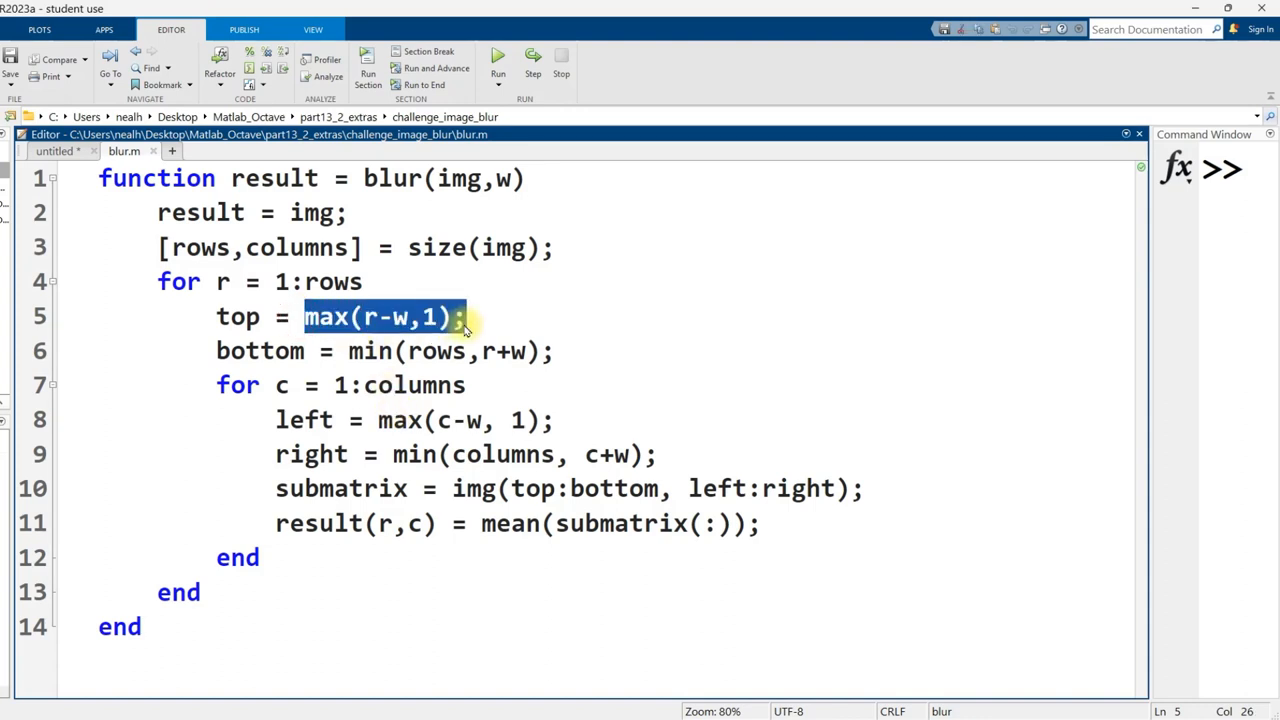
pyautogui.doubleClick(258, 352)
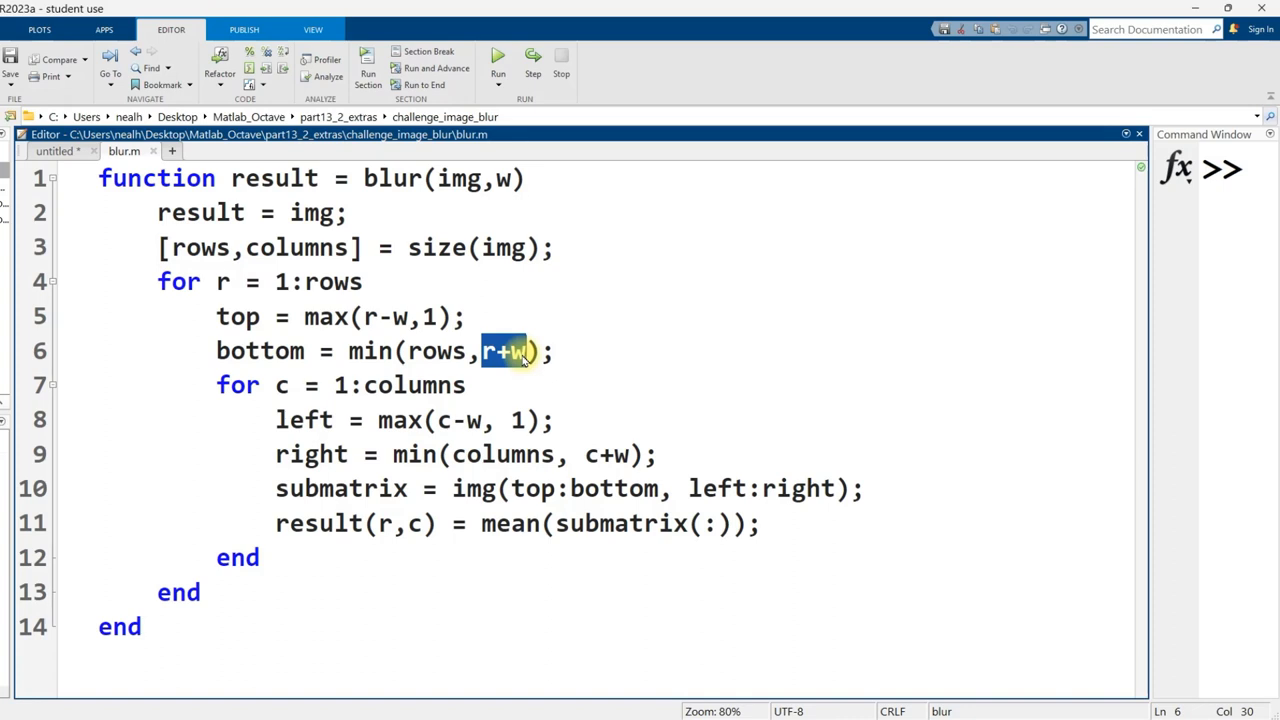
pyautogui.doubleClick(436, 352)
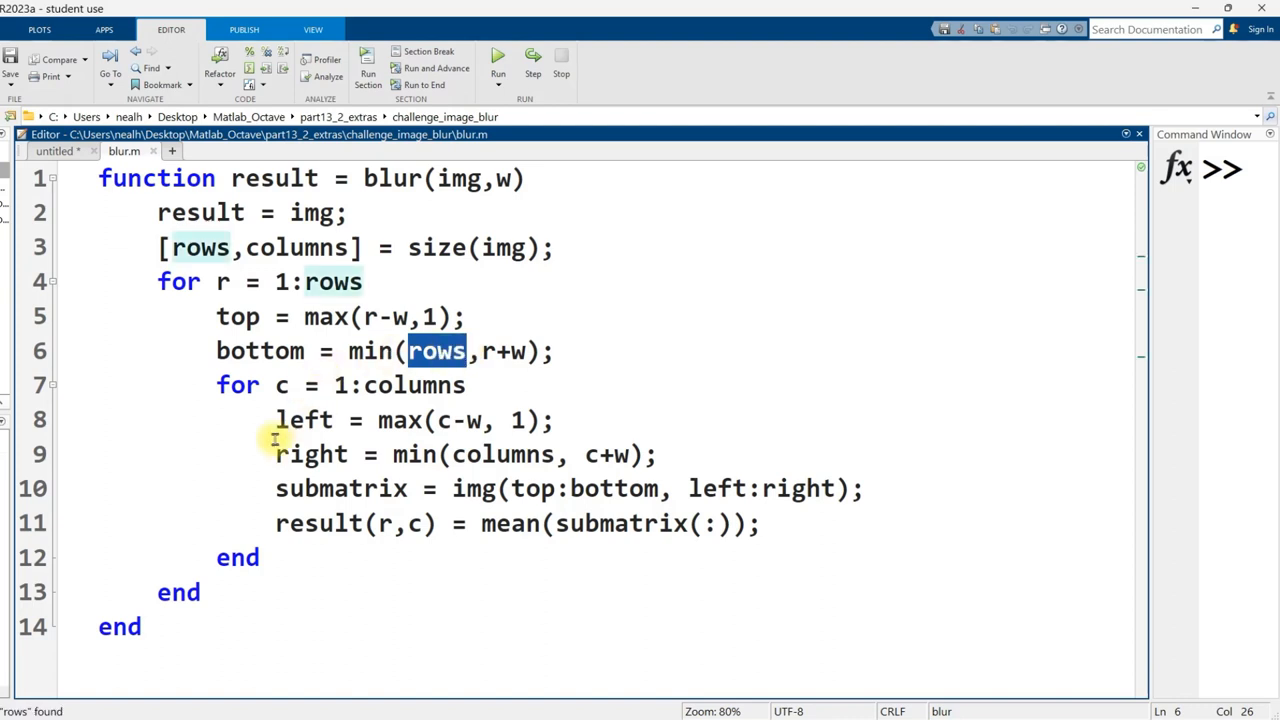
pyautogui.moveTo(276, 420); pyautogui.dragTo(656, 454)
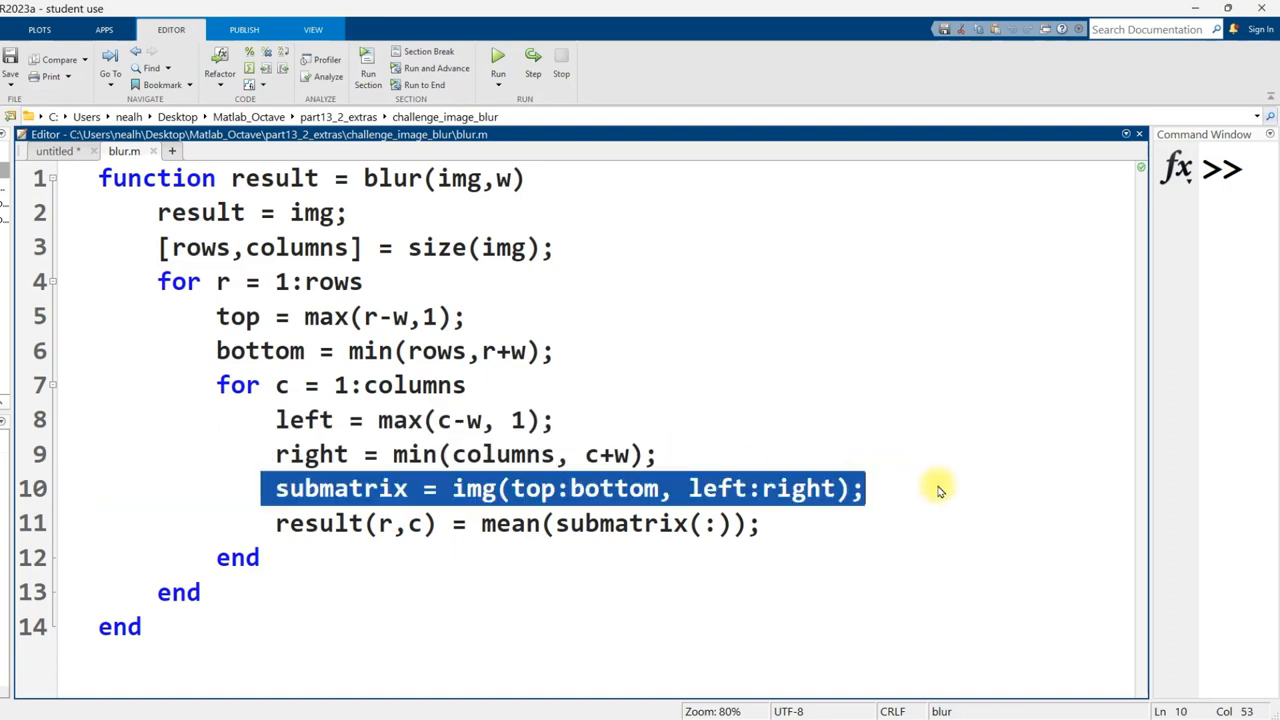
pyautogui.doubleClick(590, 488)
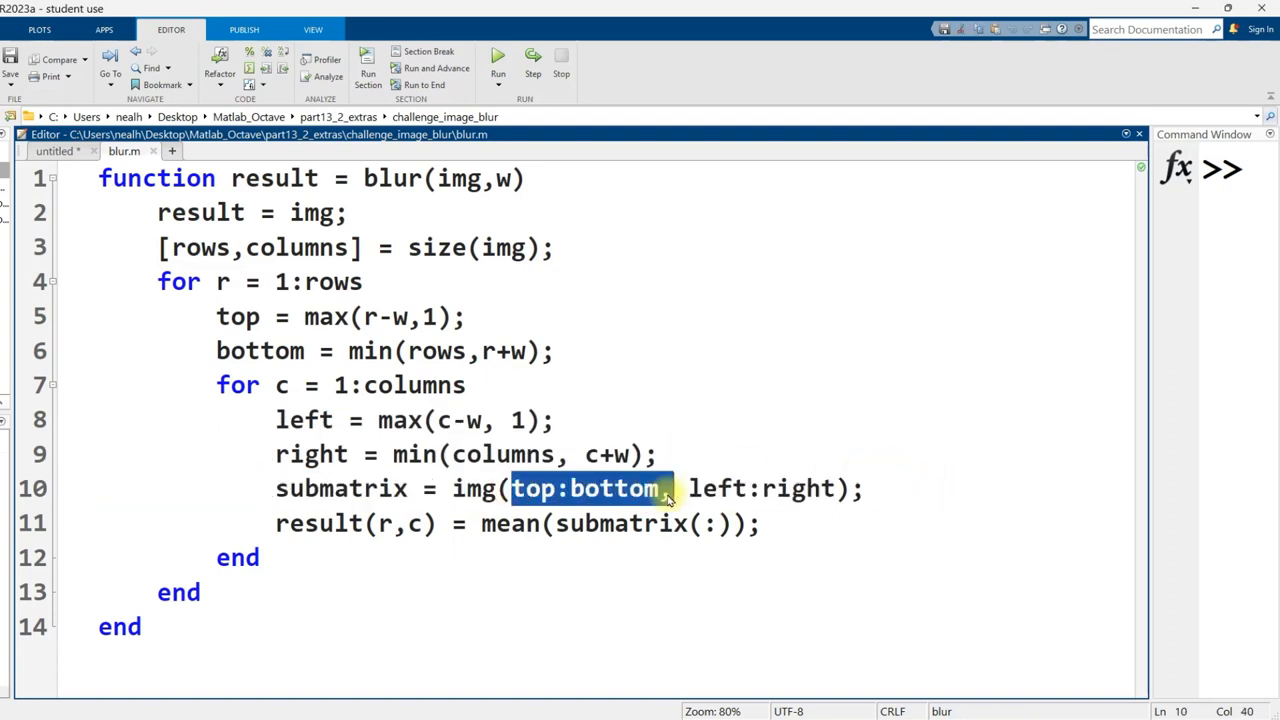
pyautogui.doubleClick(764, 488)
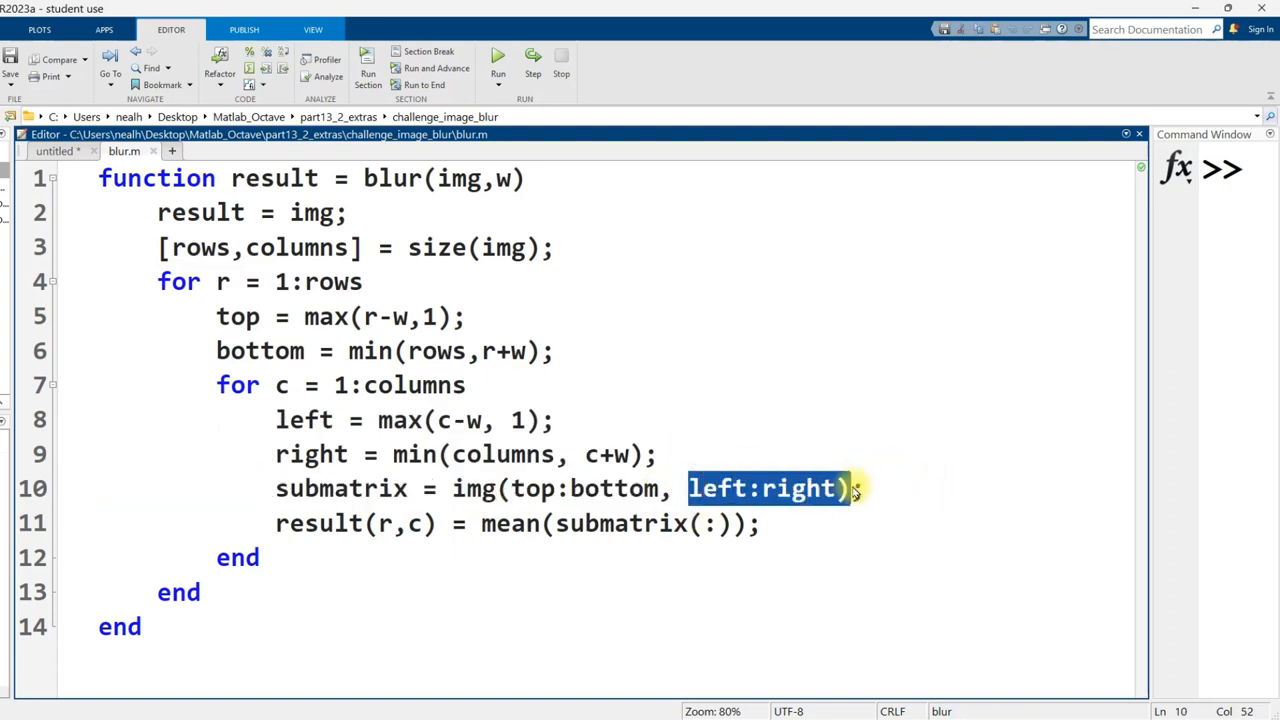
pyautogui.doubleClick(340, 488)
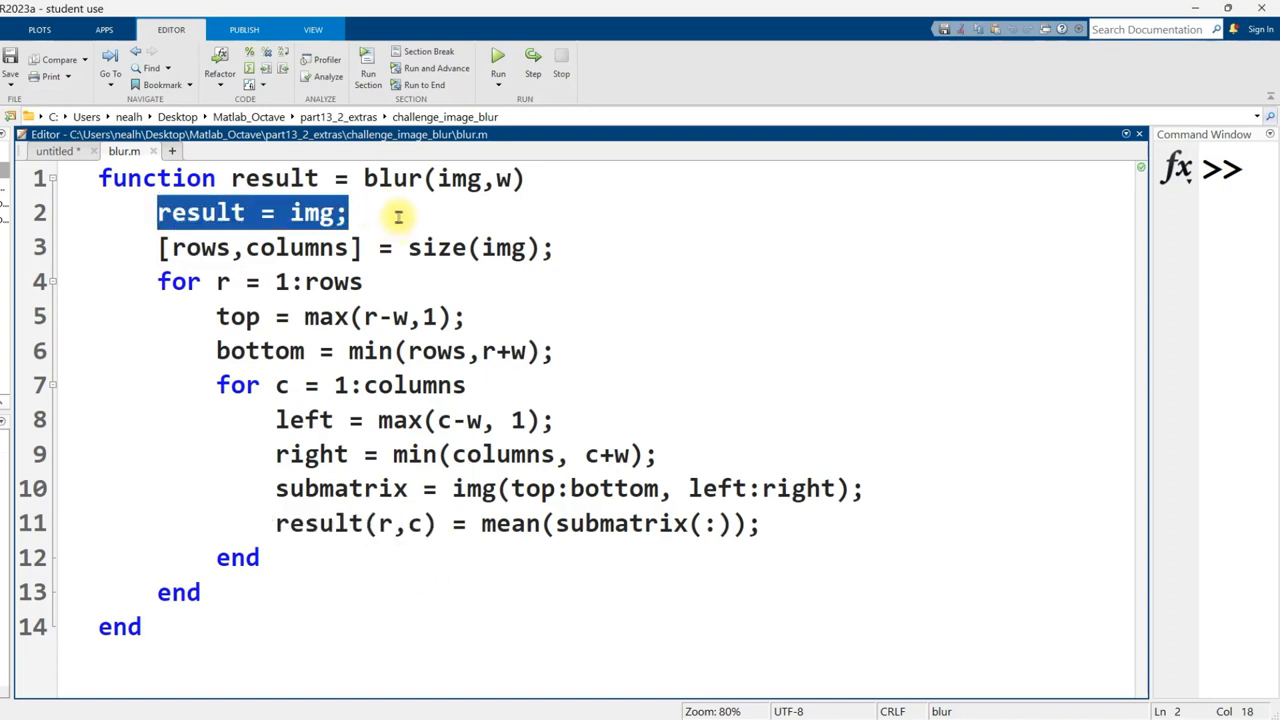
# - Preallocate result as zeros(rows,columns) with a %preallocation comment instead of copying img
pyautogui.doubleClick(312, 212)
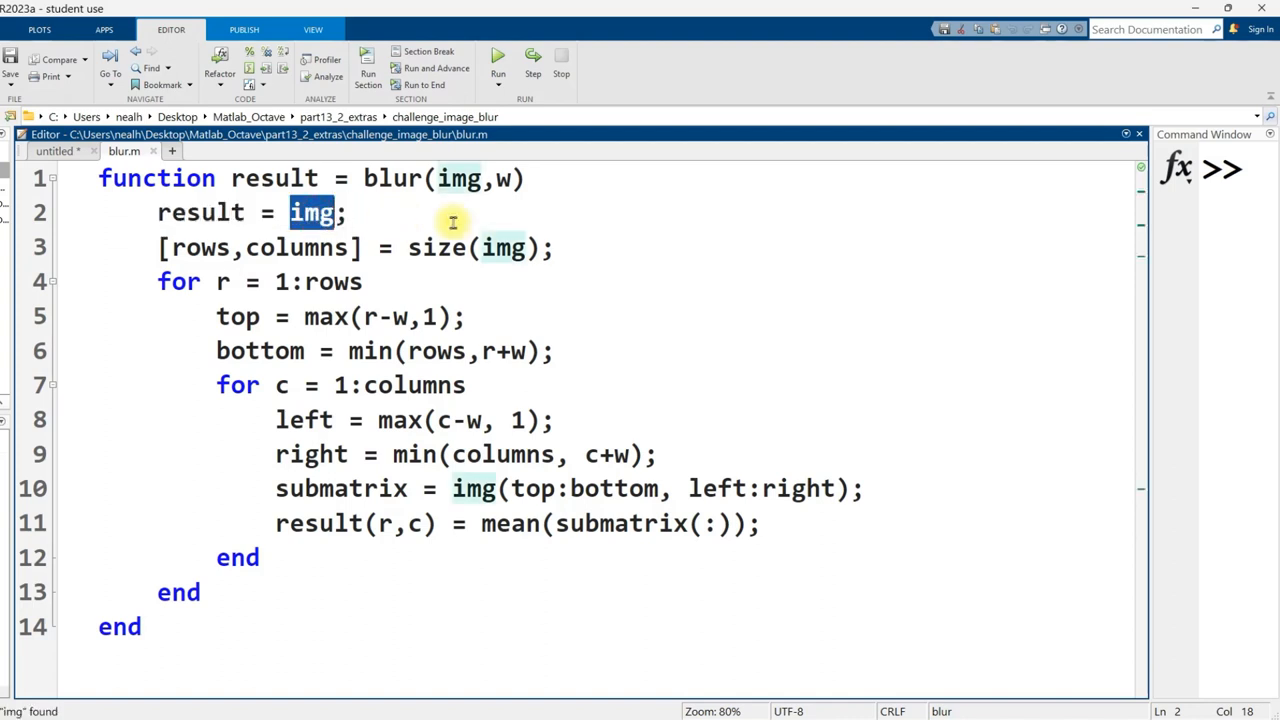
pyautogui.write('zeros(')
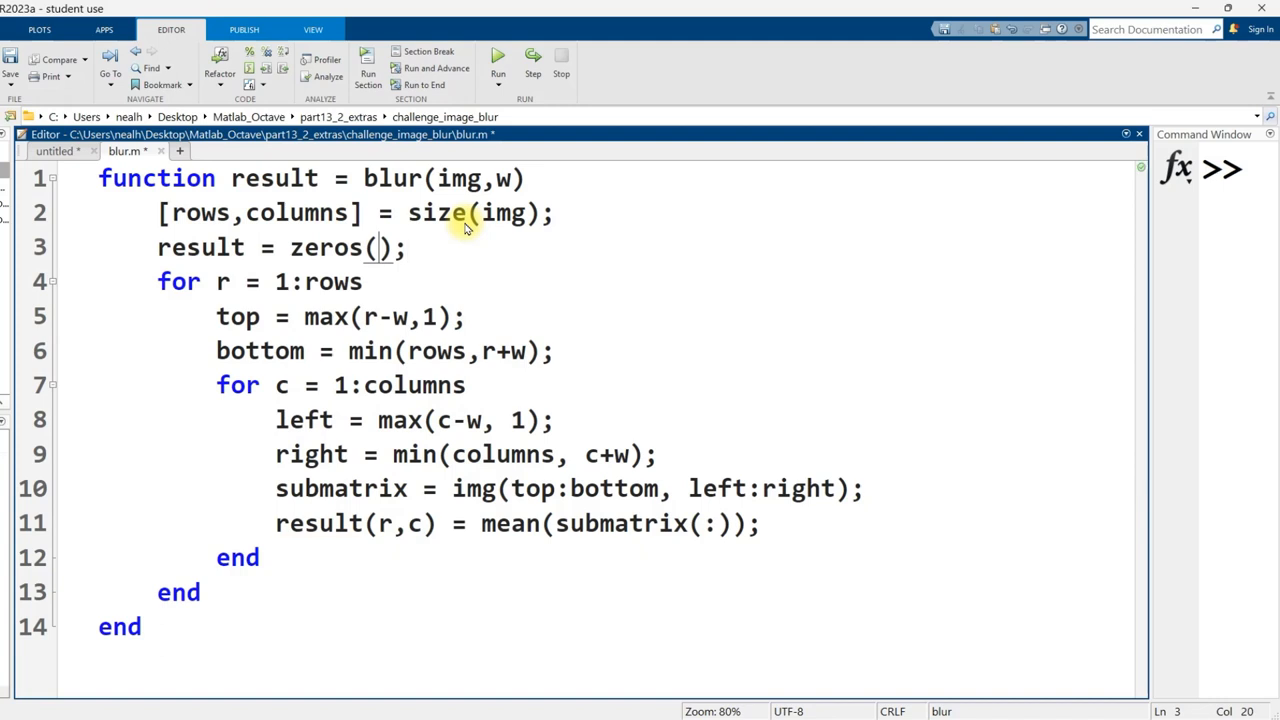
pyautogui.write('rows,columns')
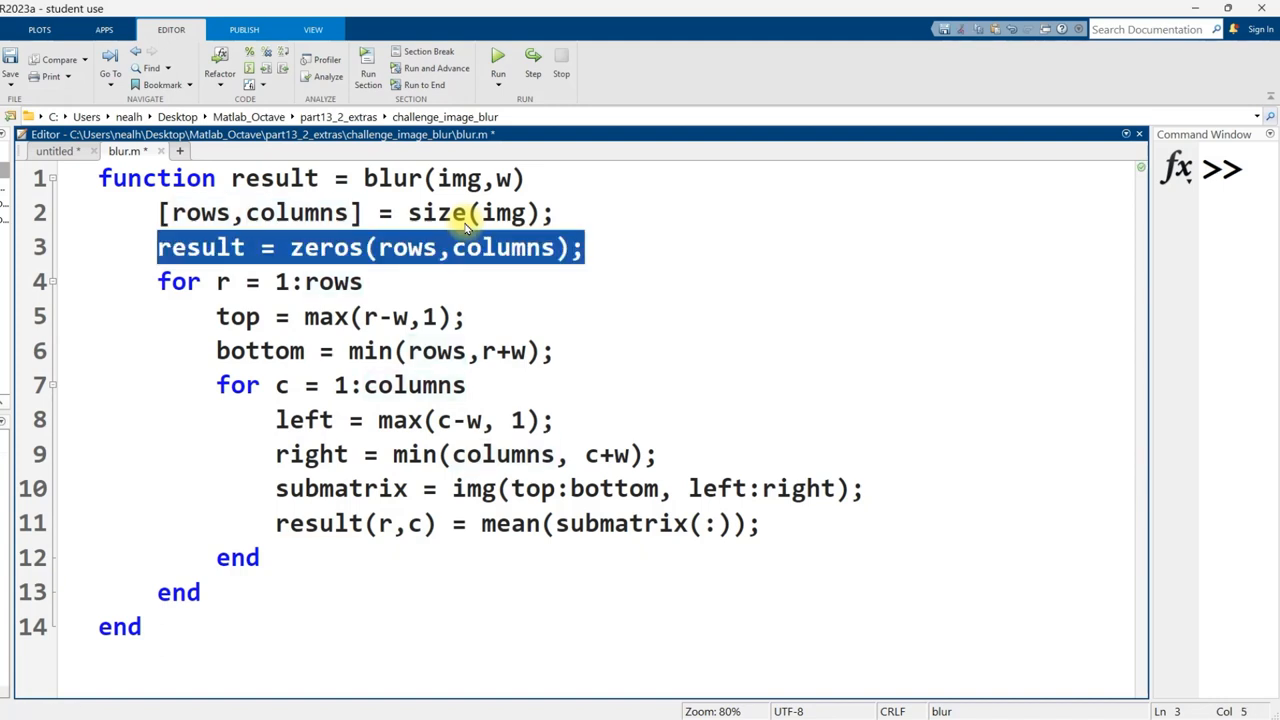
pyautogui.write('%pr')
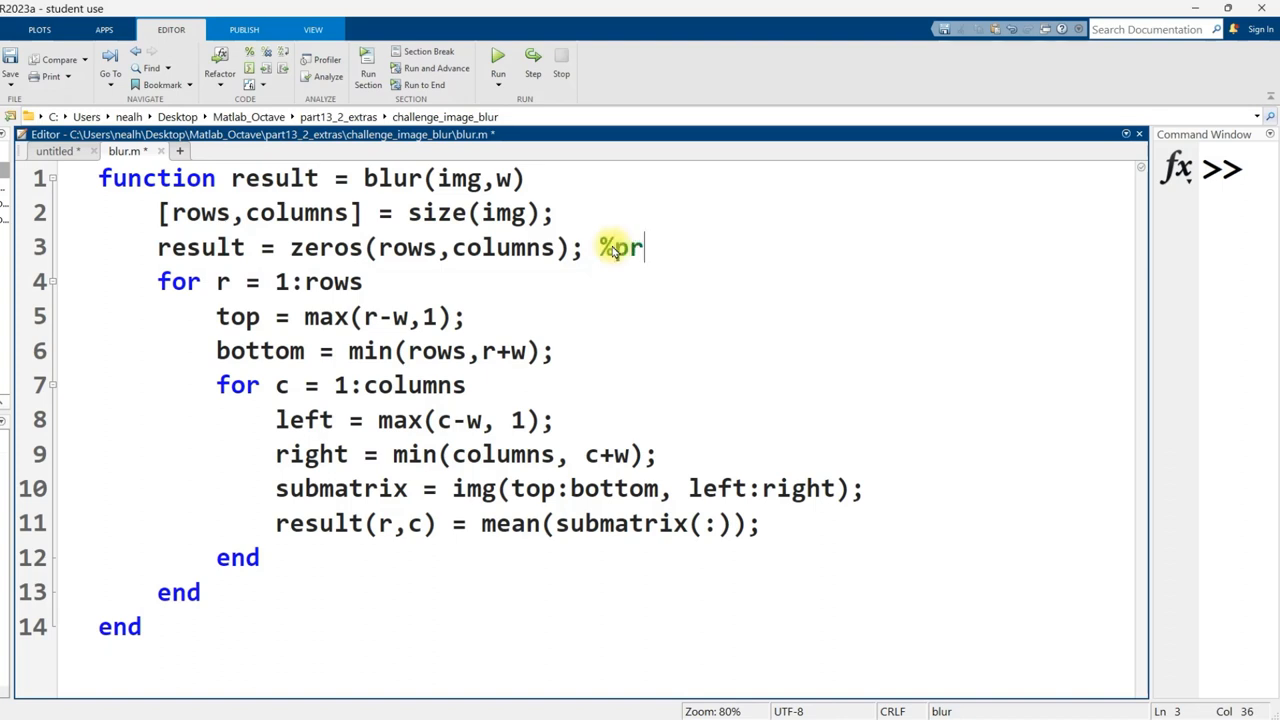
pyautogui.write('reallocation')
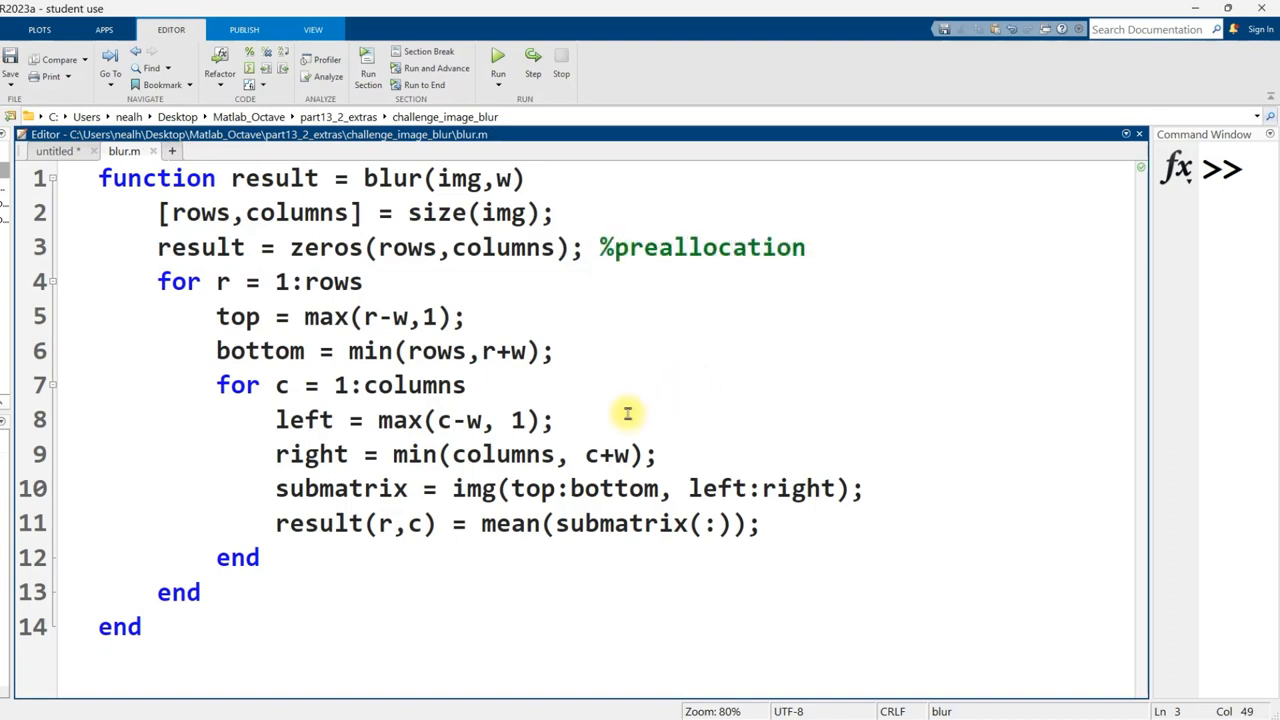
pyautogui.click(806, 248)
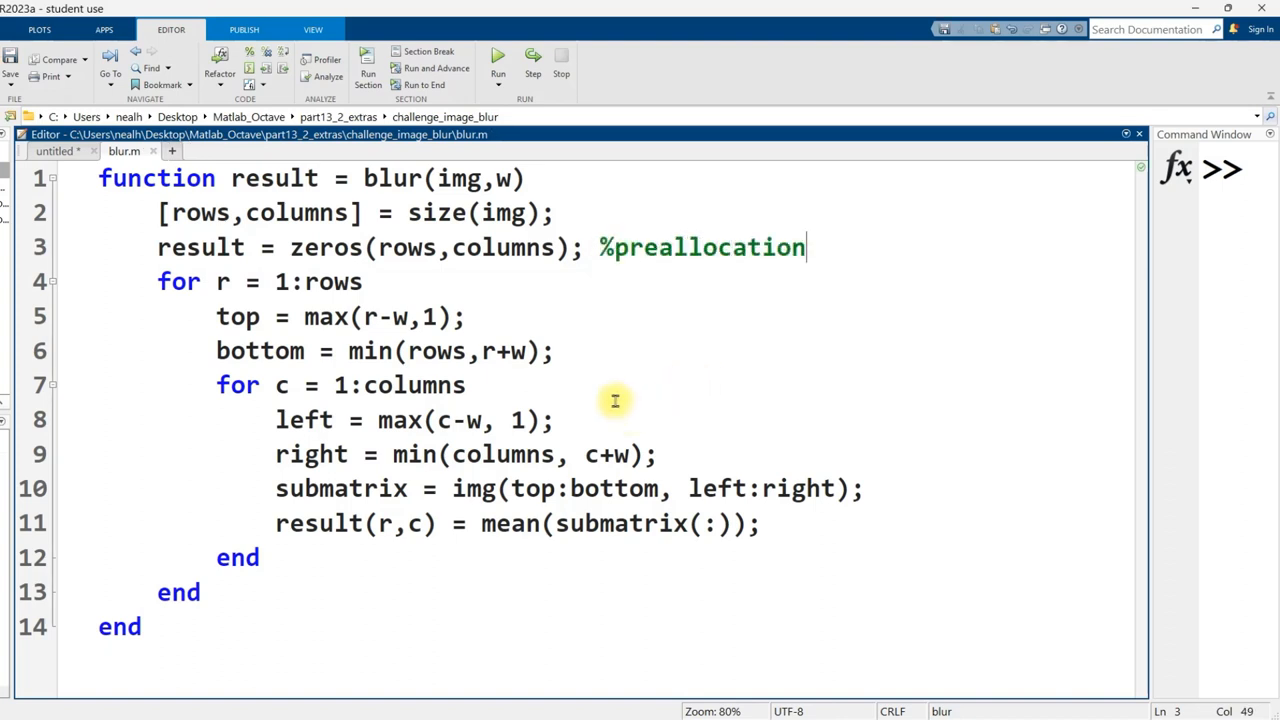
pyautogui.click(60, 152)
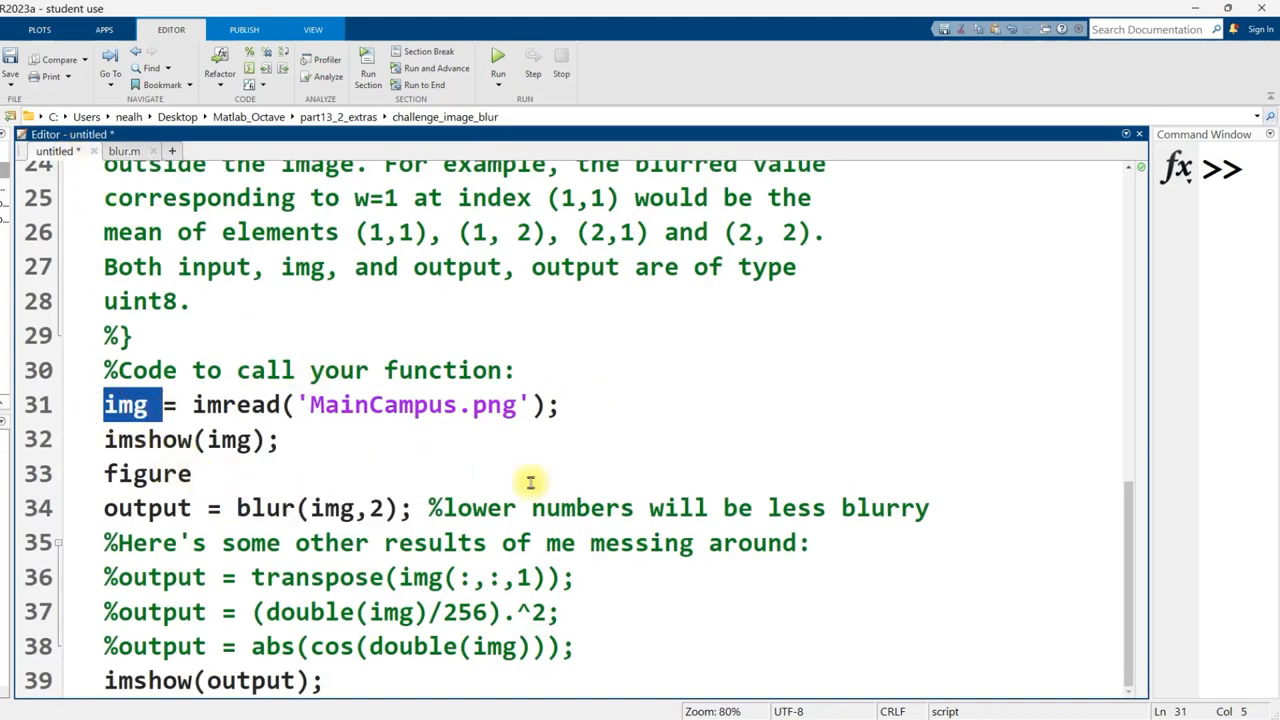
# - Query size(img) to show 299×440×3 and point out the 3 colour channels
pyautogui.write('size')
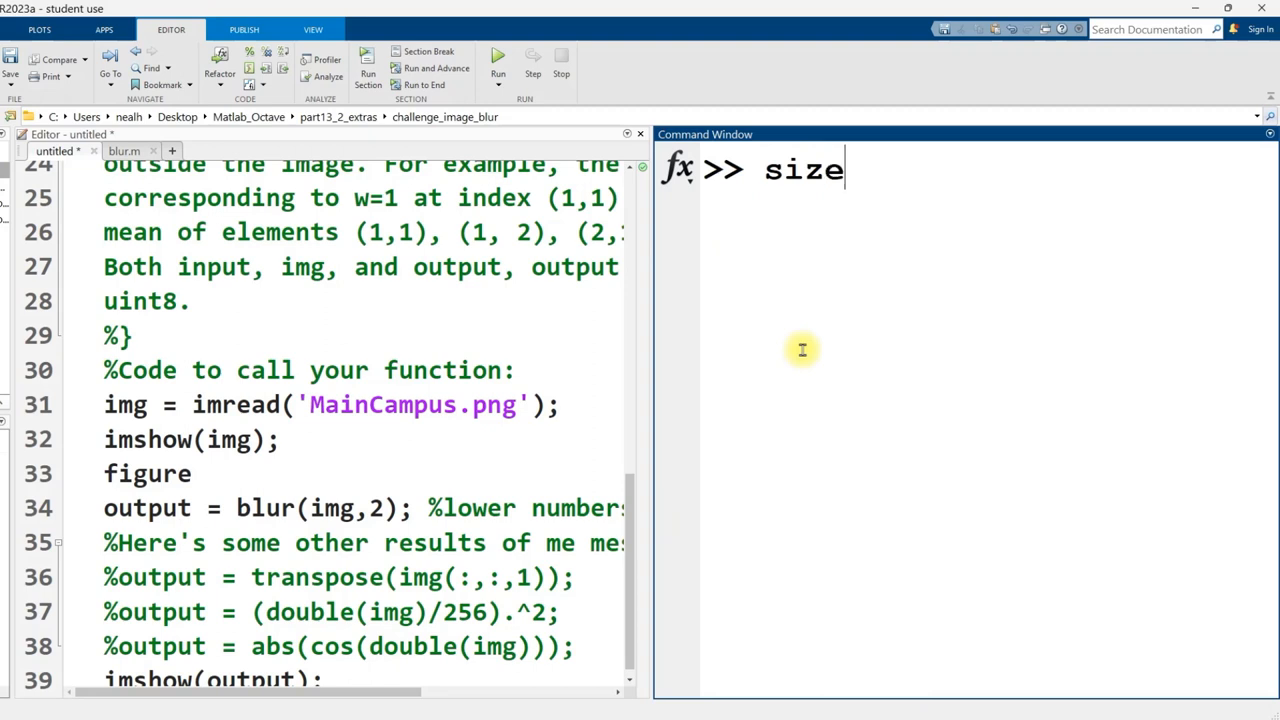
pyautogui.press('Return')
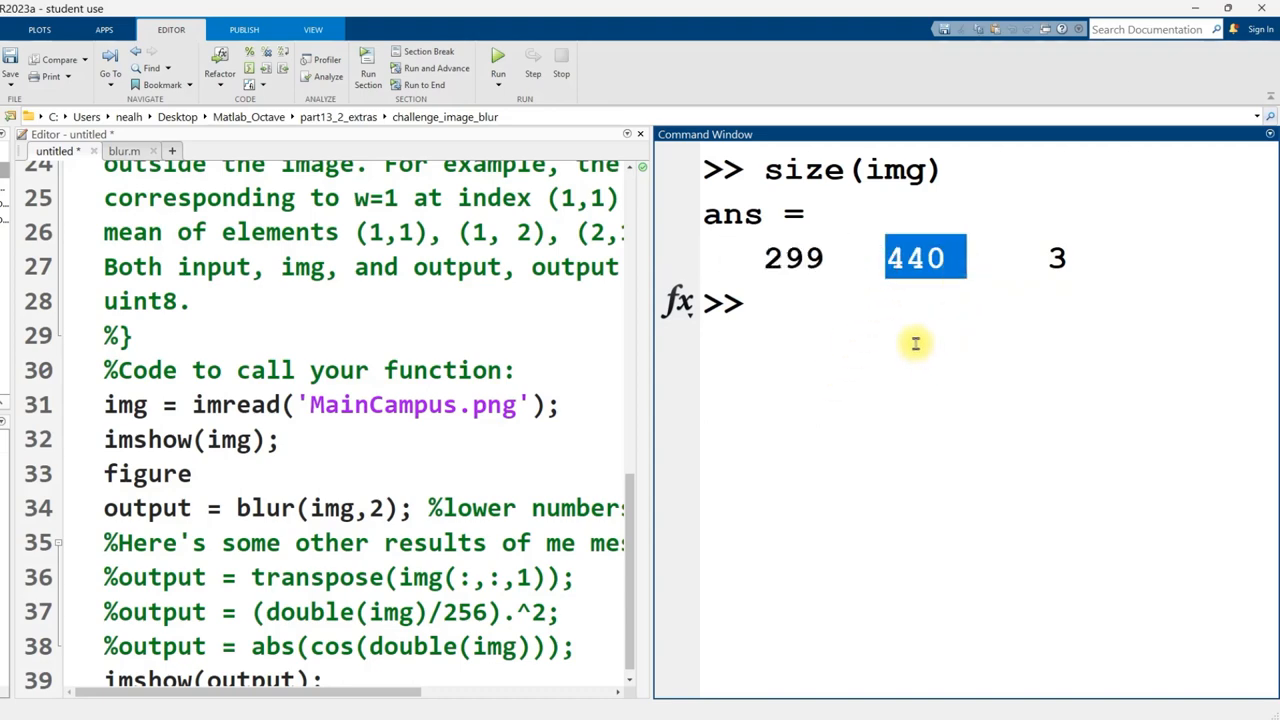
pyautogui.moveTo(900, 334)
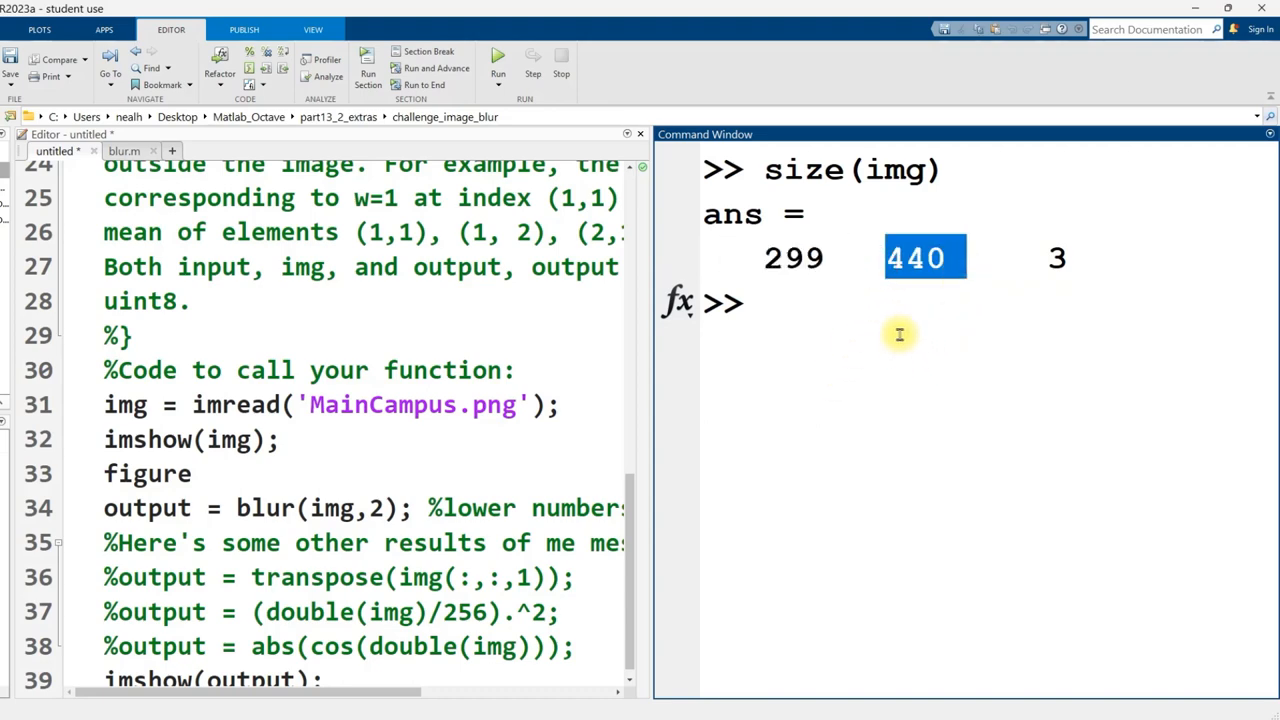
pyautogui.click(1048, 256)
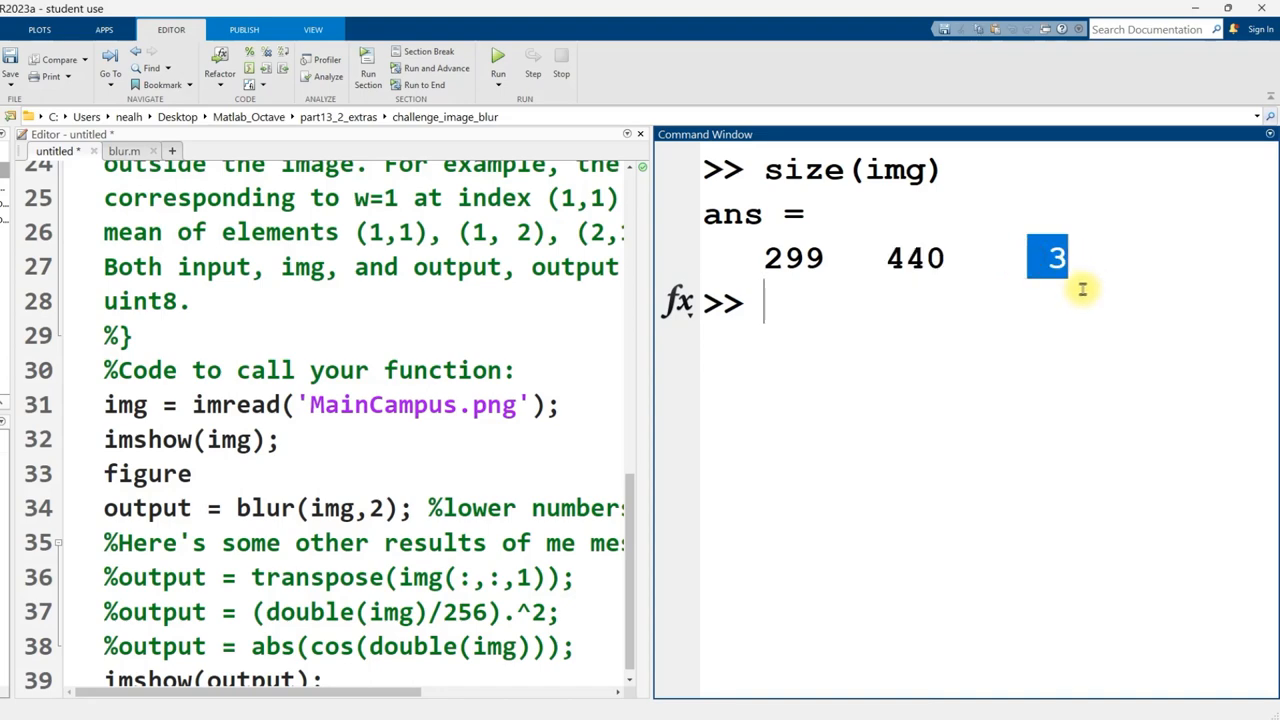
pyautogui.moveTo(1024, 308)
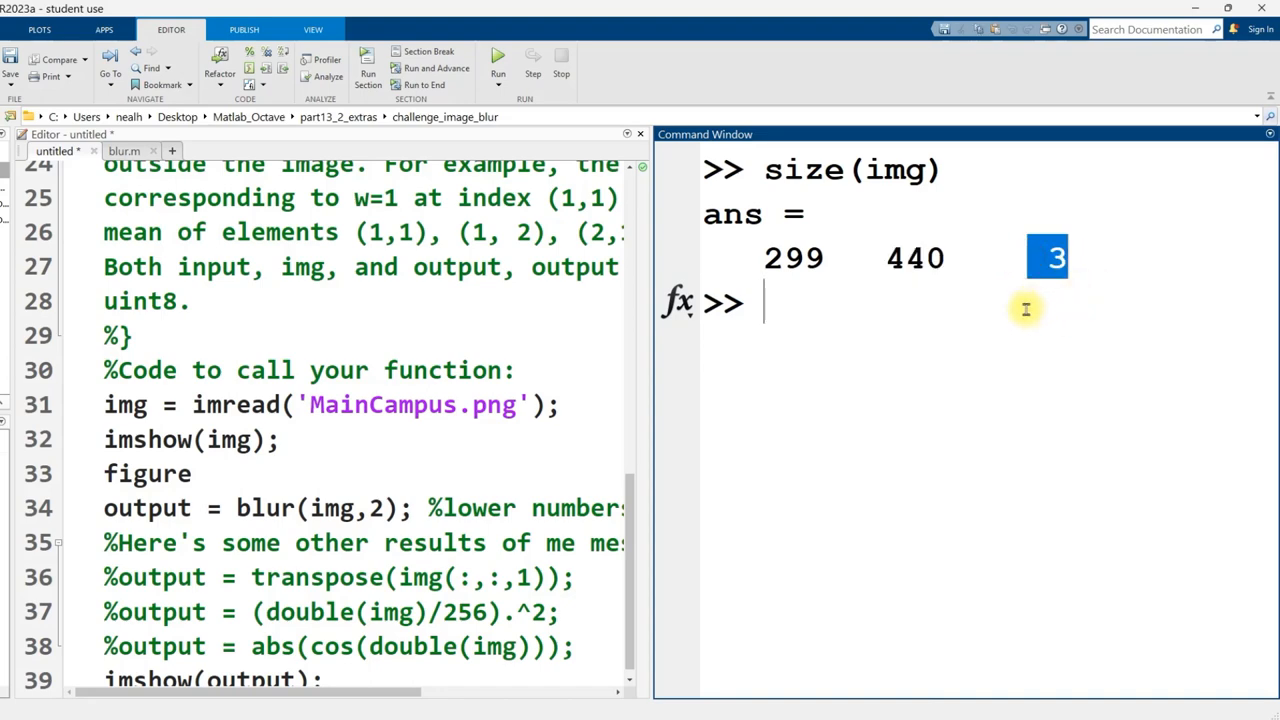
pyautogui.moveTo(1028, 344)
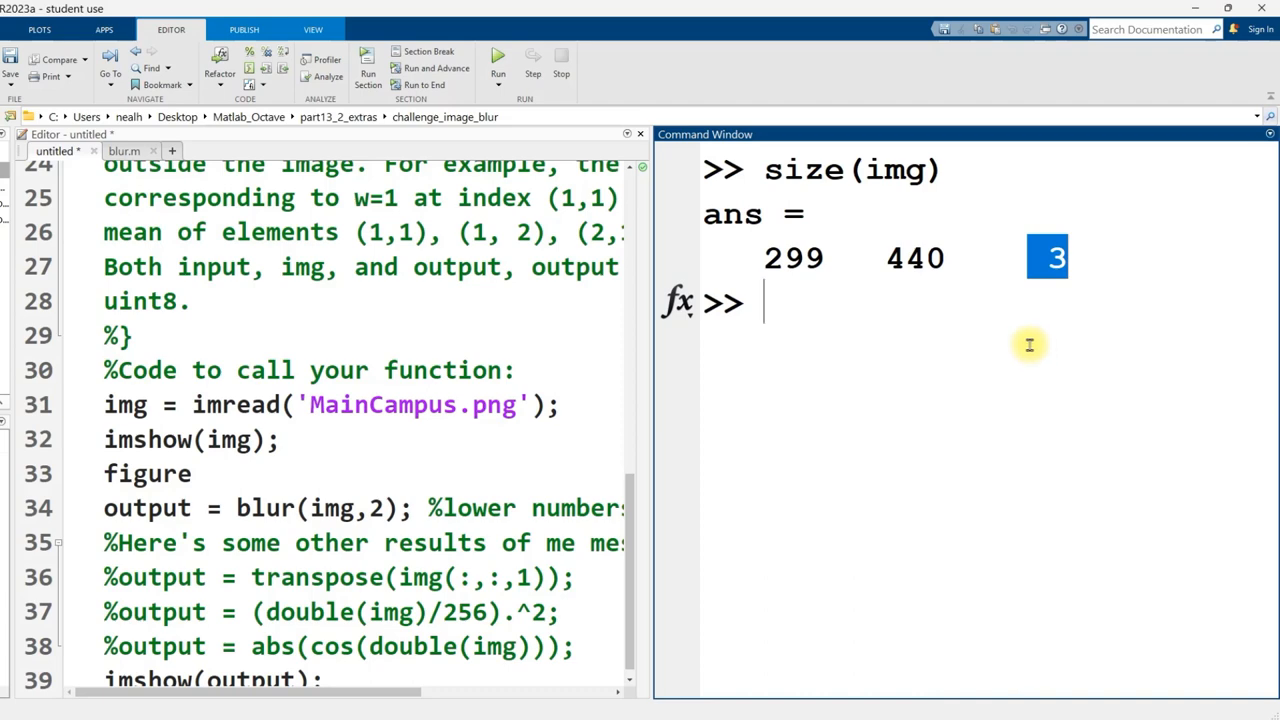
pyautogui.moveTo(878, 368)
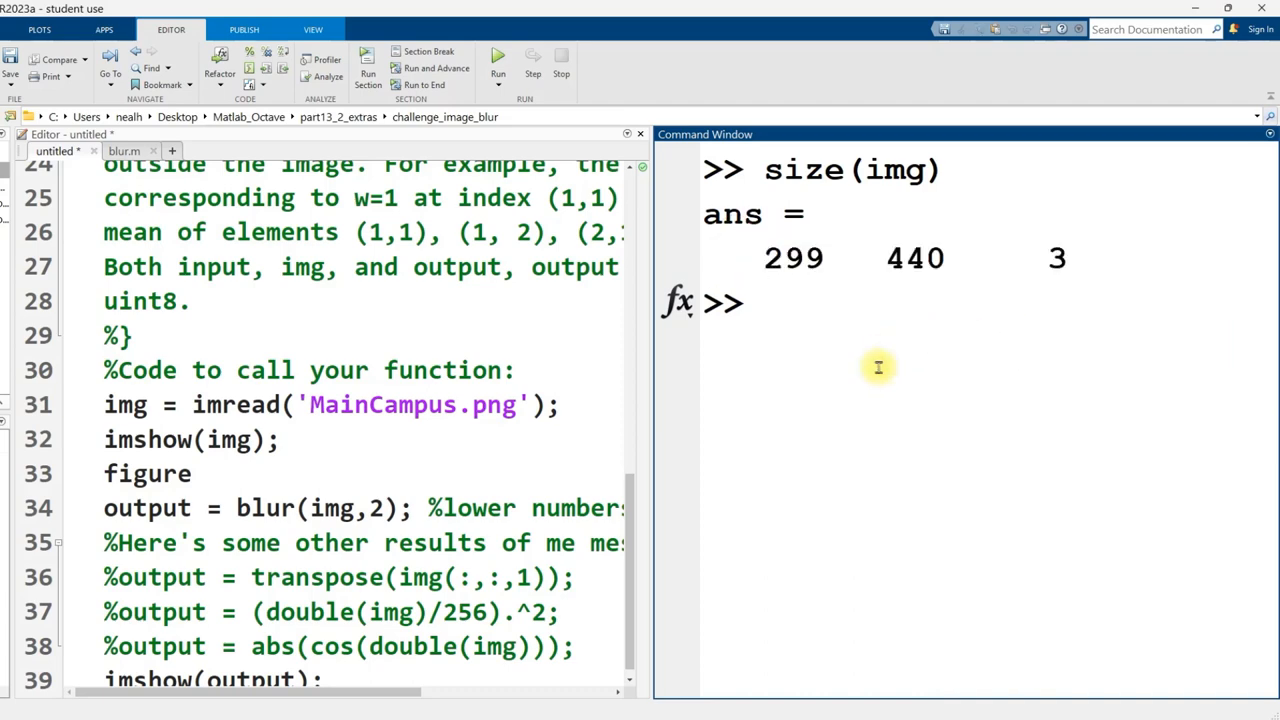
# - Display img(100:103, 400:403,2), the 4×4 green-channel pixel block
pyautogui.write('img()')
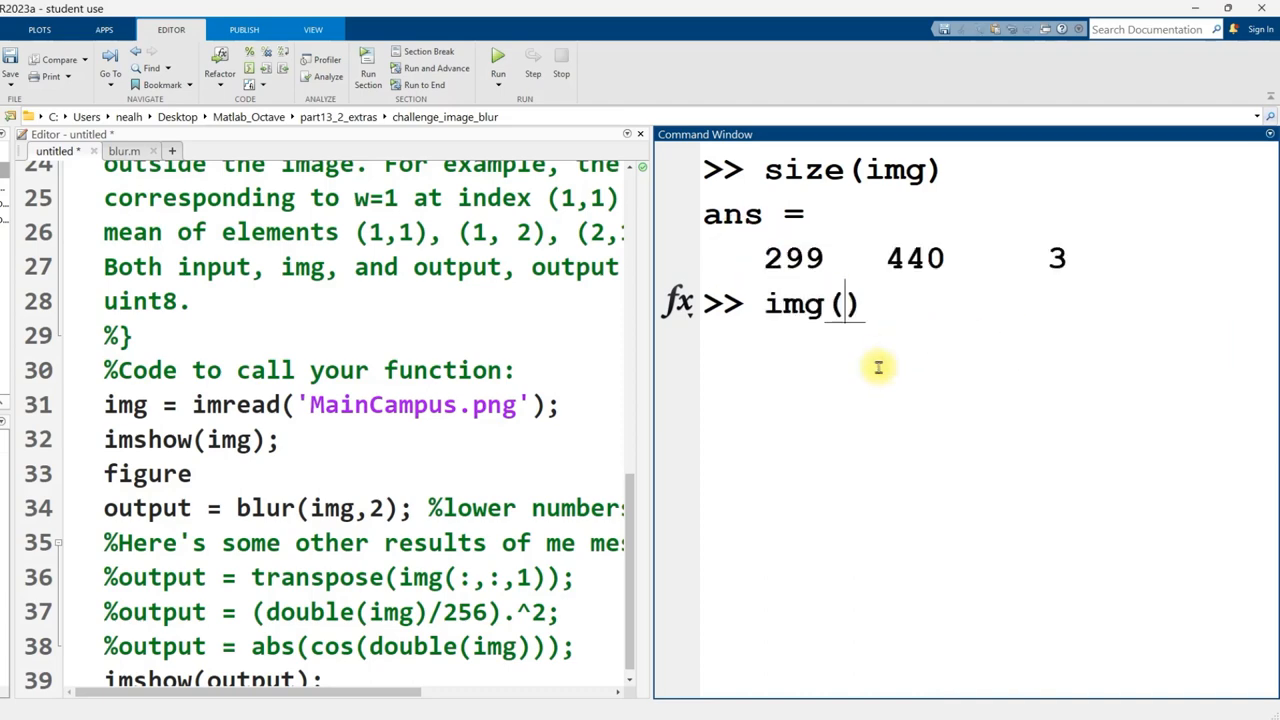
pyautogui.write('100')
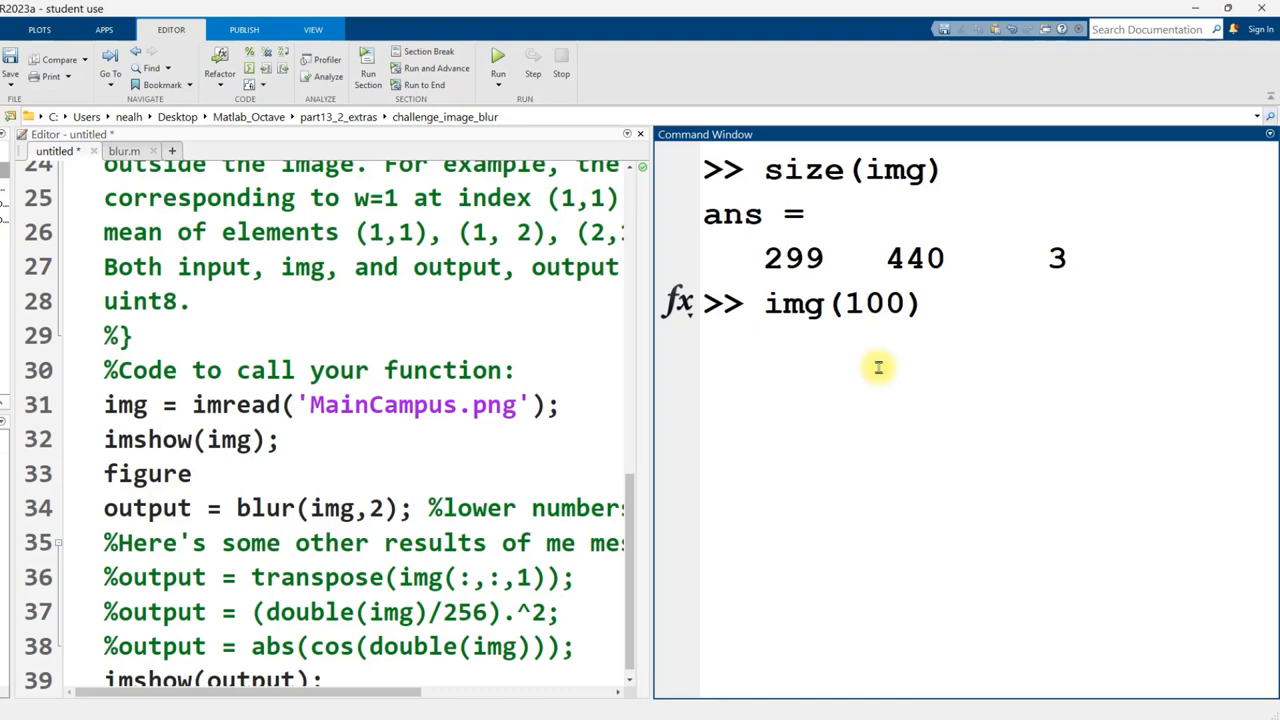
pyautogui.write(':103,')
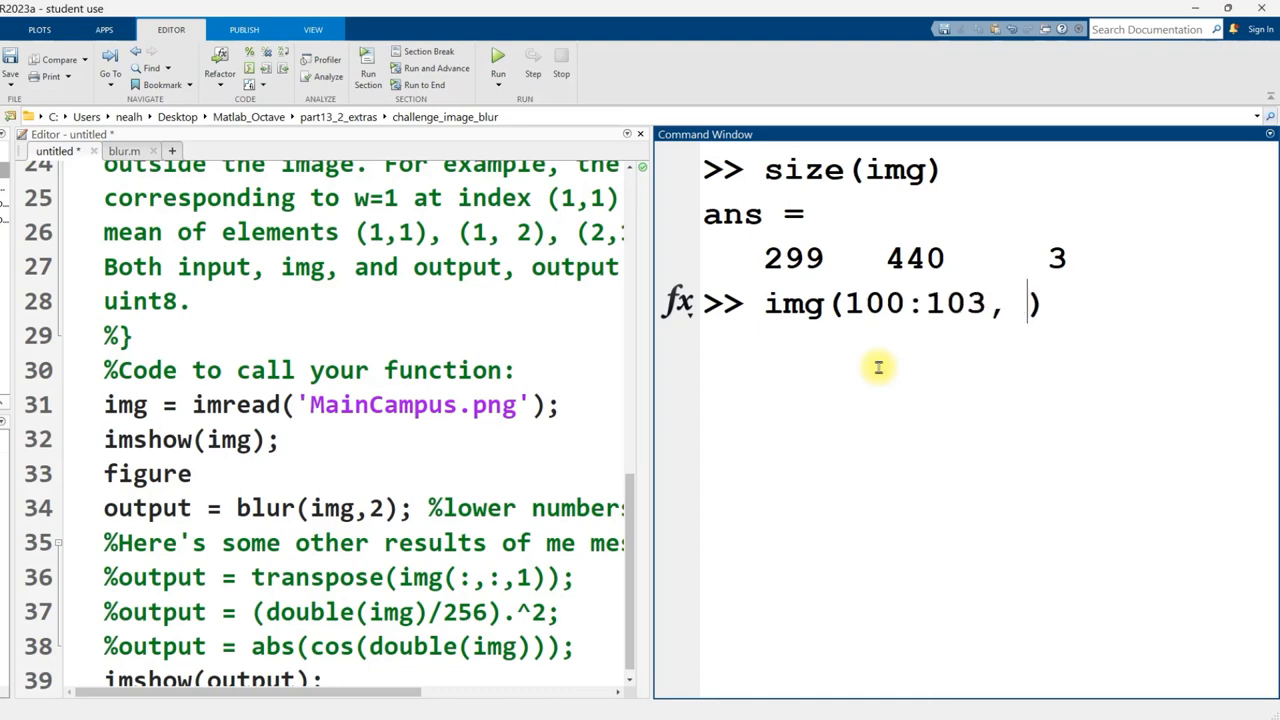
pyautogui.write('400')
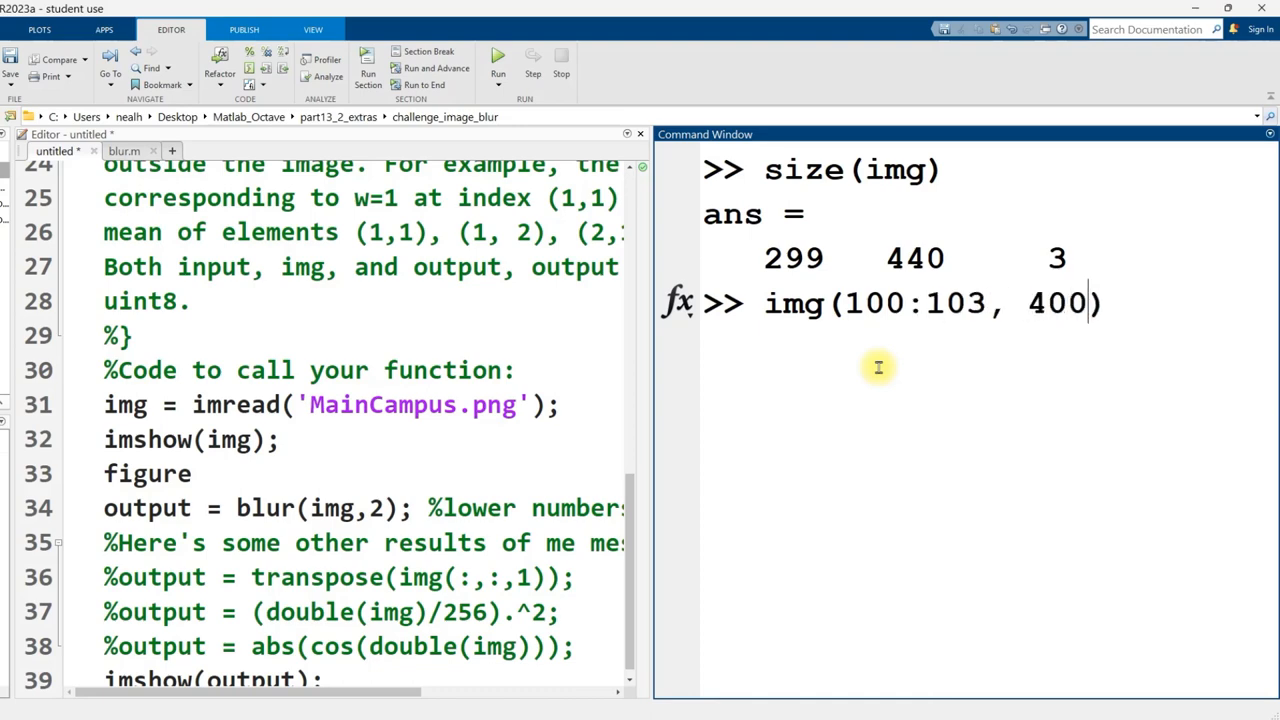
pyautogui.write(':403,')
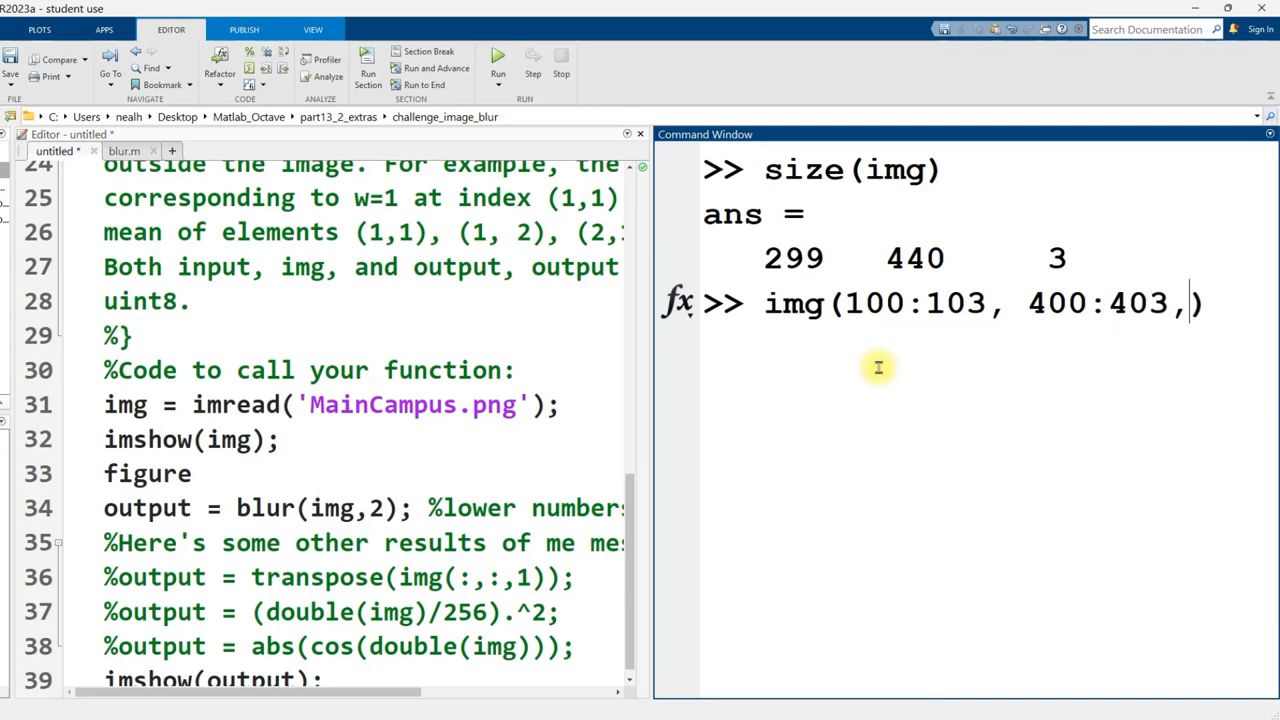
pyautogui.write('2')
pyautogui.press('Return')
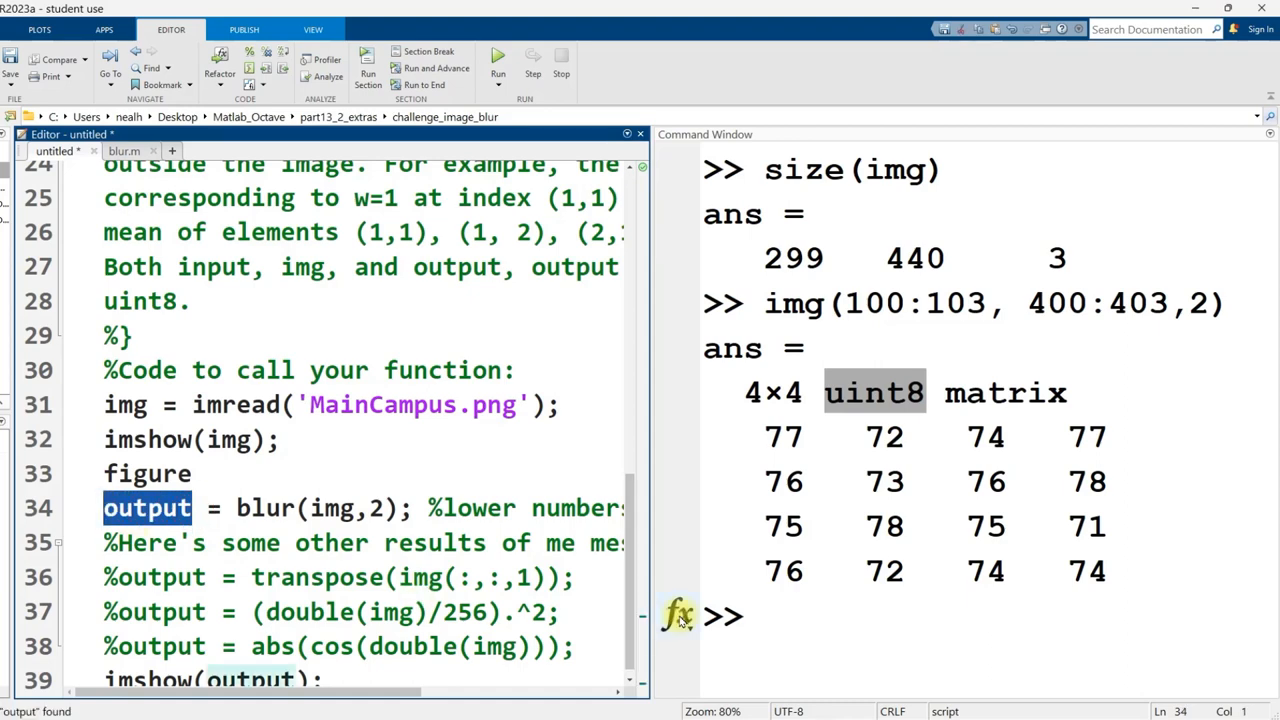
# - Display output(100:103, 400:403,2) for the blurred block and bring up blur.m's code
pyautogui.write('img(100:103, 400:403,2)')
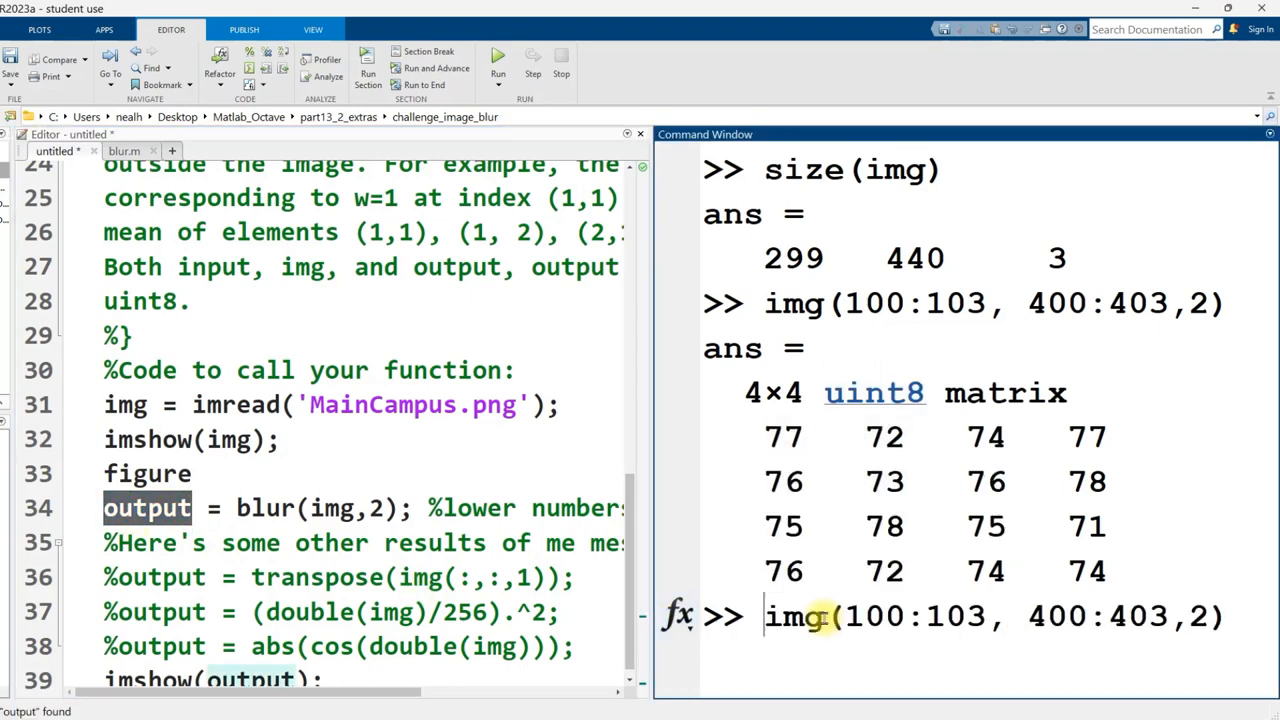
pyautogui.write('output')
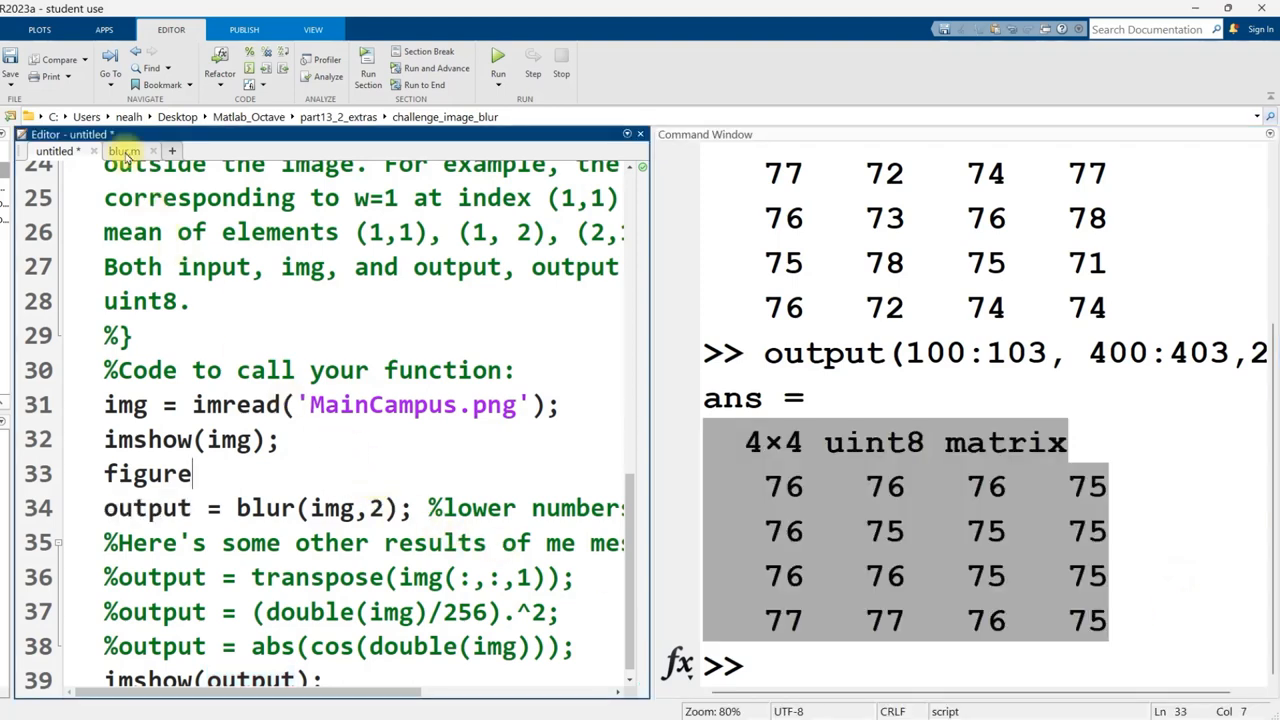
pyautogui.click(124, 152)
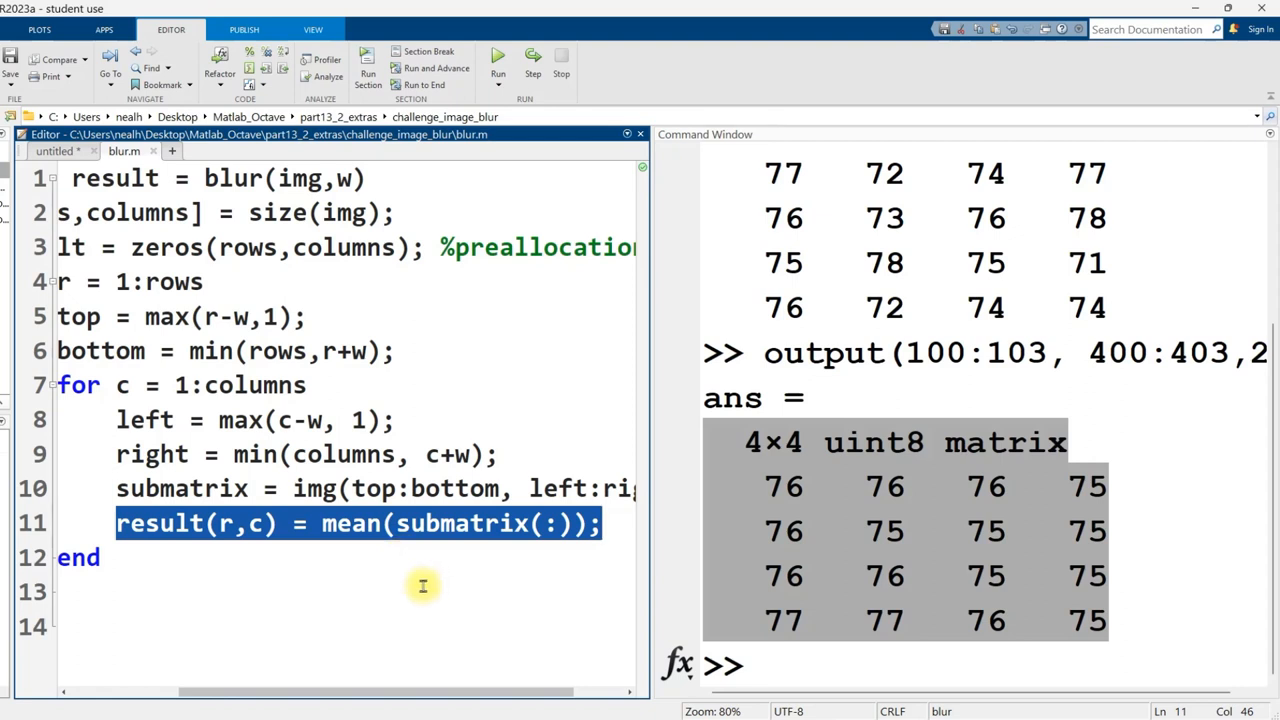
pyautogui.moveTo(396, 590)
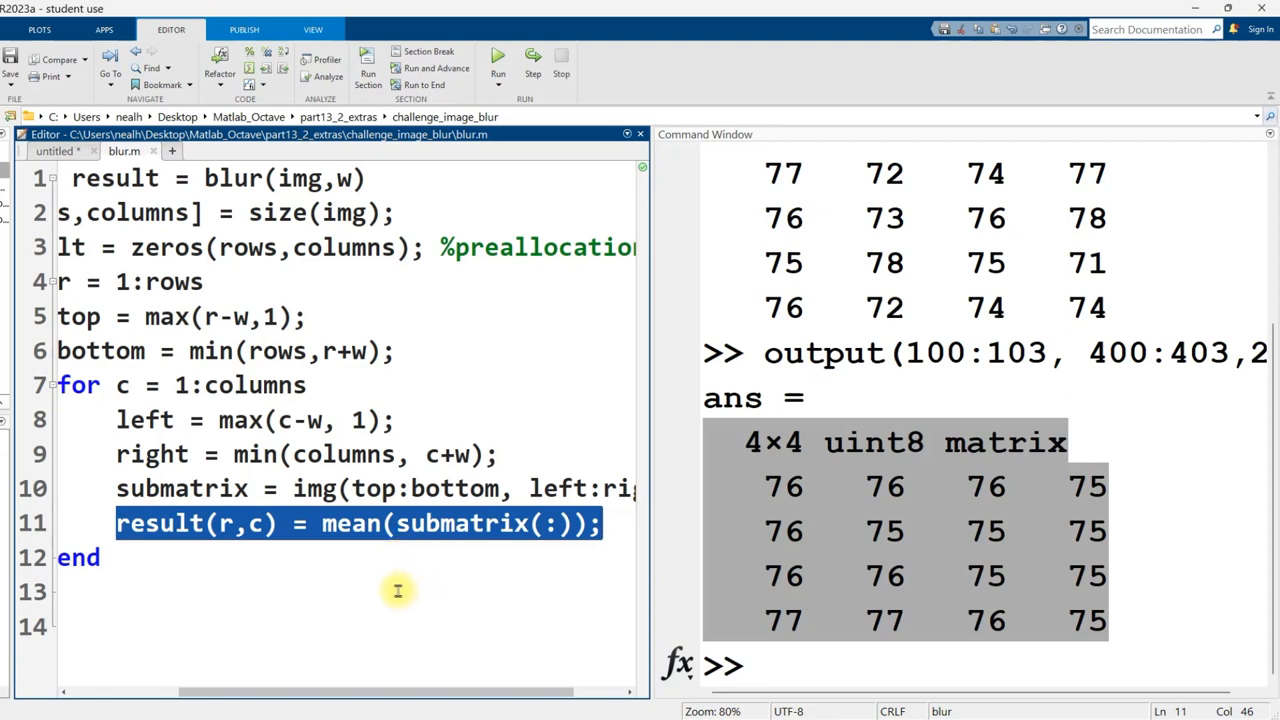
pyautogui.moveTo(390, 524)
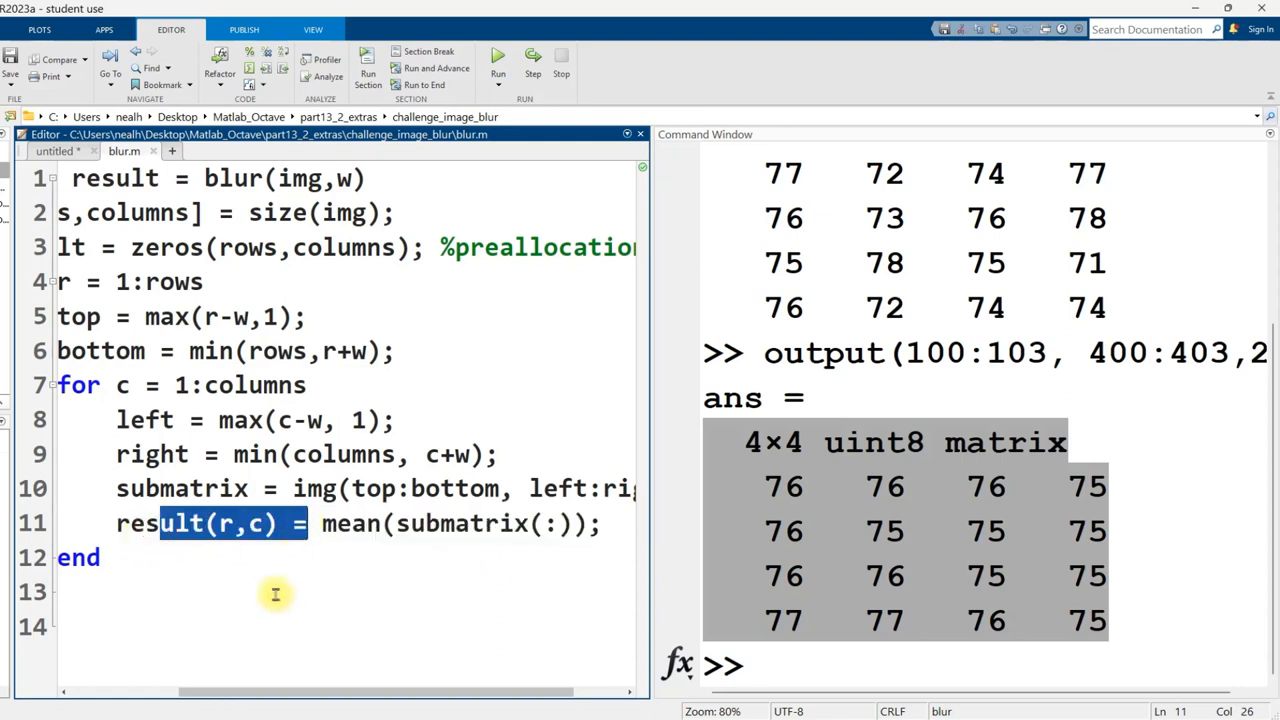
pyautogui.moveTo(348, 528)
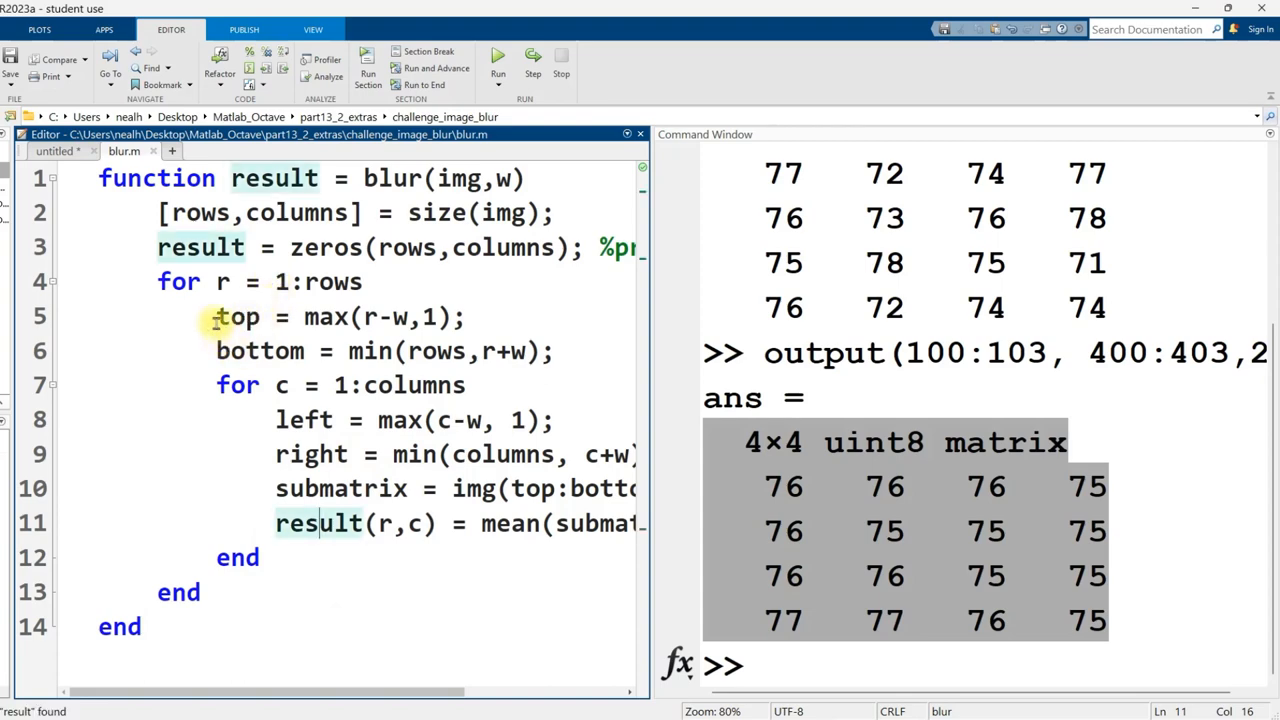
pyautogui.click(56, 150)
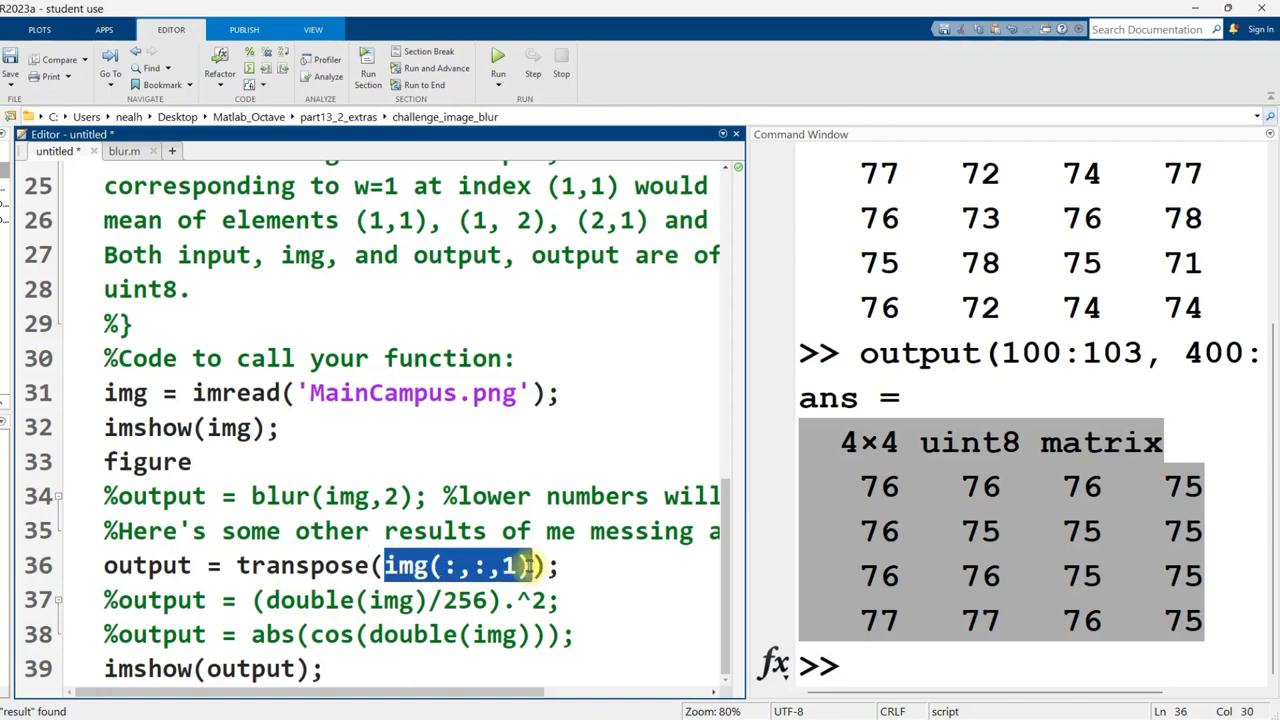
# - Run the transpose(img(:,:,1)) variant to show the rotated grayscale red channel beside the original
pyautogui.click(452, 564)
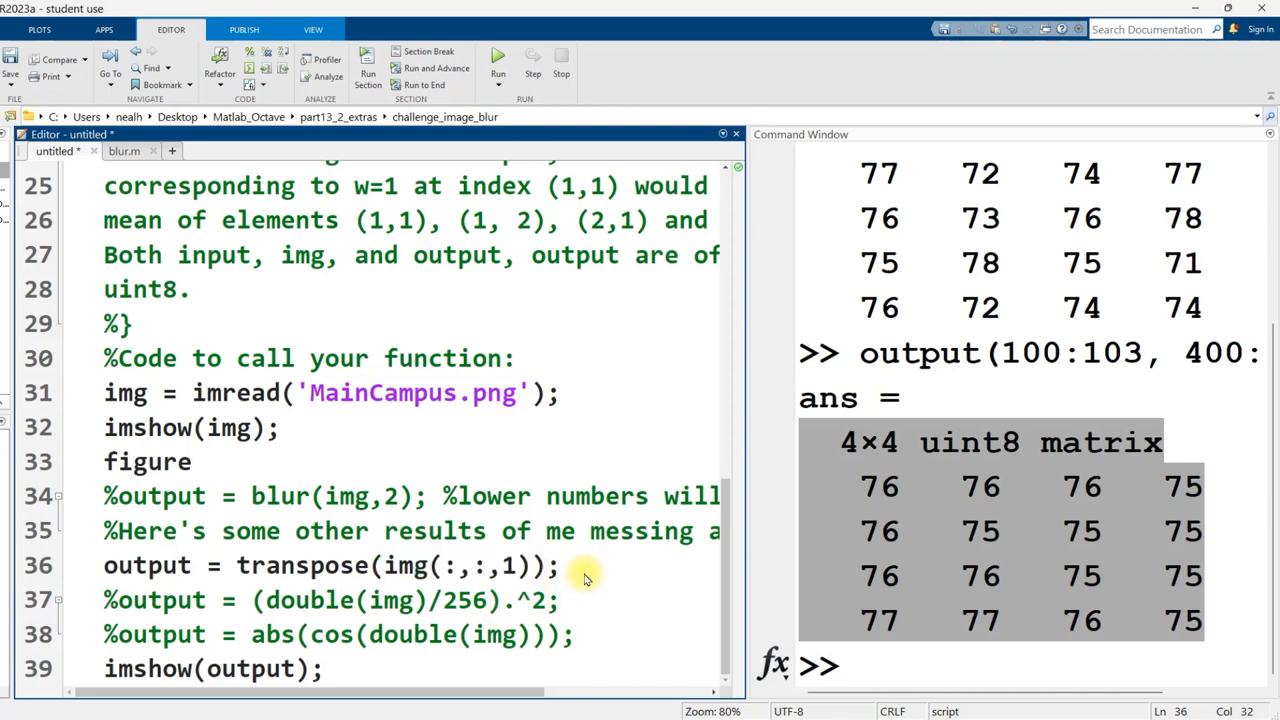
pyautogui.click(498, 62)
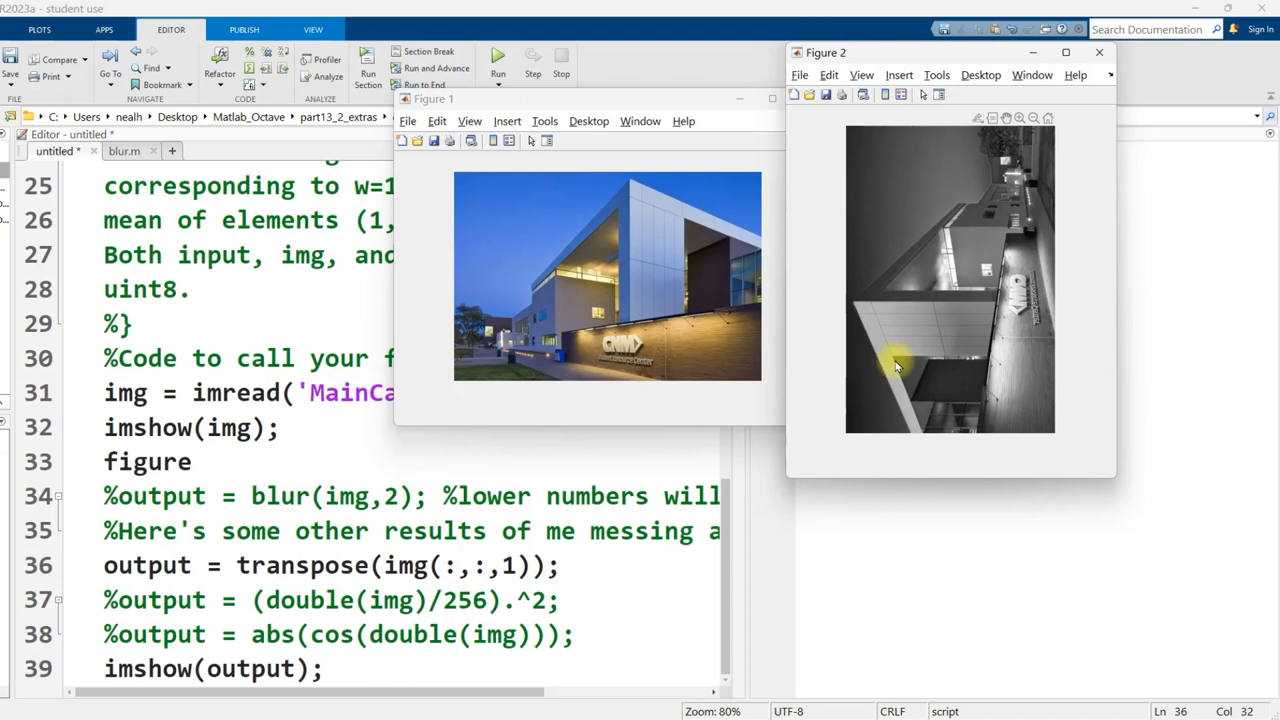
pyautogui.moveTo(944, 318)
pyautogui.write('%')
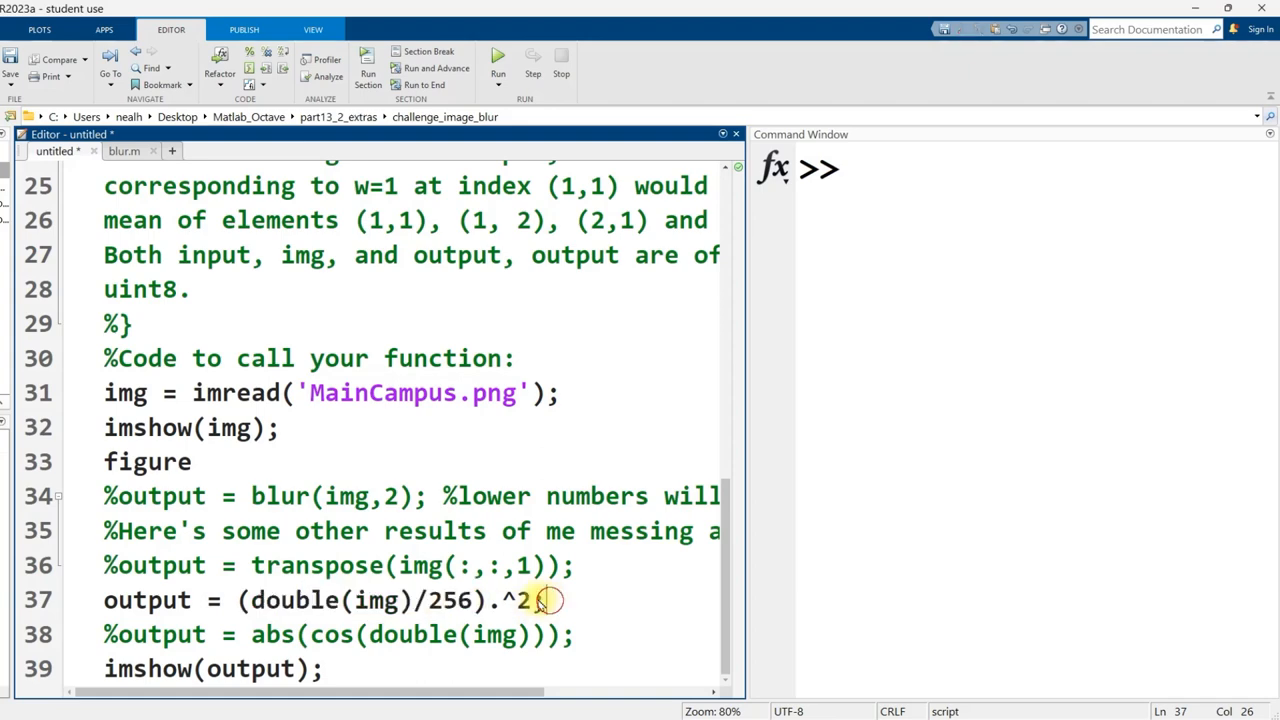
# - Run the (double(img)/256).^2 variant to show the darker squared photo beside the original
pyautogui.click(498, 62)
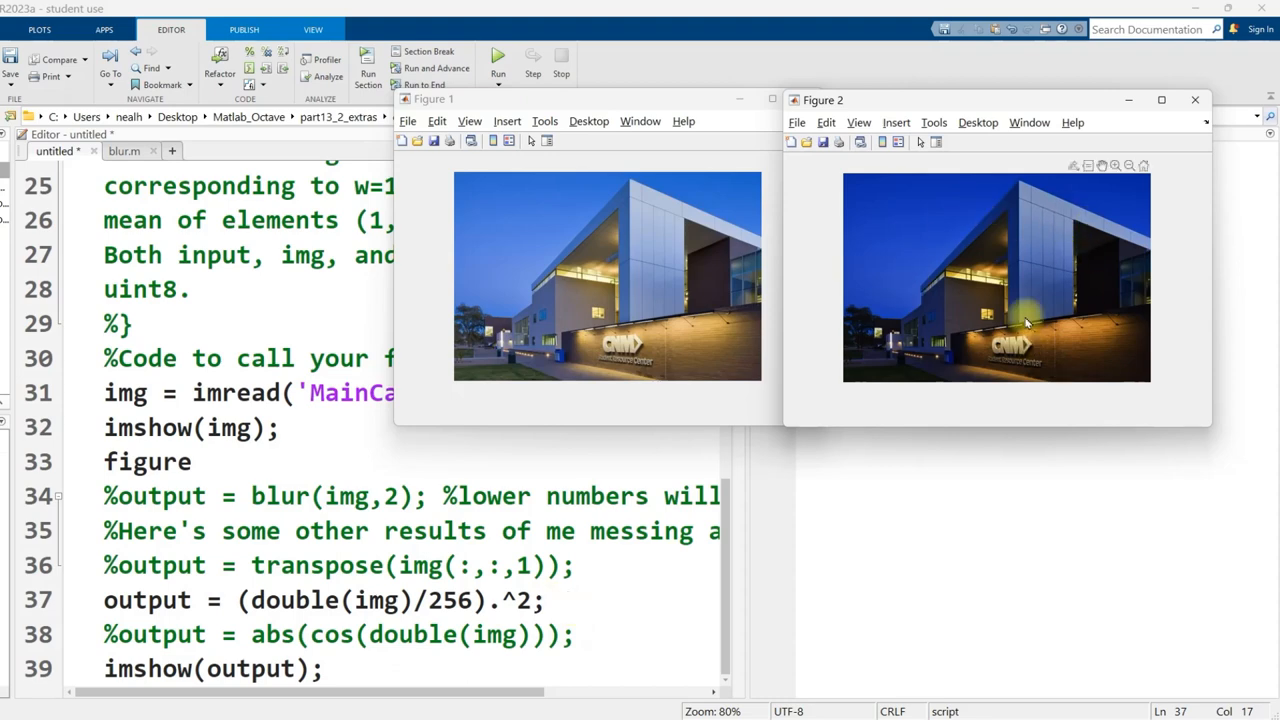
pyautogui.moveTo(930, 368)
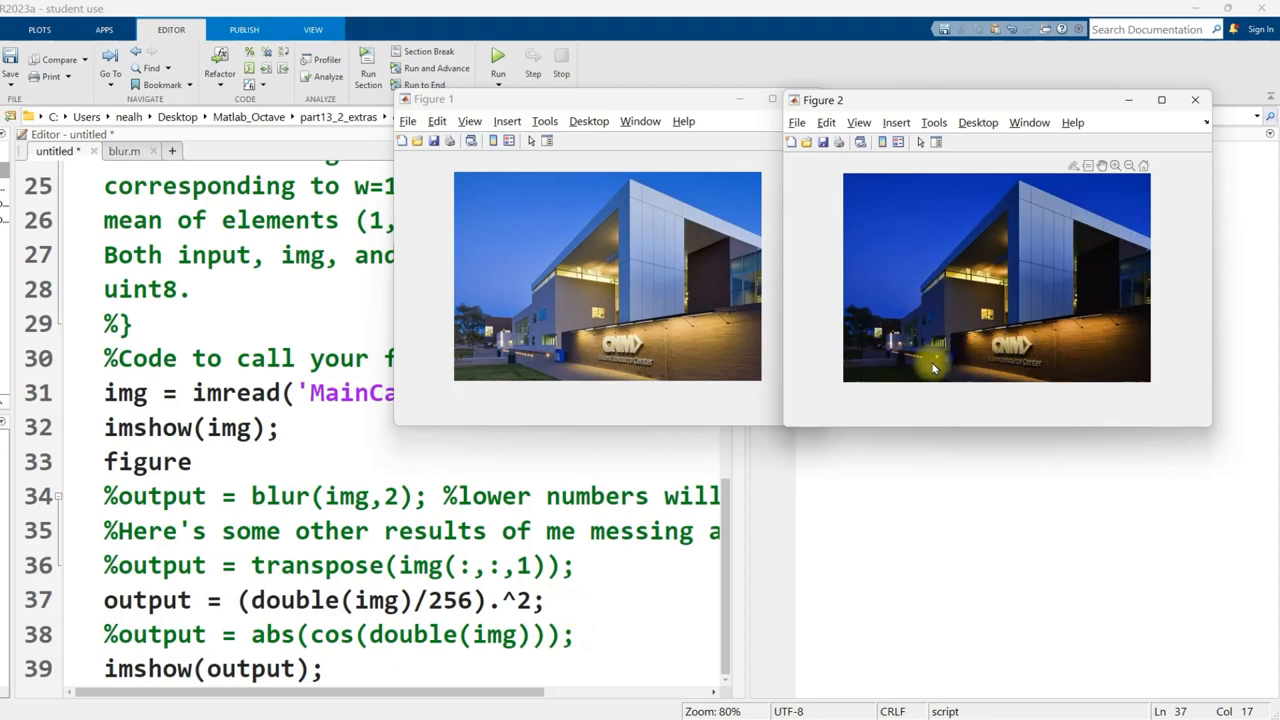
pyautogui.moveTo(1040, 330)
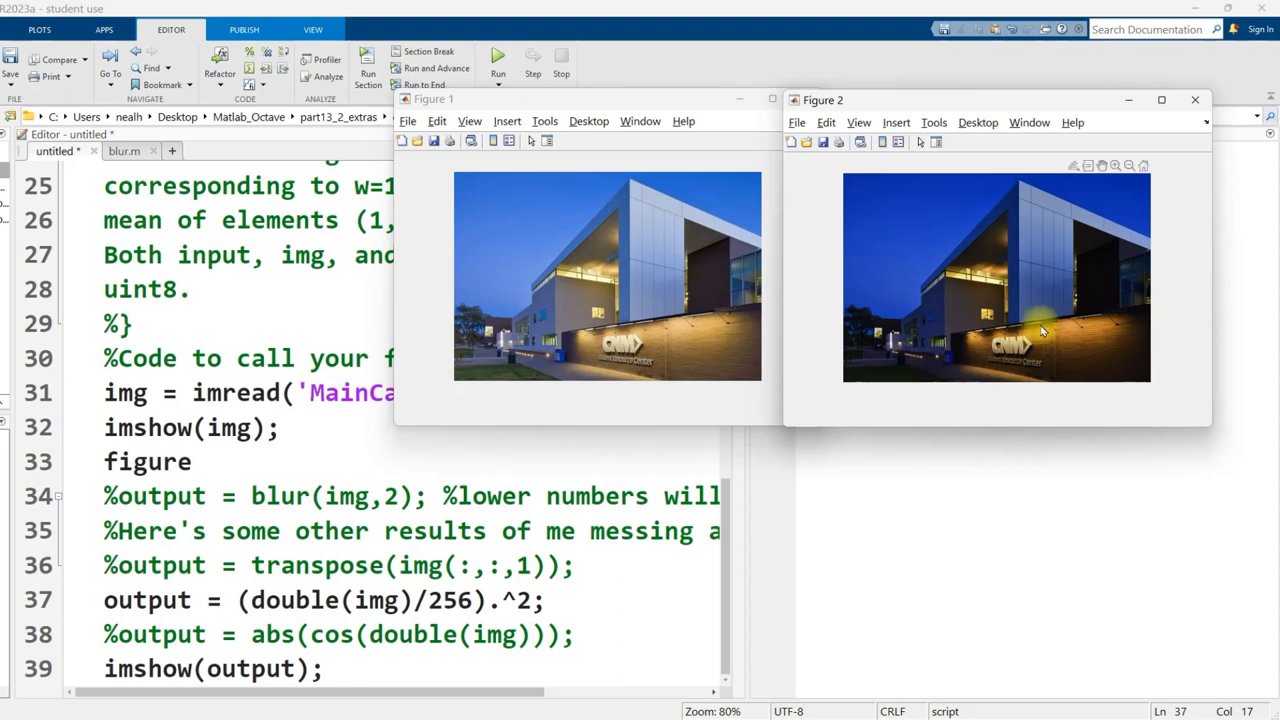
pyautogui.moveTo(1038, 360)
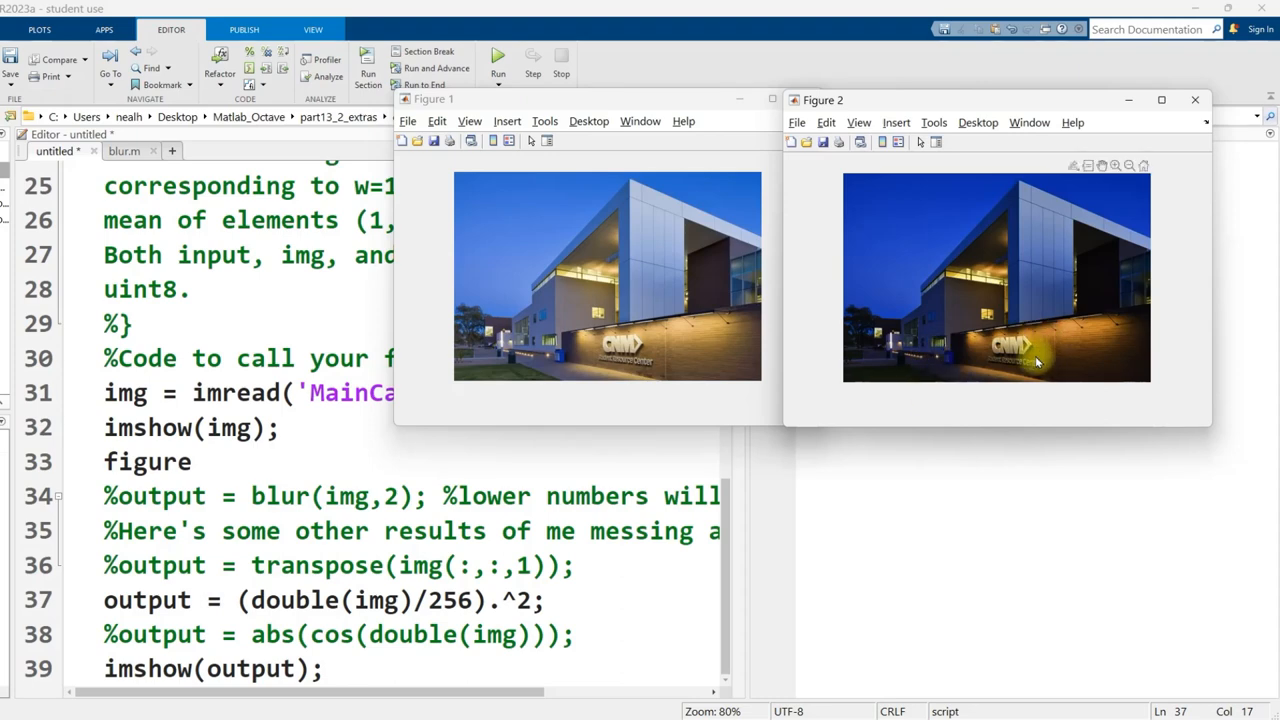
pyautogui.moveTo(968, 298)
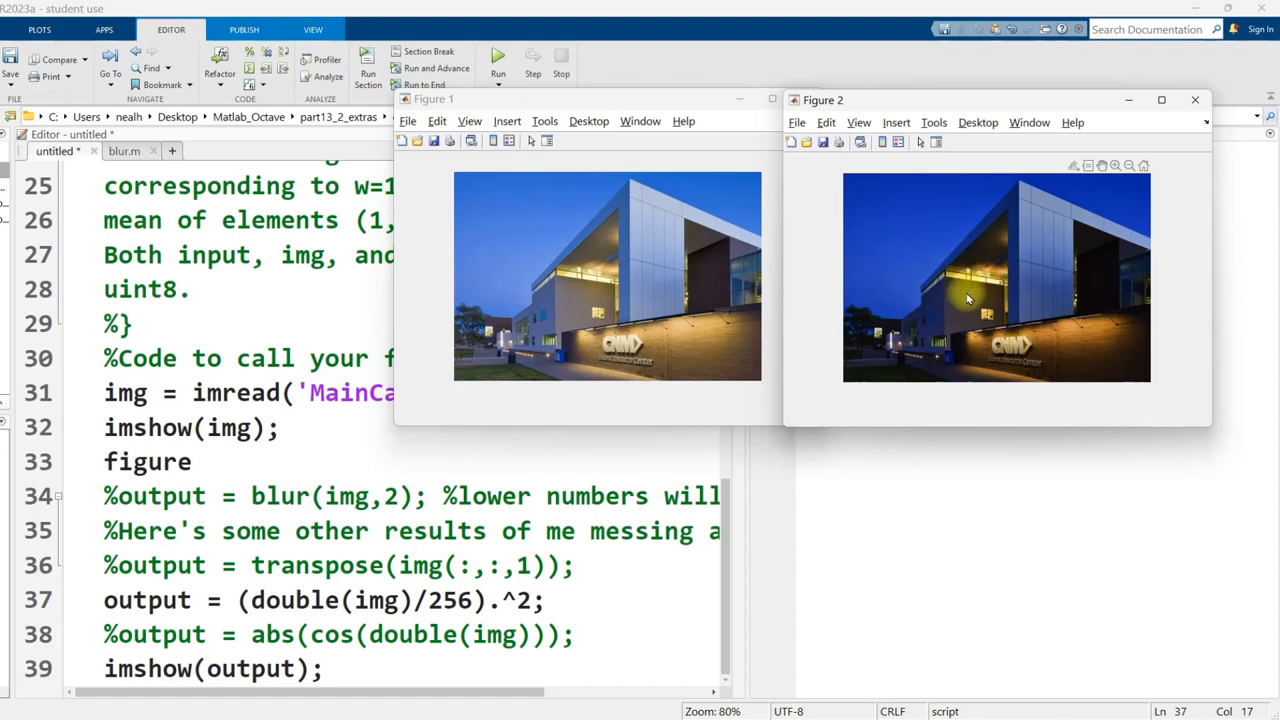
pyautogui.moveTo(944, 328)
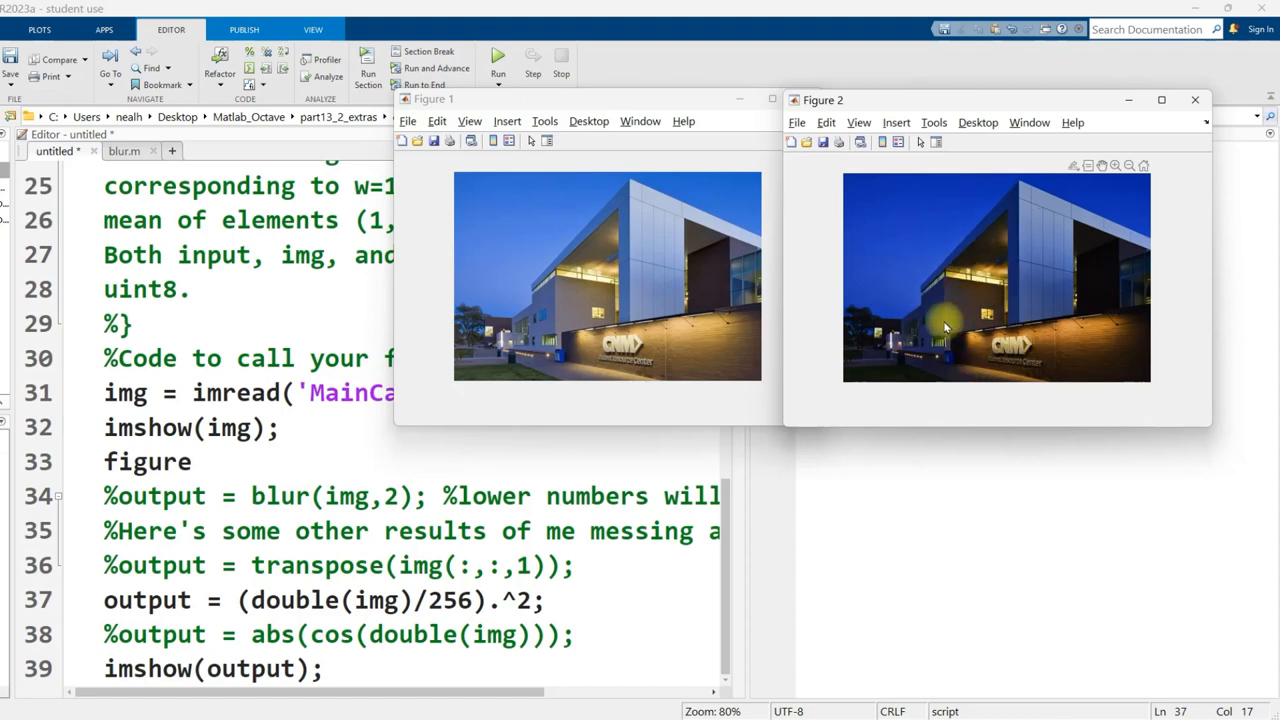
pyautogui.moveTo(1048, 284)
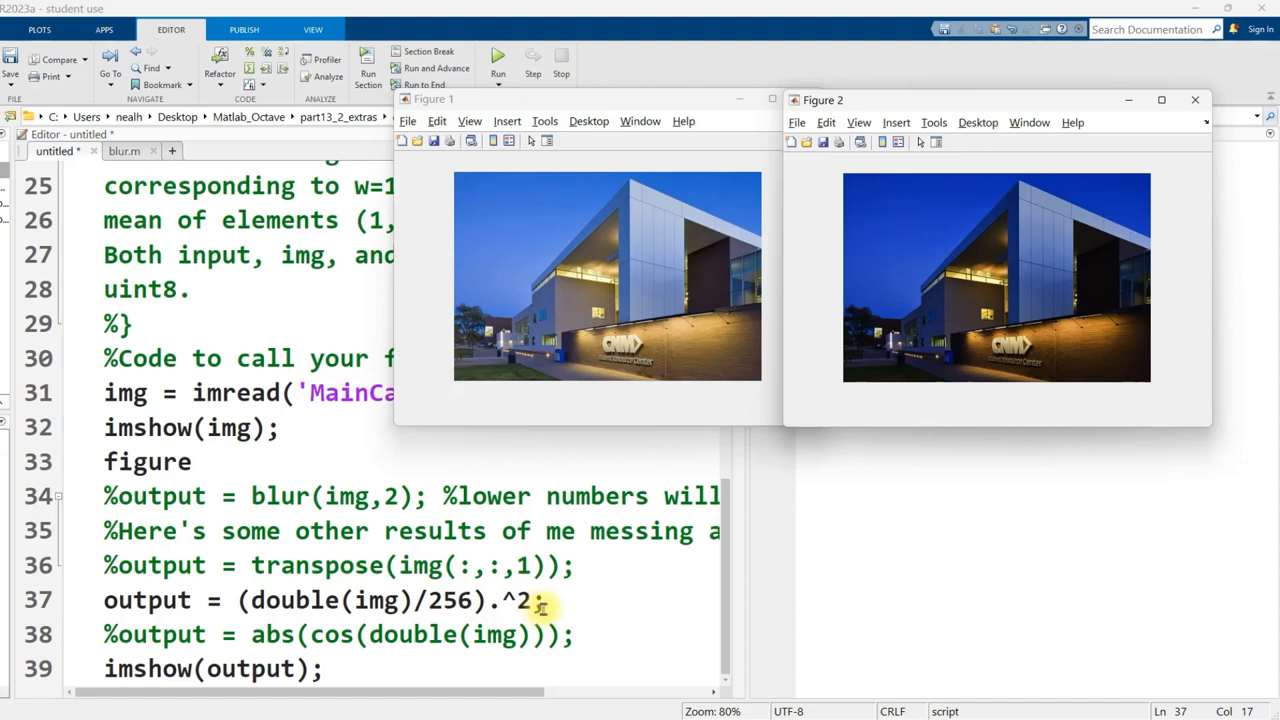
pyautogui.moveTo(500, 610)
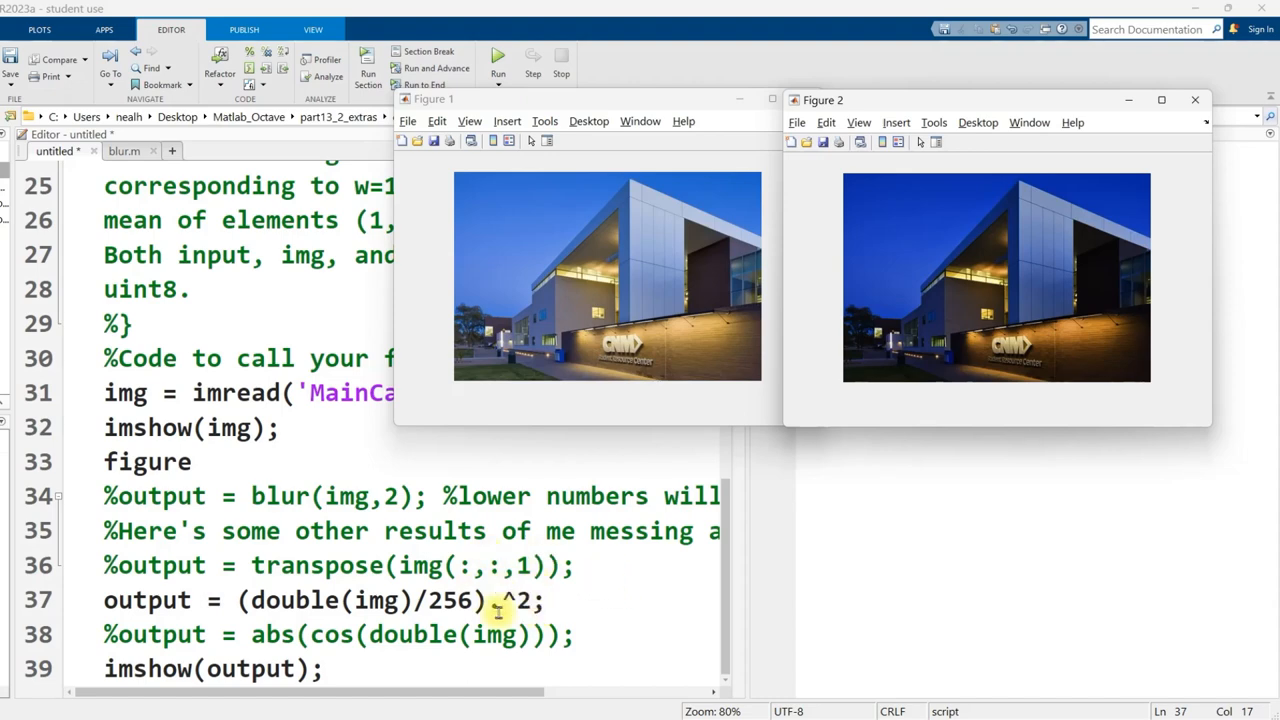
pyautogui.moveTo(978, 340)
pyautogui.write('%')
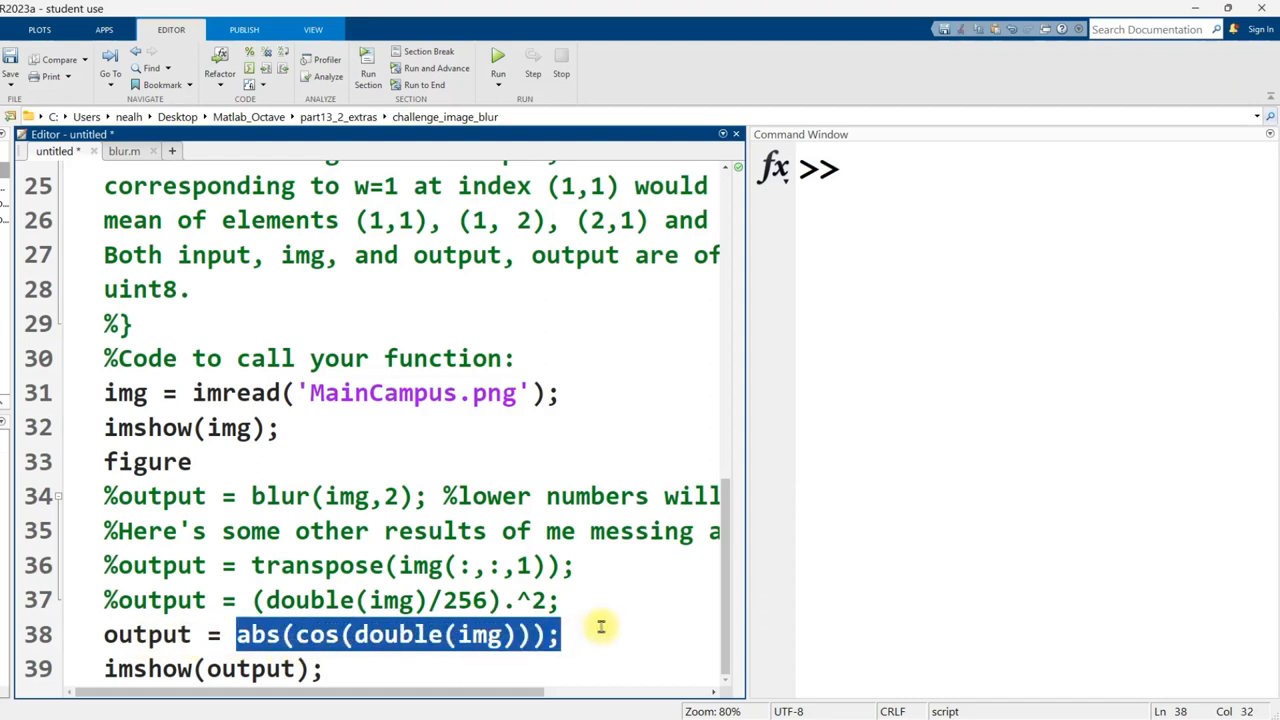
# - Run the abs(cos(double(img))) variant, view its noisy colour pattern, and close the result figure
pyautogui.click(570, 632)
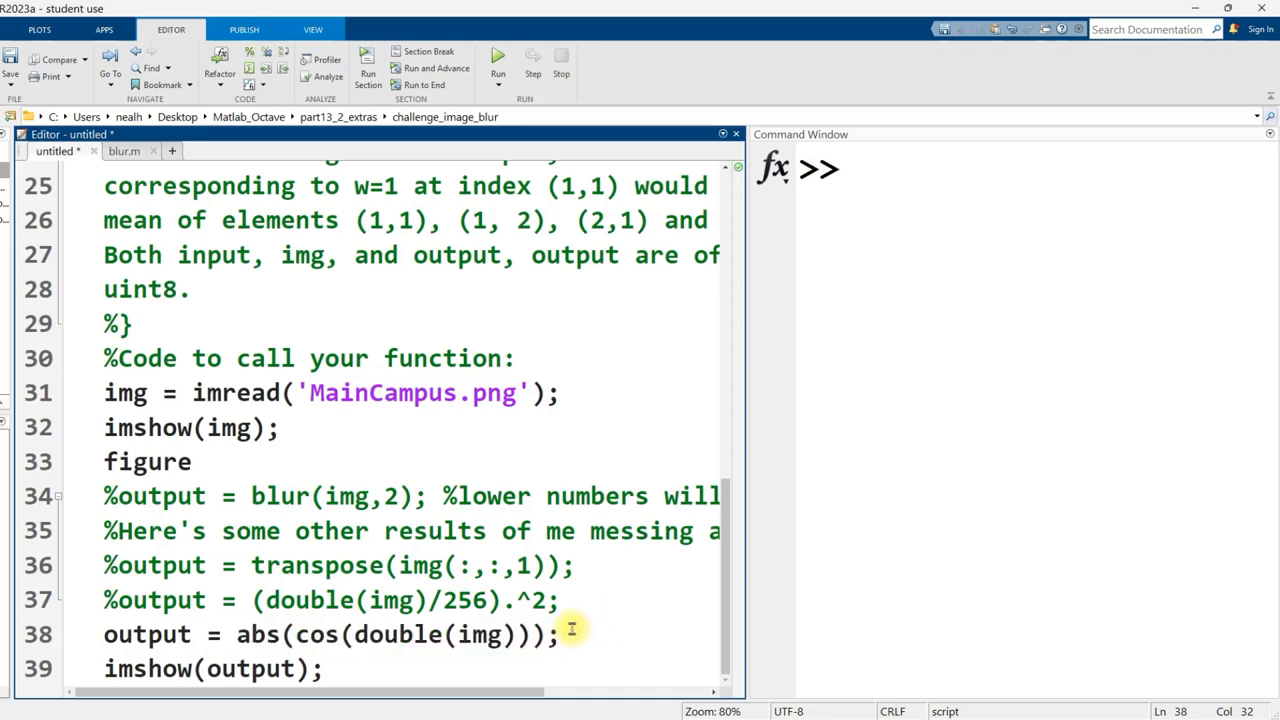
pyautogui.click(444, 634)
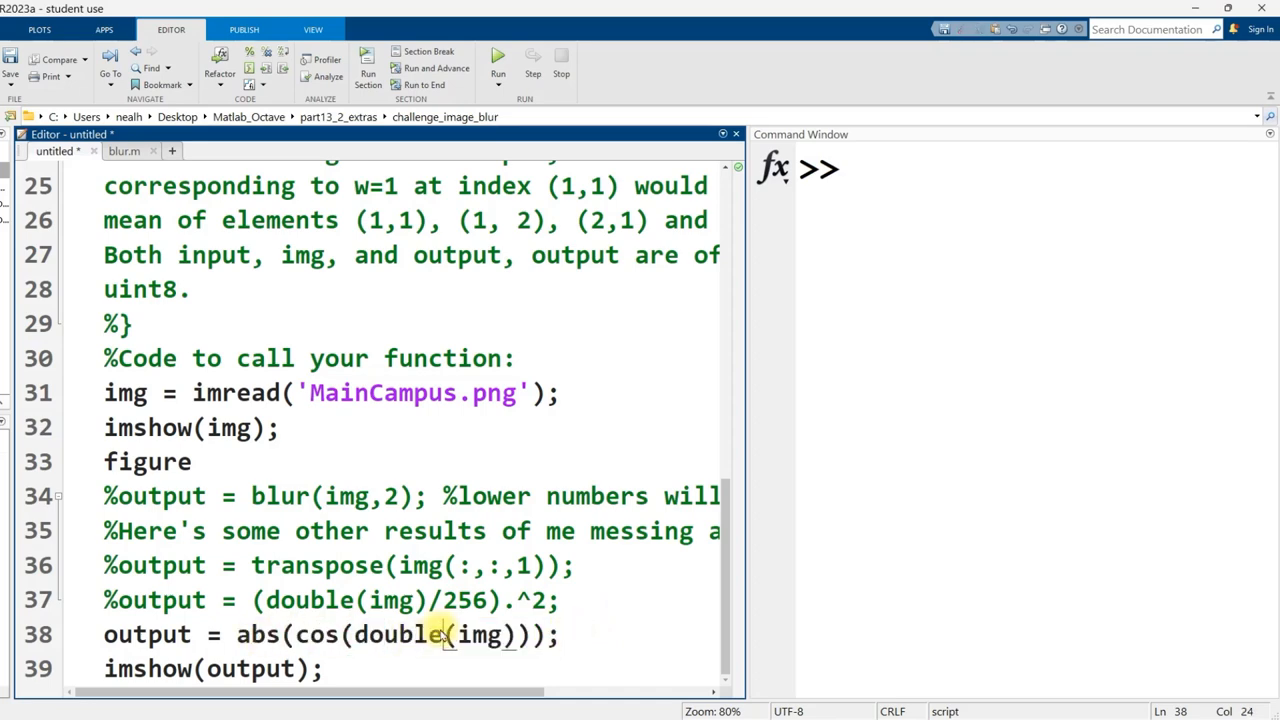
pyautogui.click(498, 62)
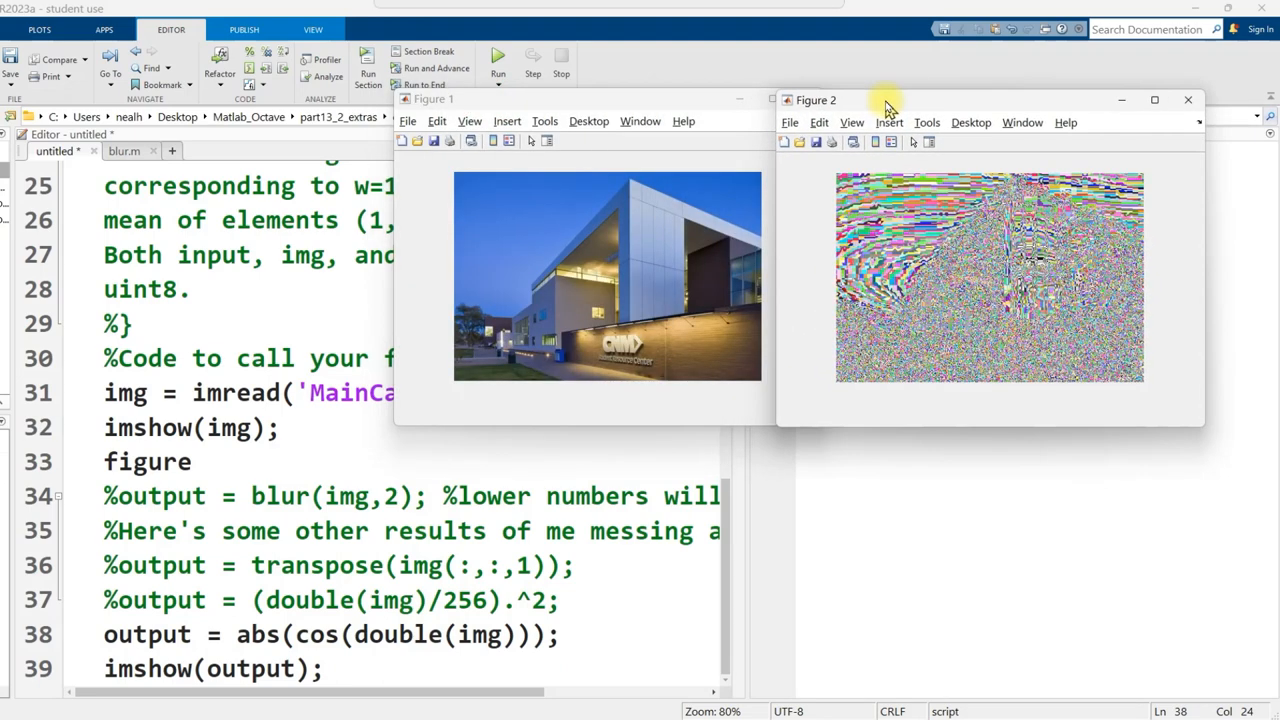
pyautogui.moveTo(1084, 316)
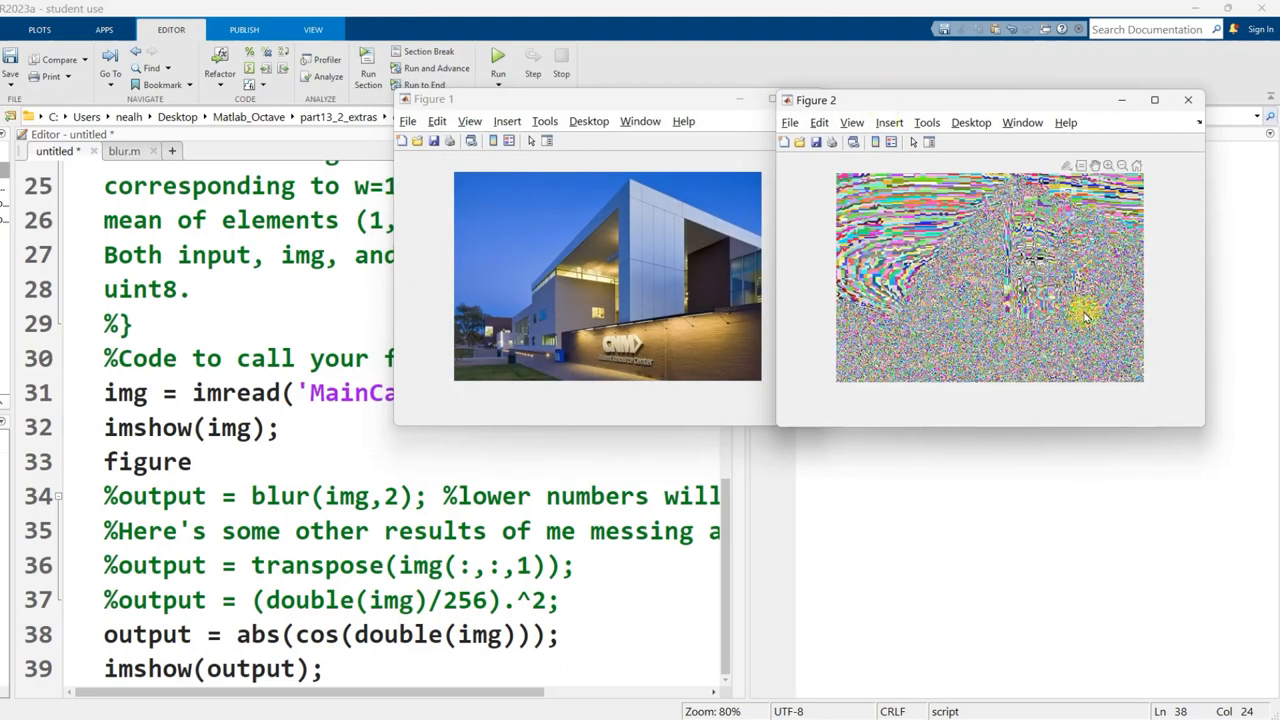
pyautogui.moveTo(1016, 324)
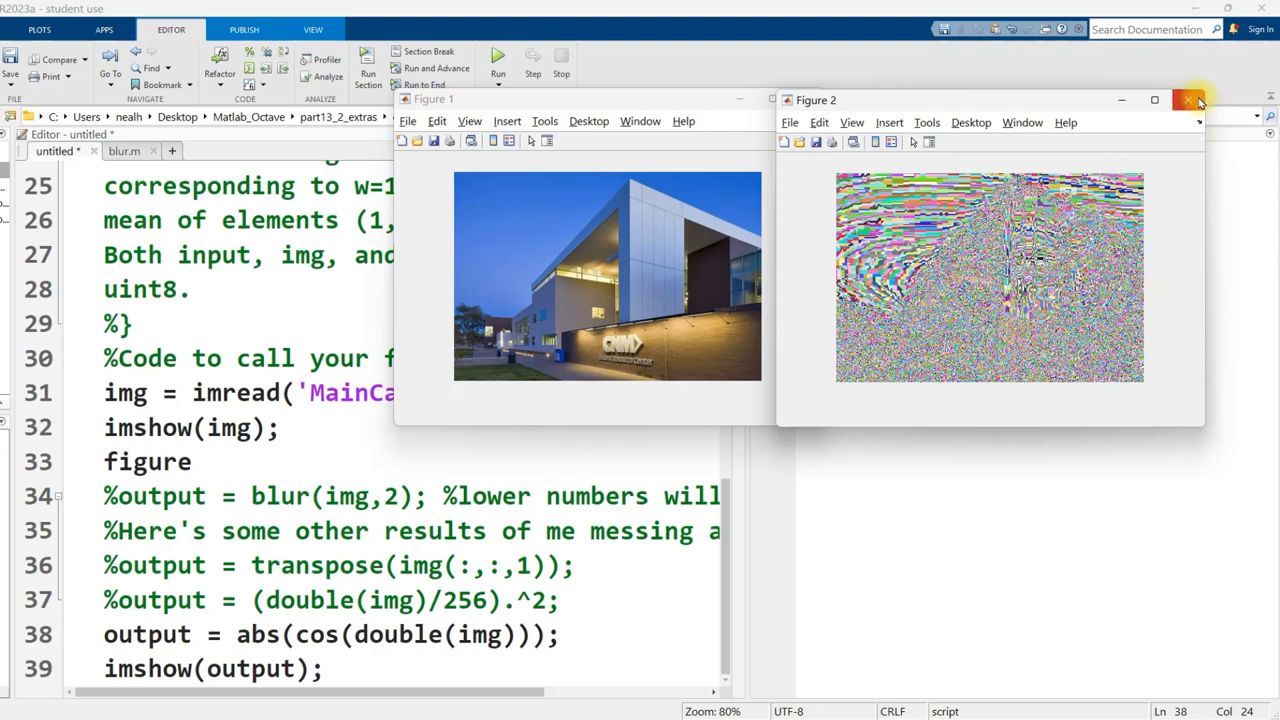
pyautogui.click(1188, 100)
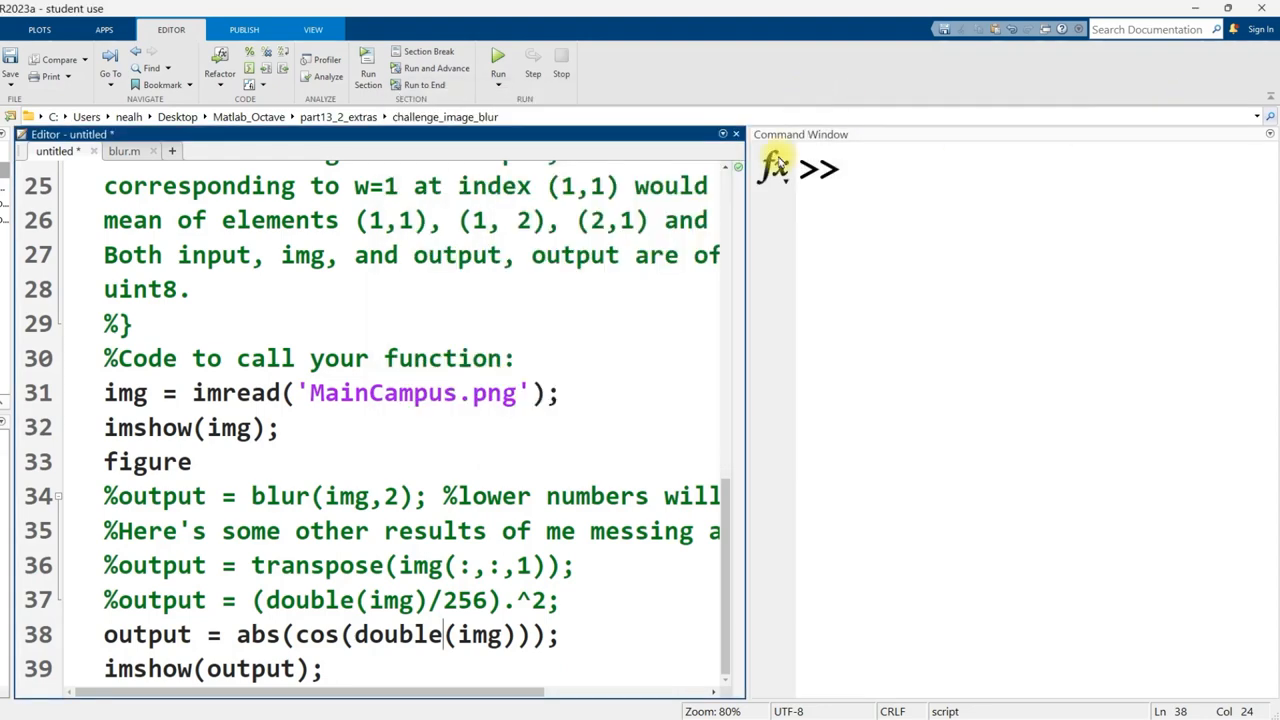
pyautogui.doubleClick(412, 392)
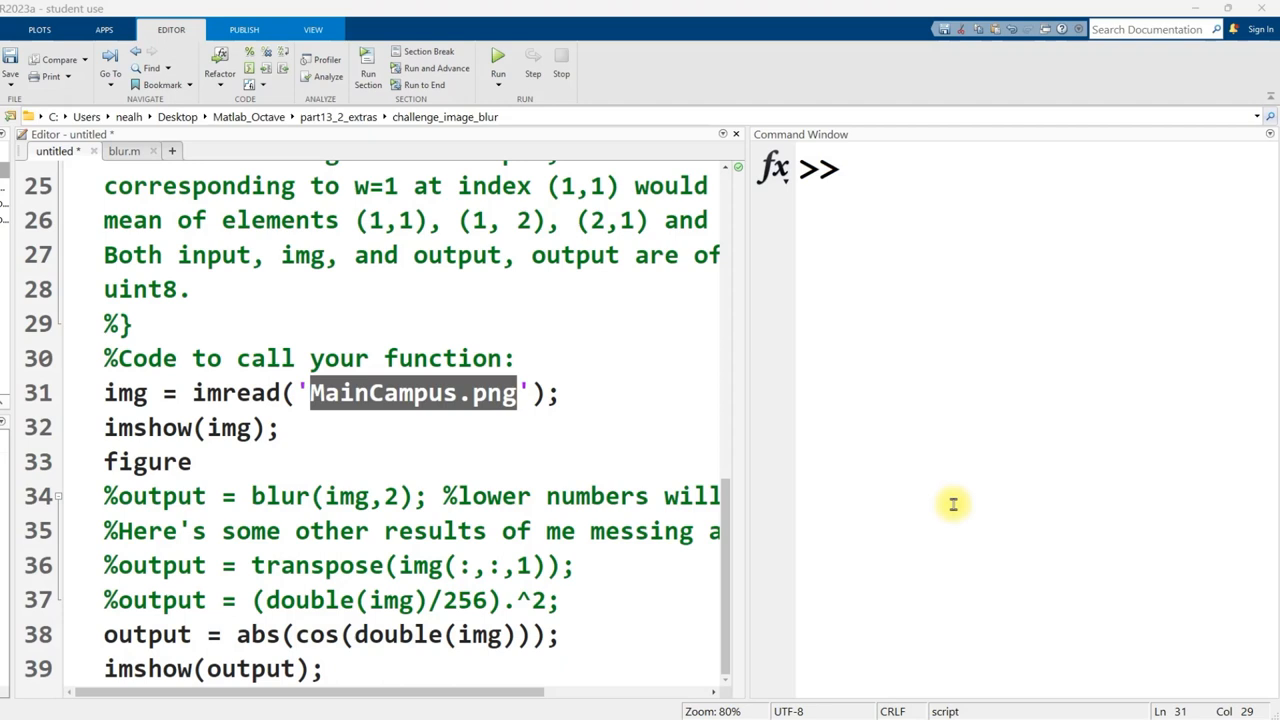